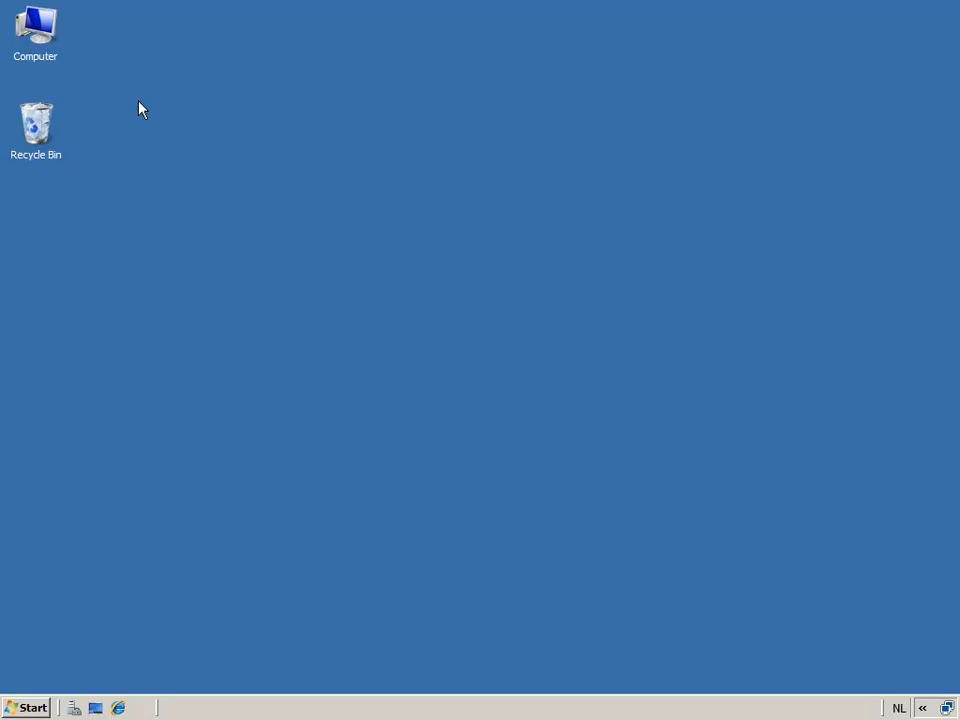
mouse_move(38, 36)
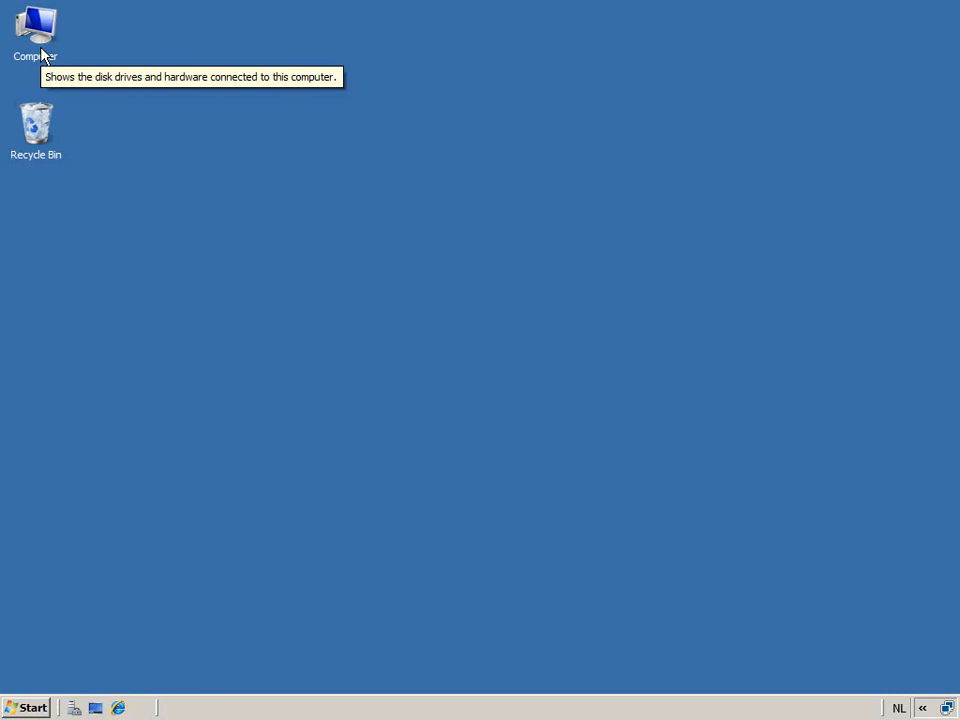
mouse_move(56, 82)
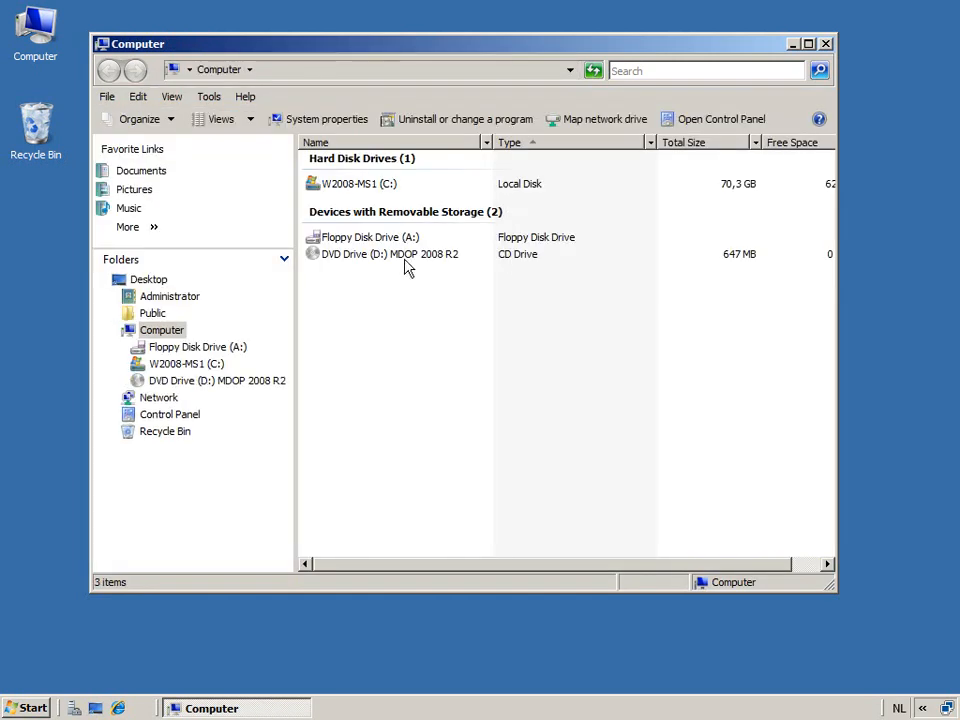
- Launch the MDOP 2008 R2 DVD start page and go to its Advanced Group Policy Management page
double_click(390, 252)
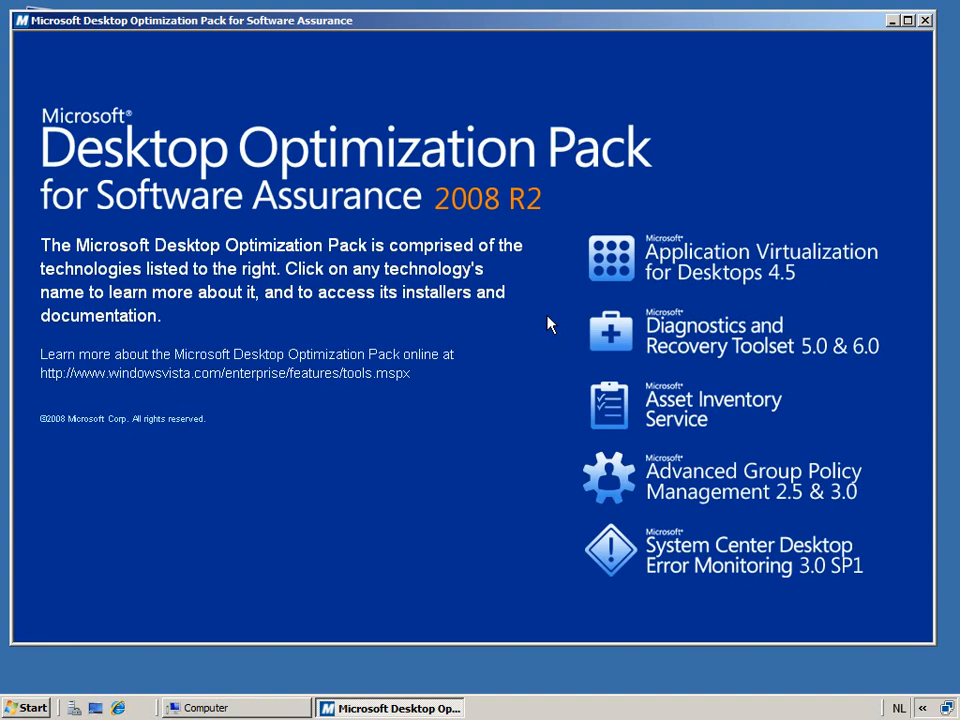
mouse_move(594, 512)
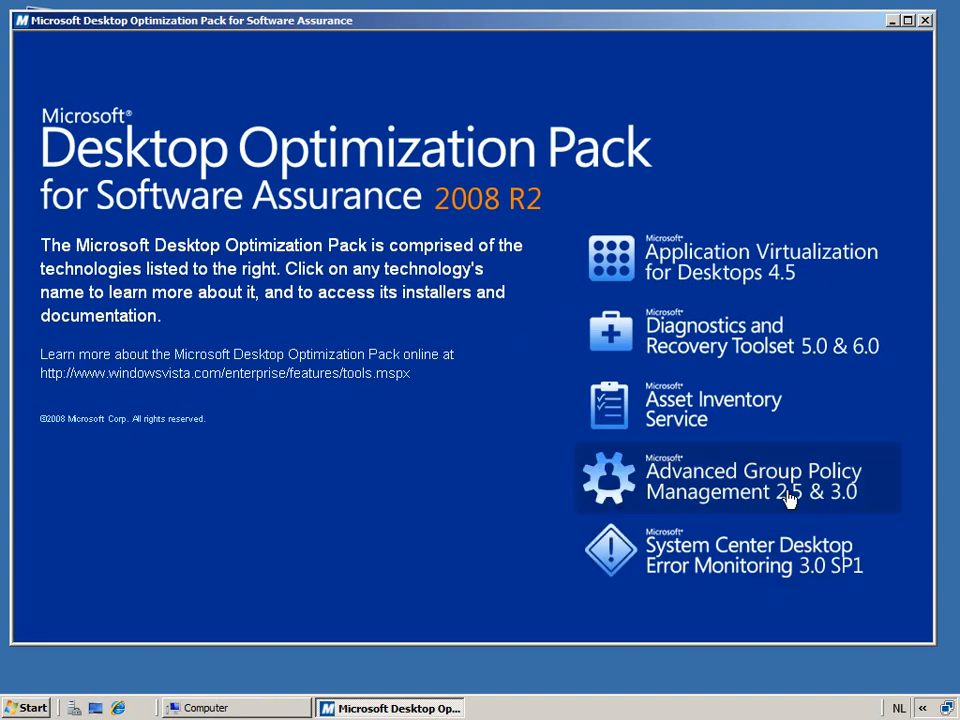
click(770, 478)
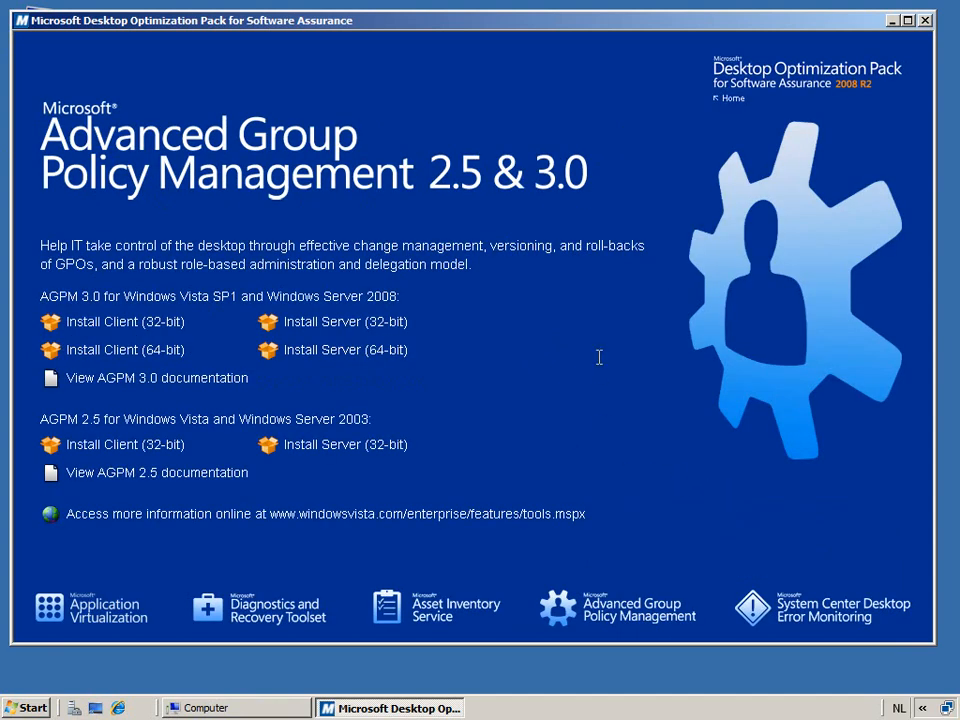
mouse_move(580, 364)
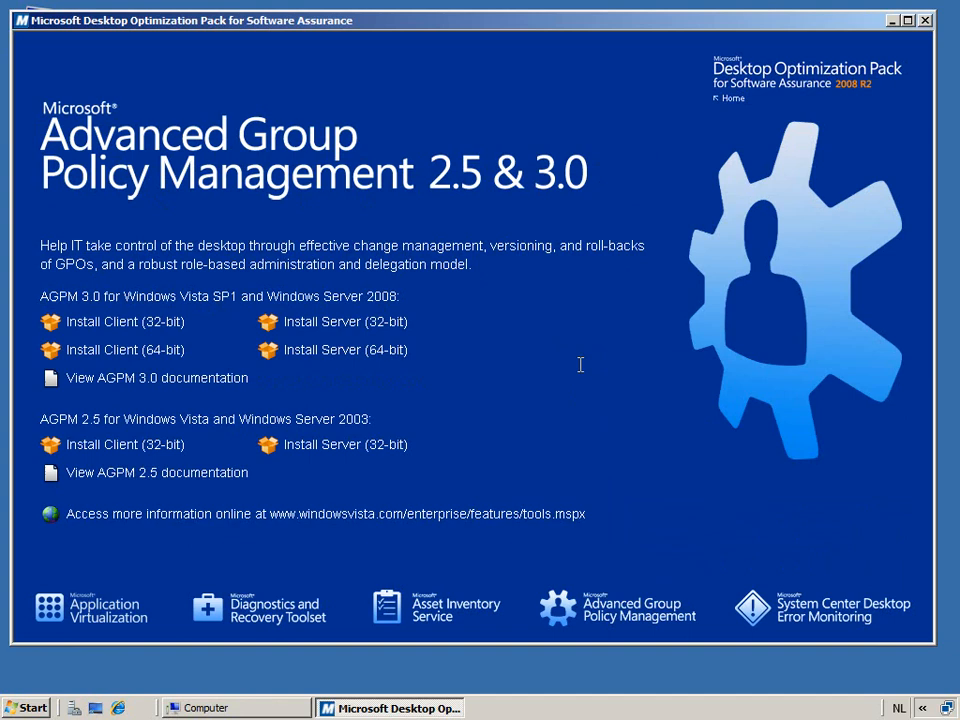
mouse_move(164, 304)
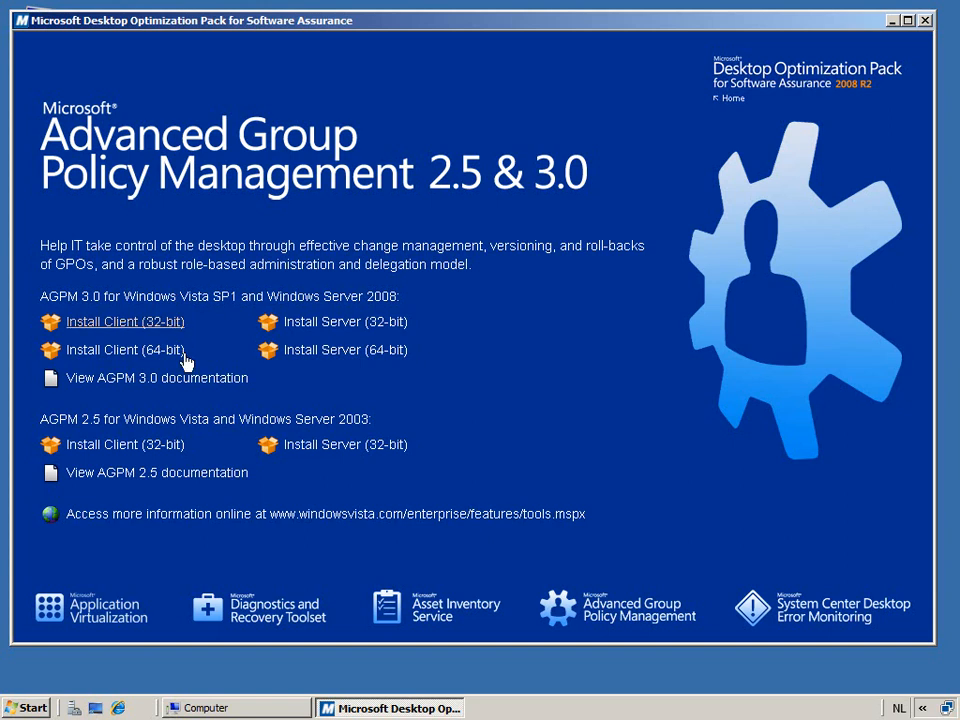
mouse_move(184, 360)
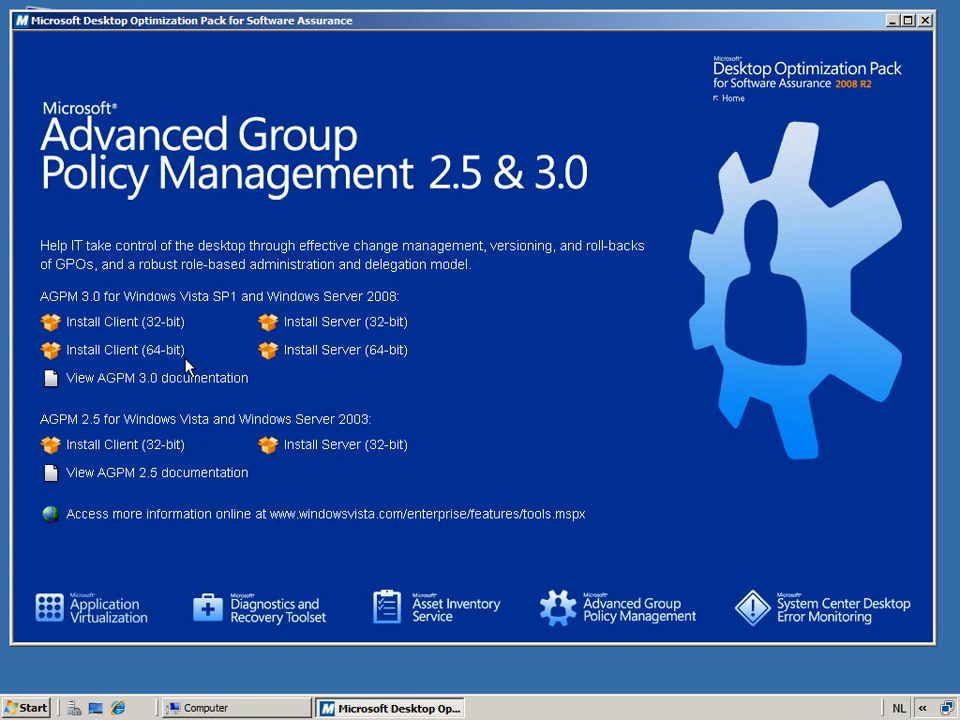
mouse_move(224, 356)
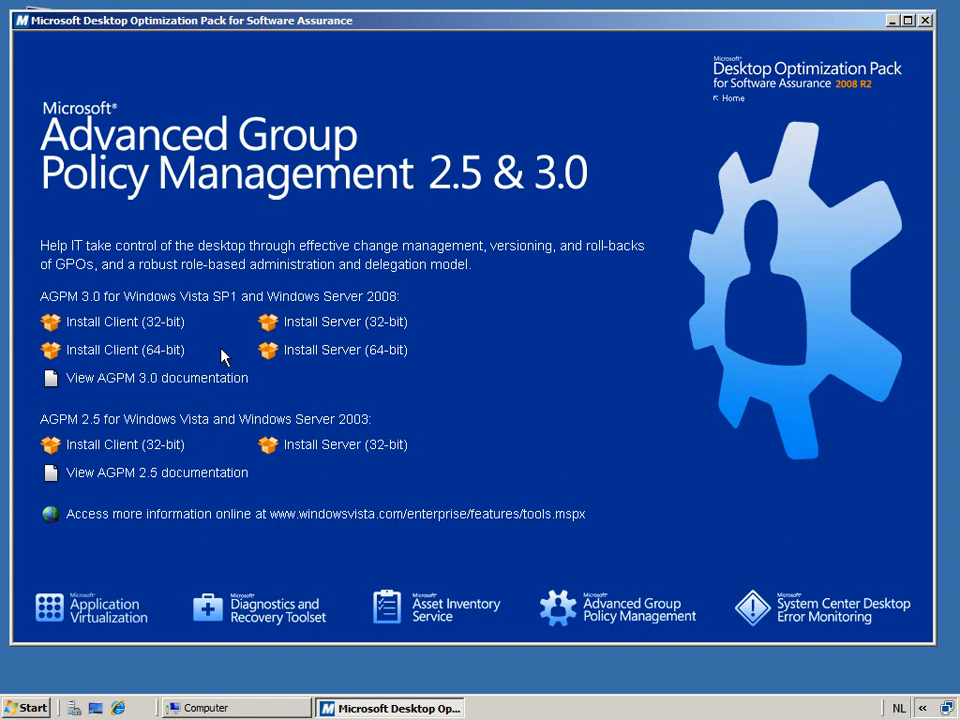
mouse_move(230, 322)
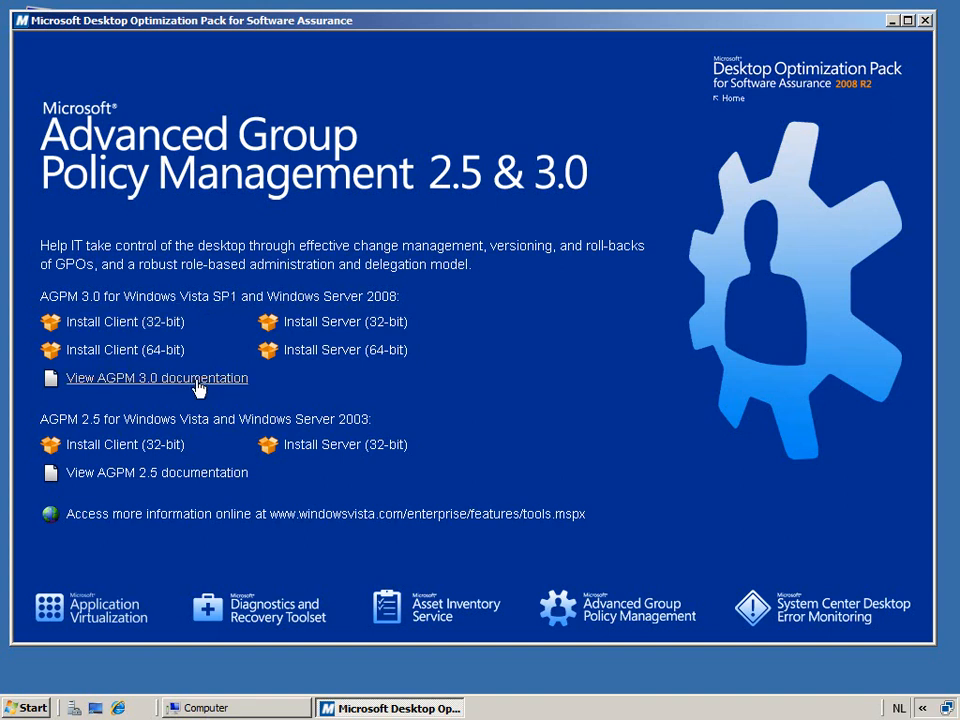
- View the AGPM 3.0 documentation, scrolled to the AGPM Server requirements with prerequisites highlighted
click(156, 376)
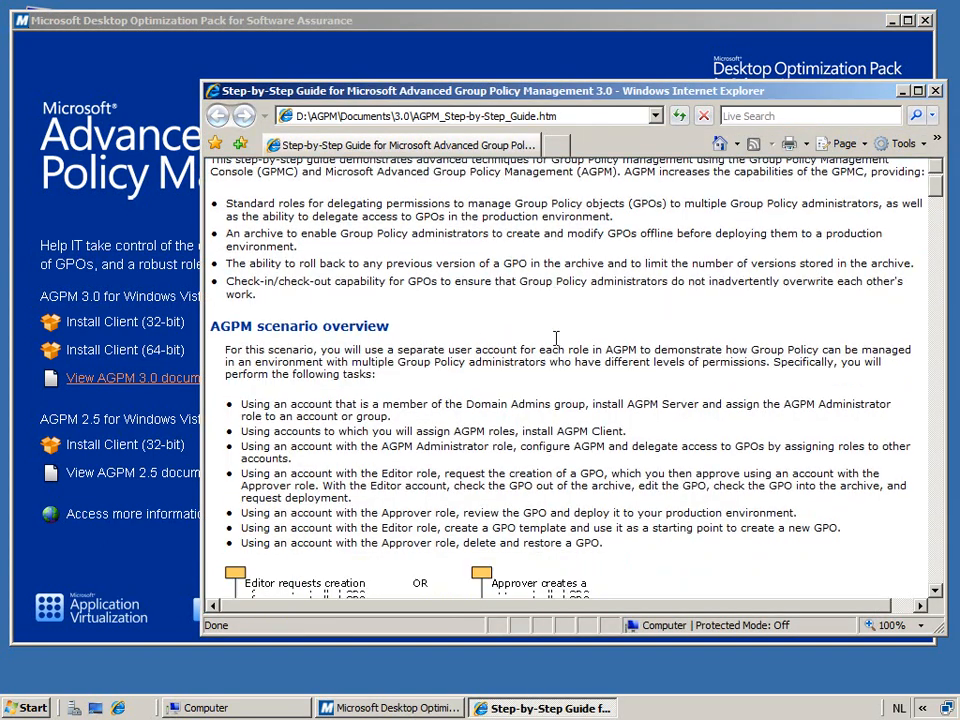
scroll(down, 3)
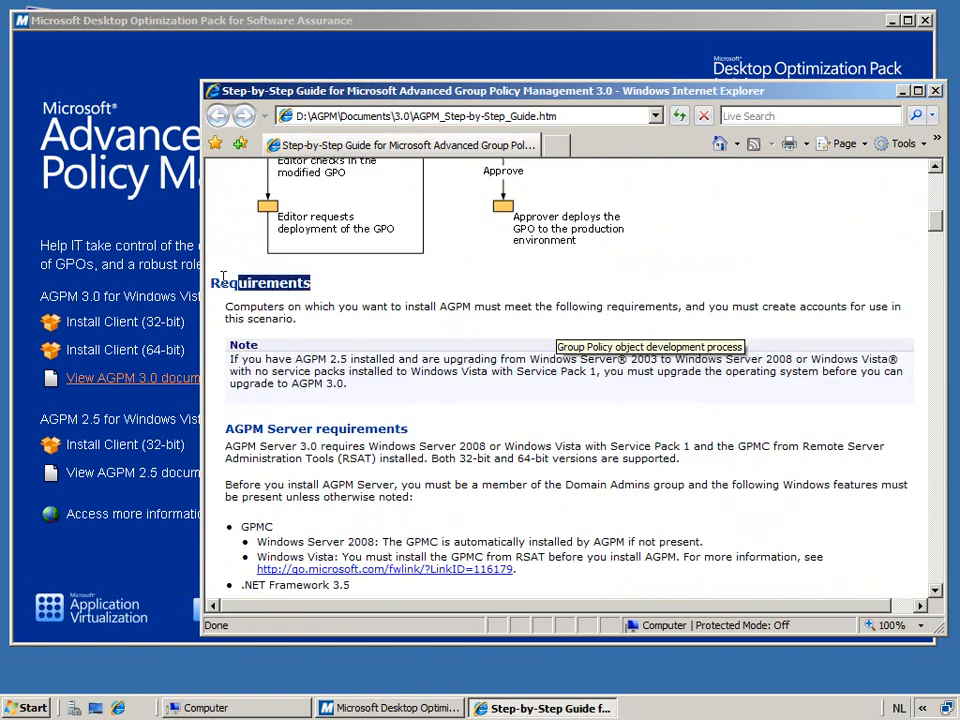
scroll(down, 3)
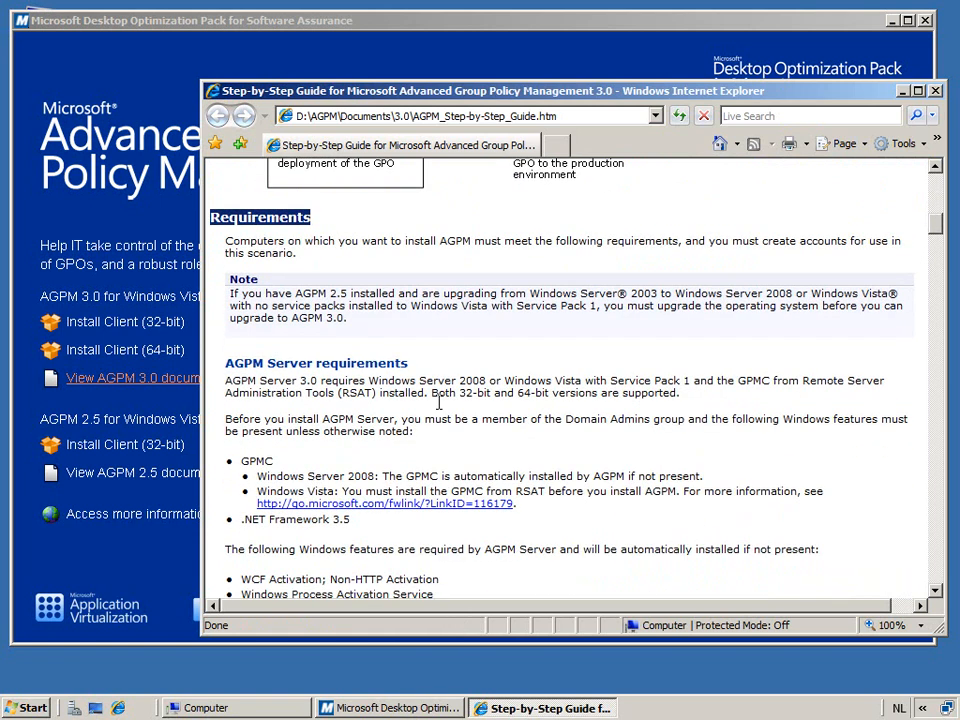
scroll(down, 3)
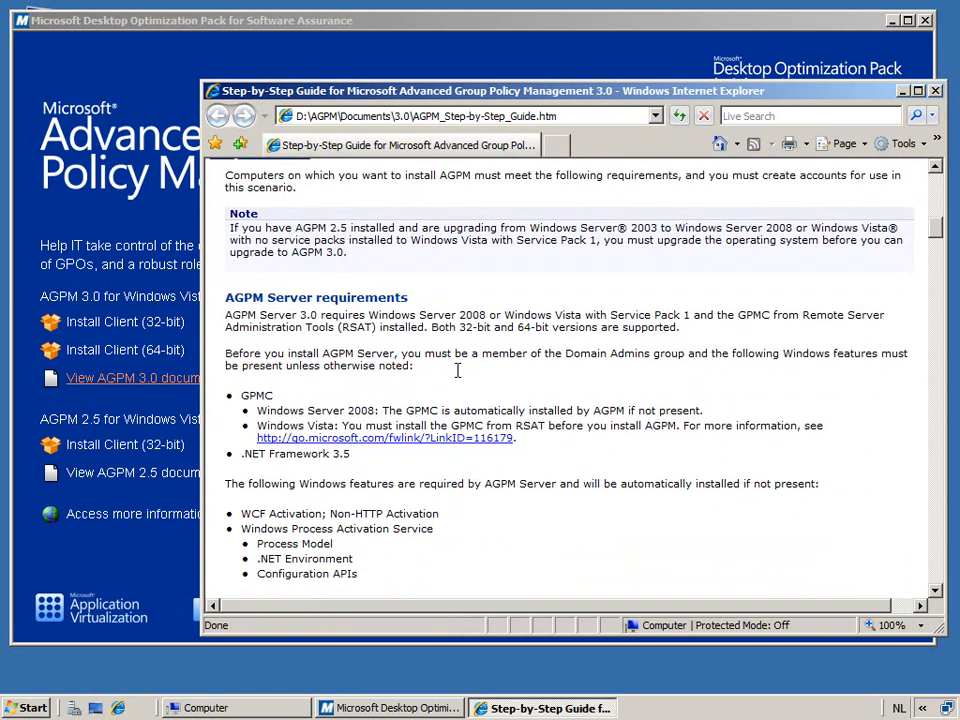
scroll(down, 3)
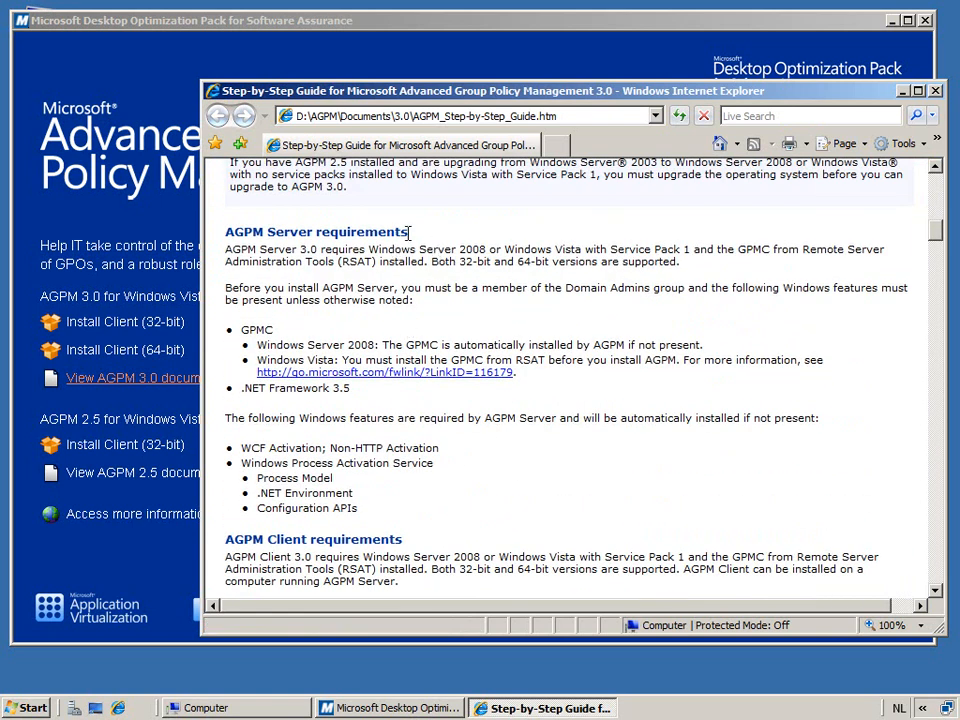
double_click(316, 232)
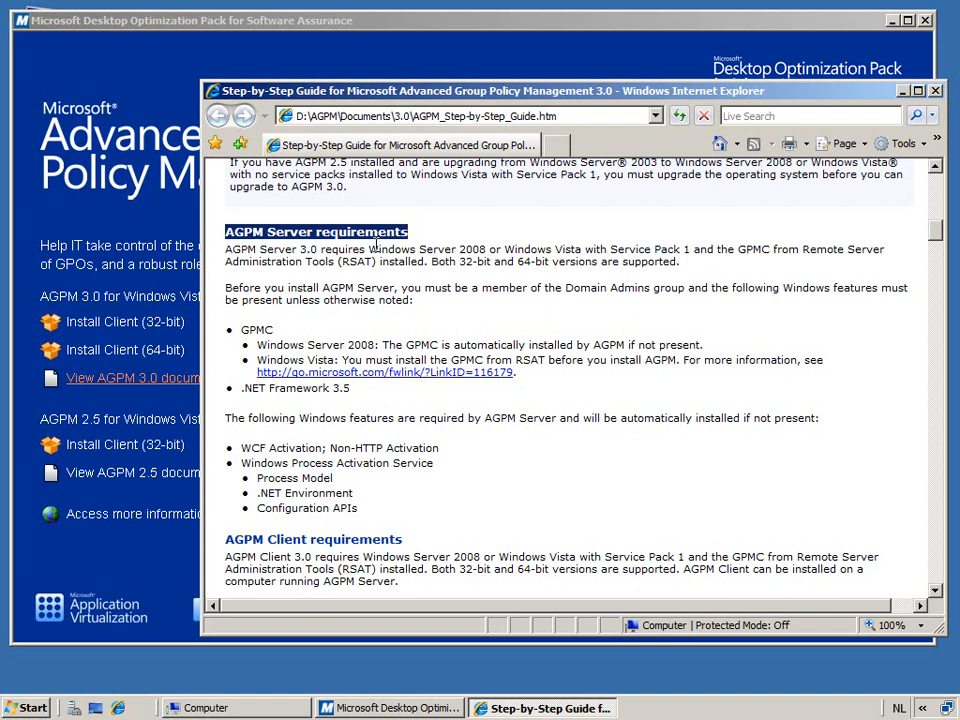
mouse_move(244, 330)
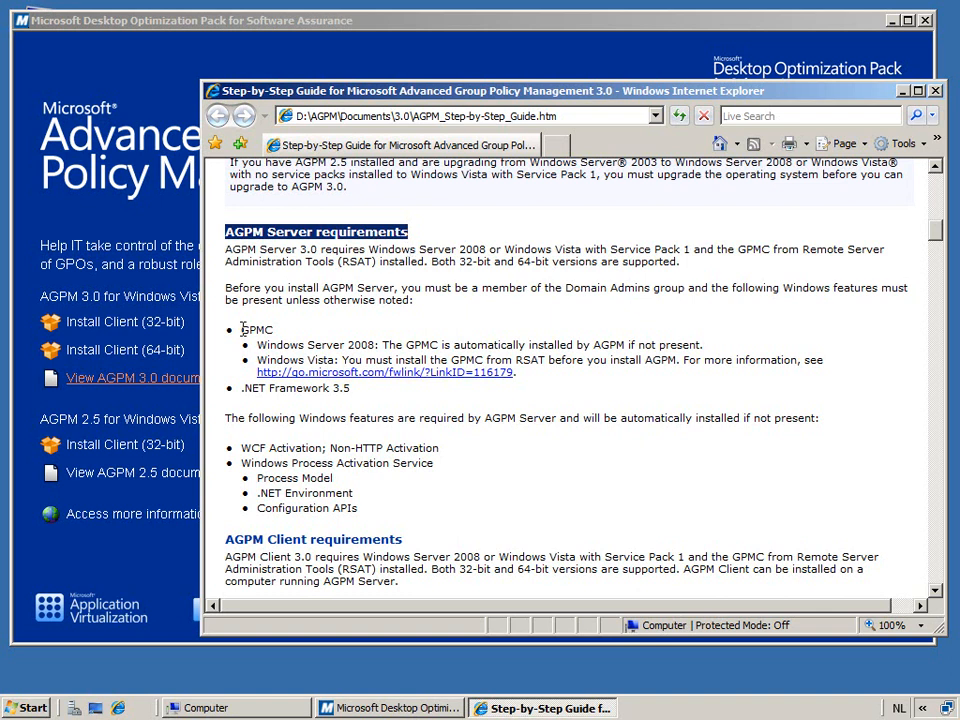
double_click(256, 328)
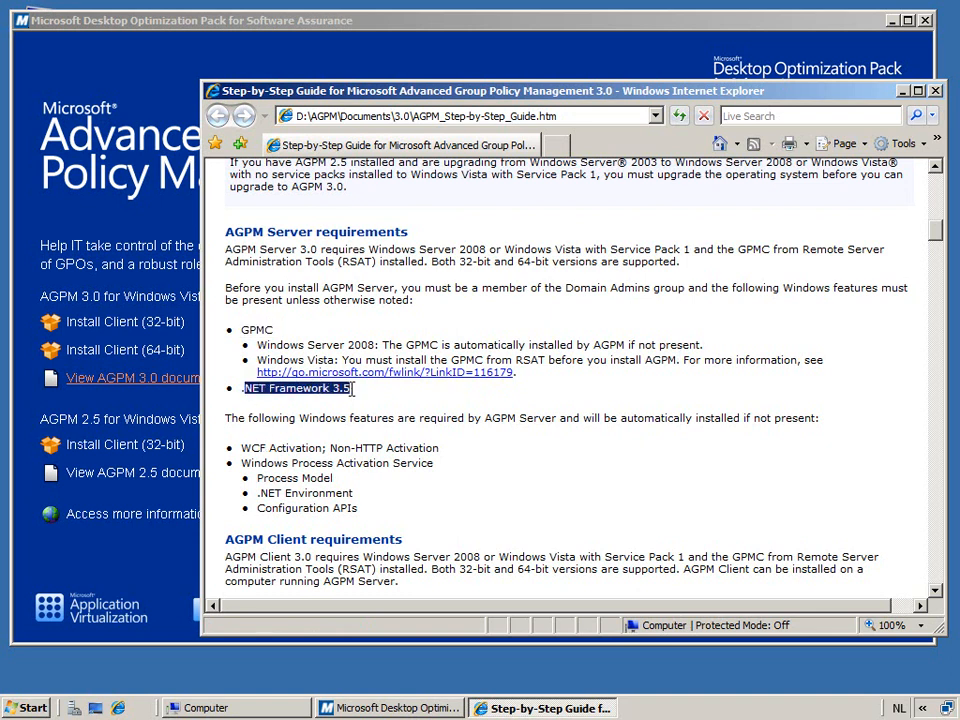
mouse_move(456, 432)
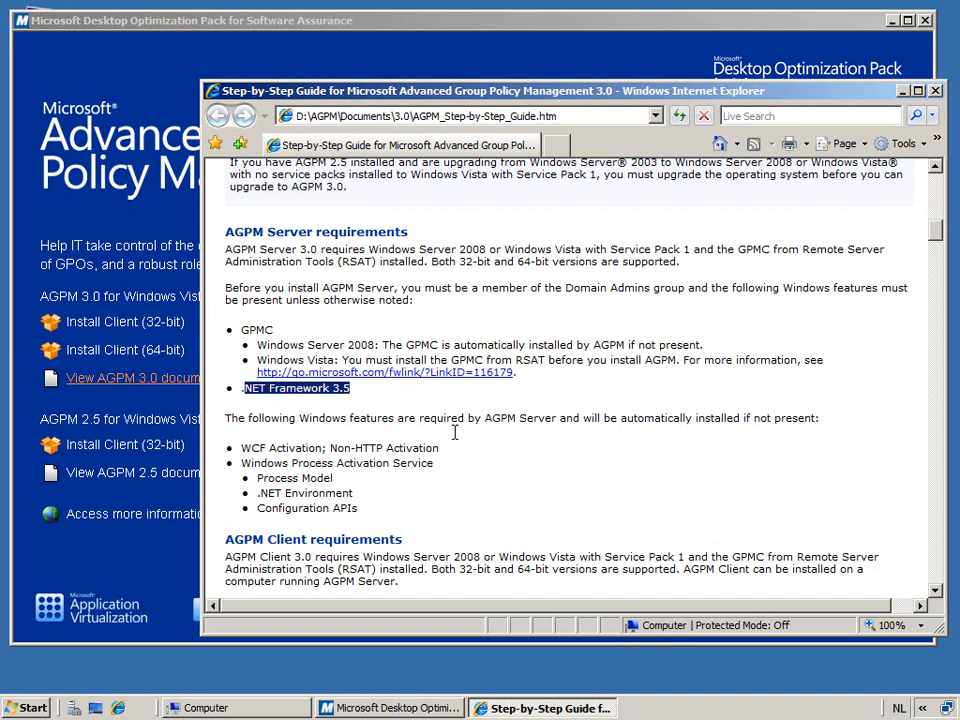
mouse_move(128, 650)
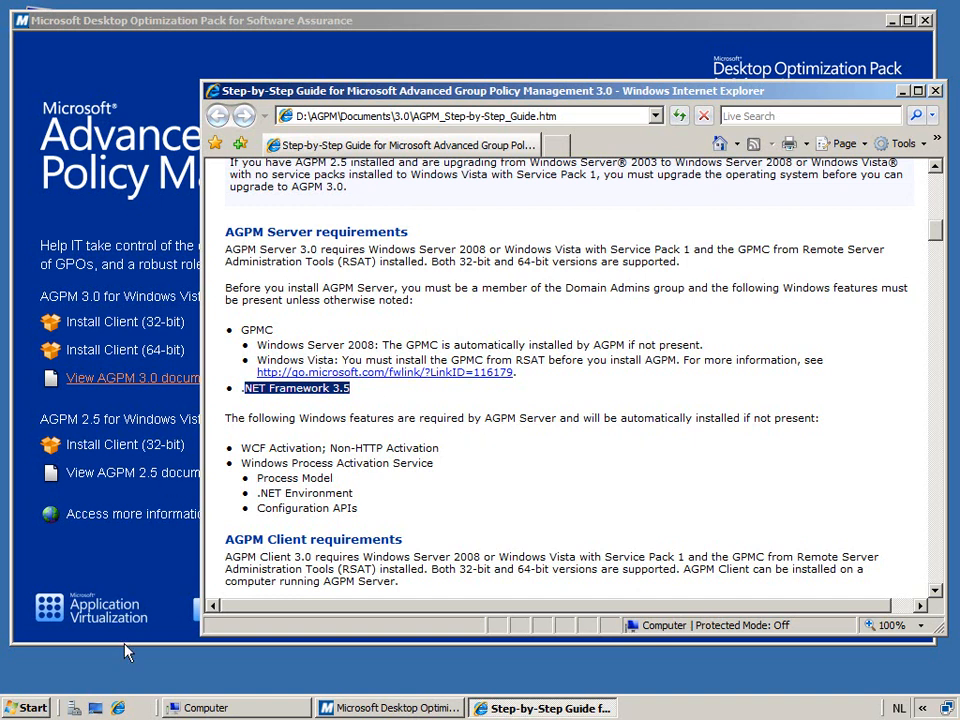
mouse_move(76, 708)
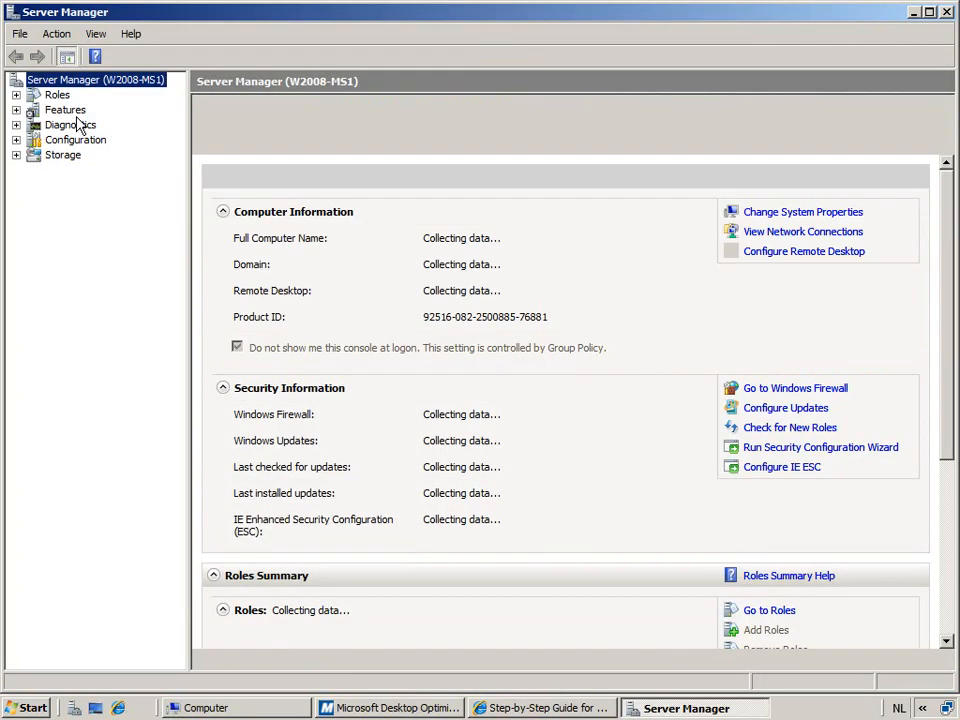
- Show the server's Features overview and start the Add Features Wizard
click(64, 108)
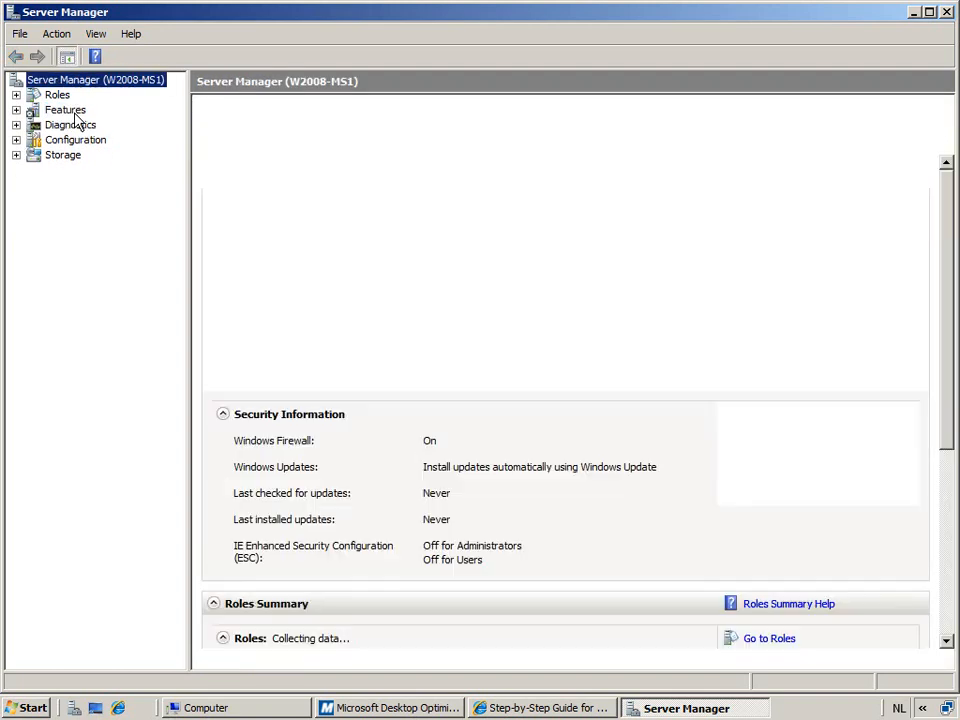
click(64, 108)
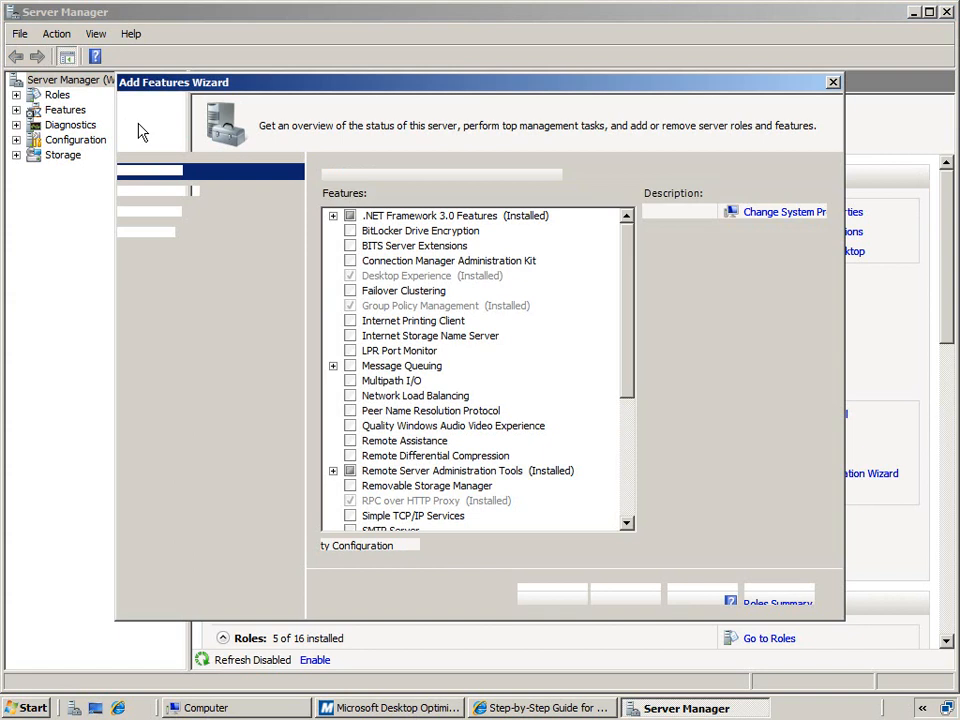
- Verify Remote Server Administration Tools and Group Policy Management are installed, then cancel the wizard
click(332, 472)
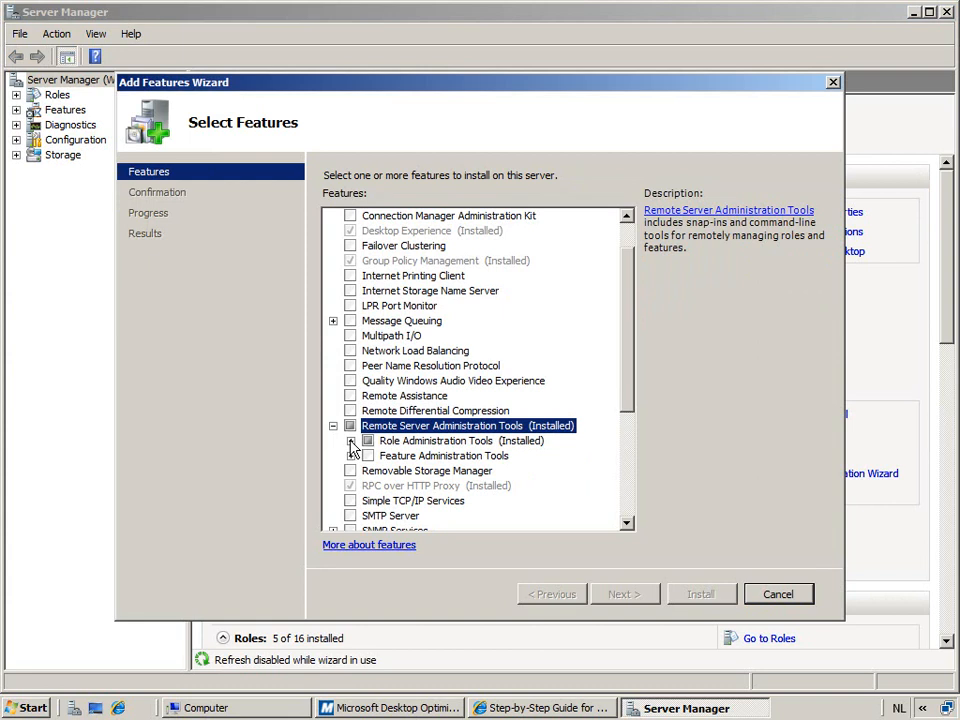
click(352, 442)
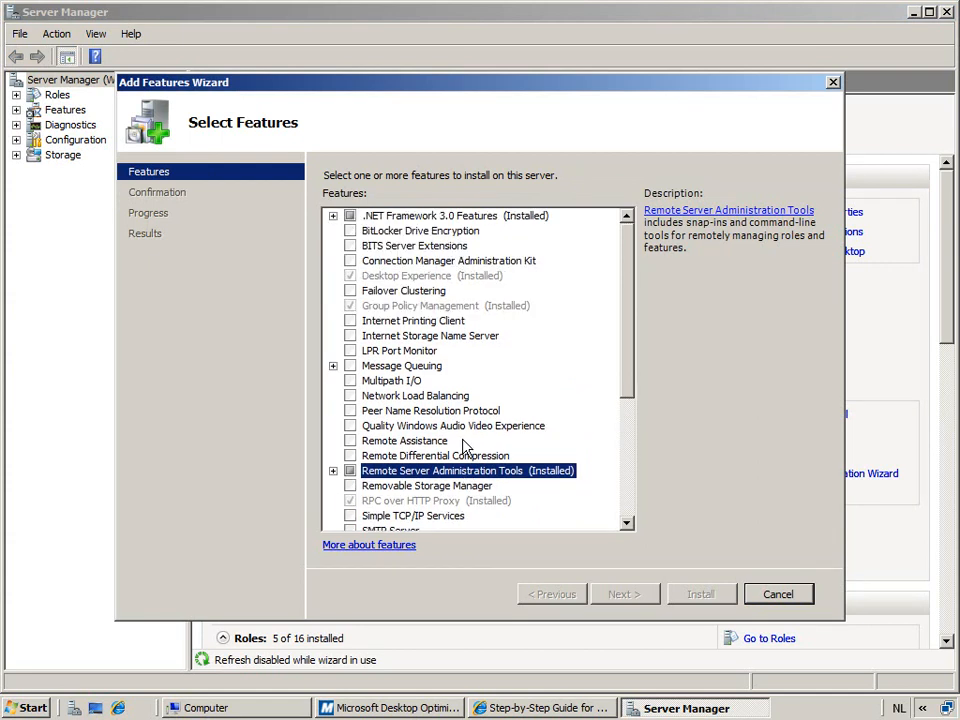
click(420, 304)
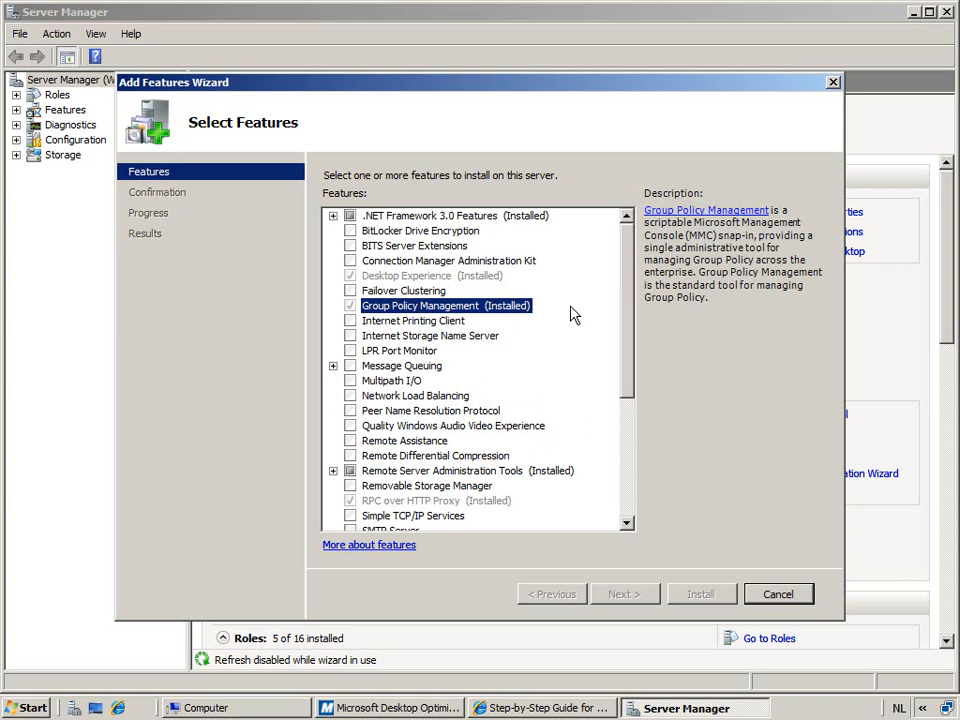
click(778, 592)
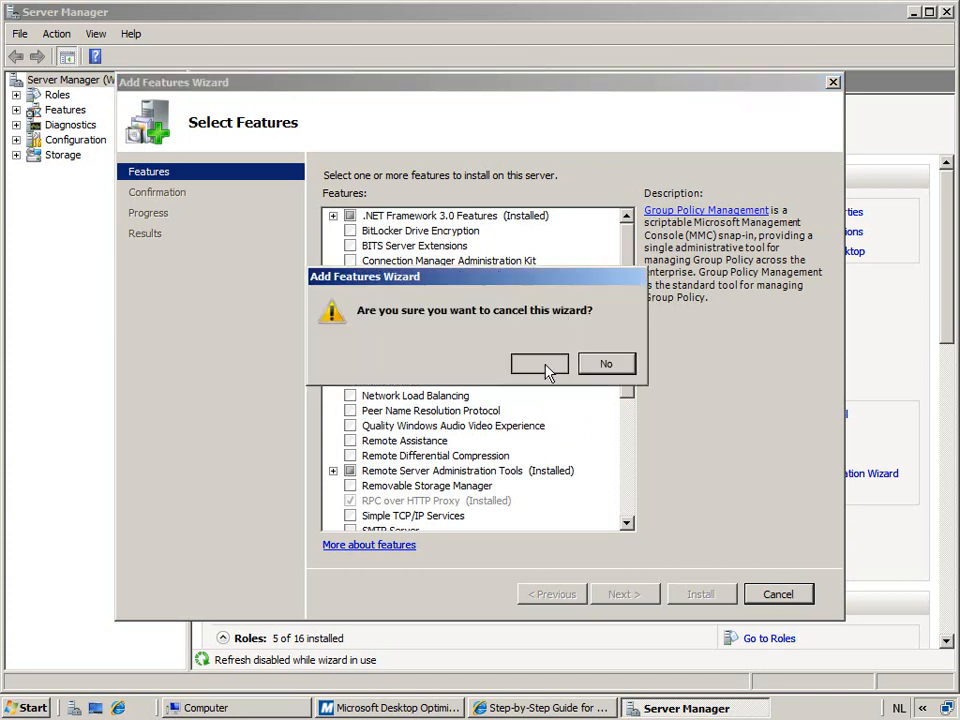
click(540, 364)
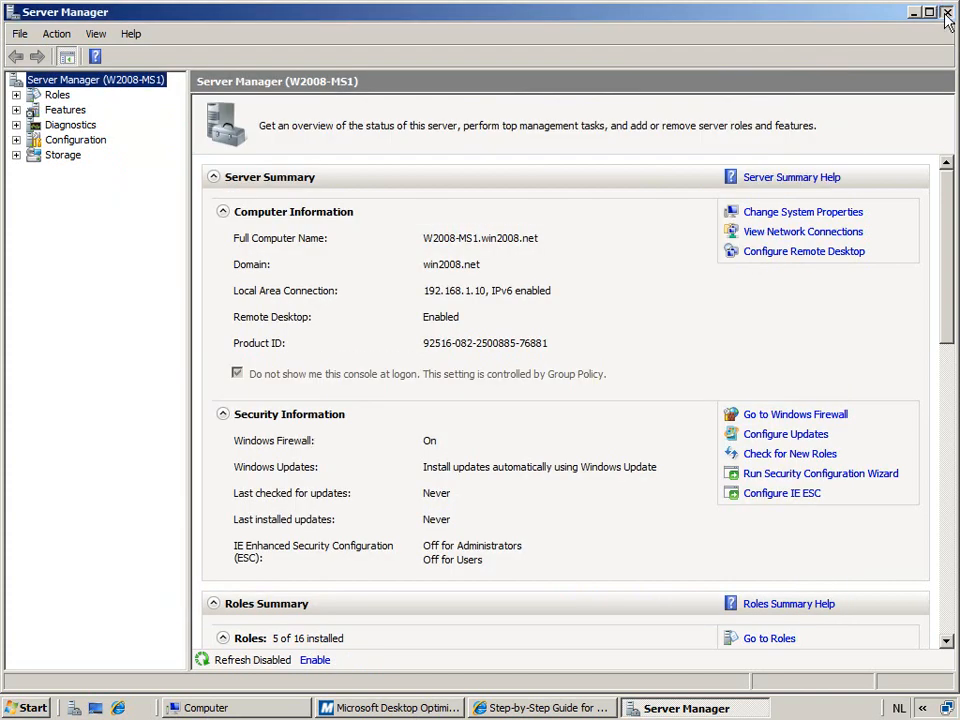
- Close Server Manager to return to the AGPM guide's server requirements
click(540, 708)
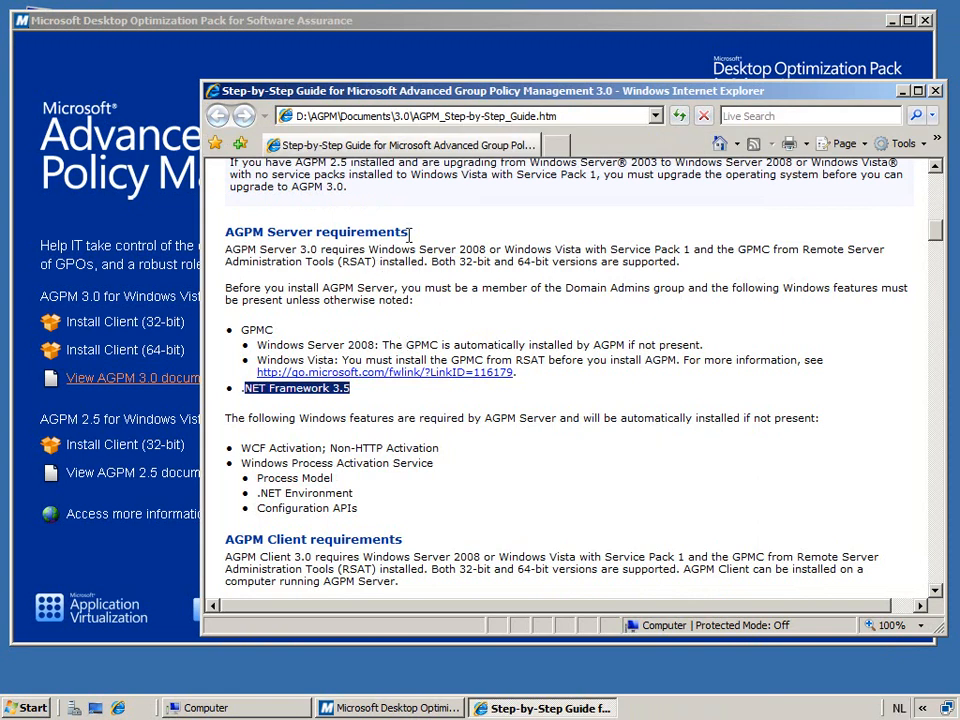
mouse_move(410, 262)
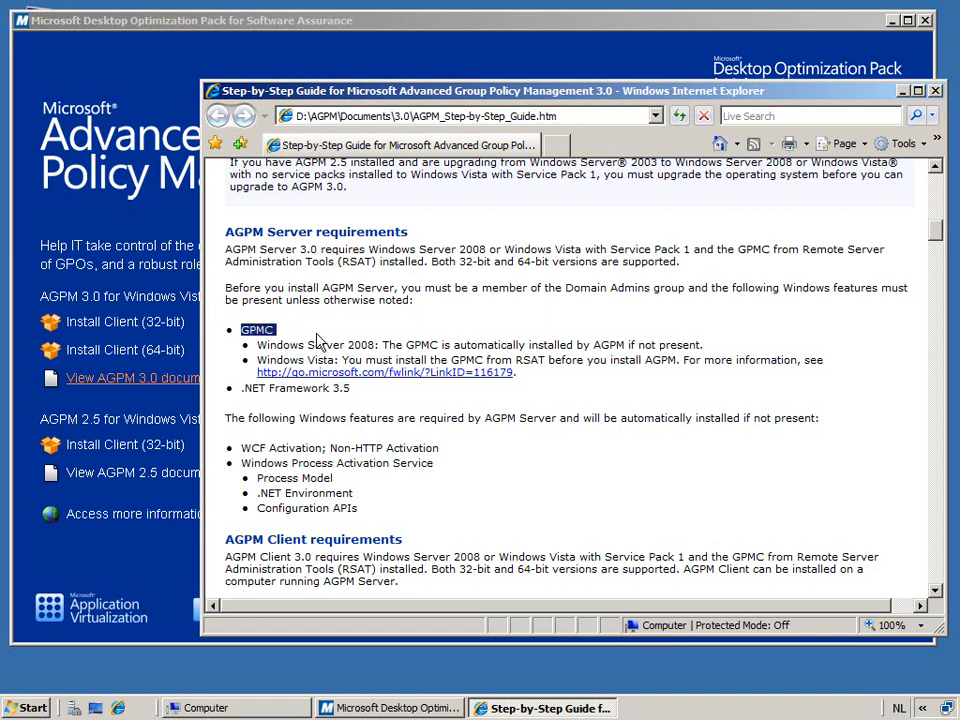
mouse_move(376, 410)
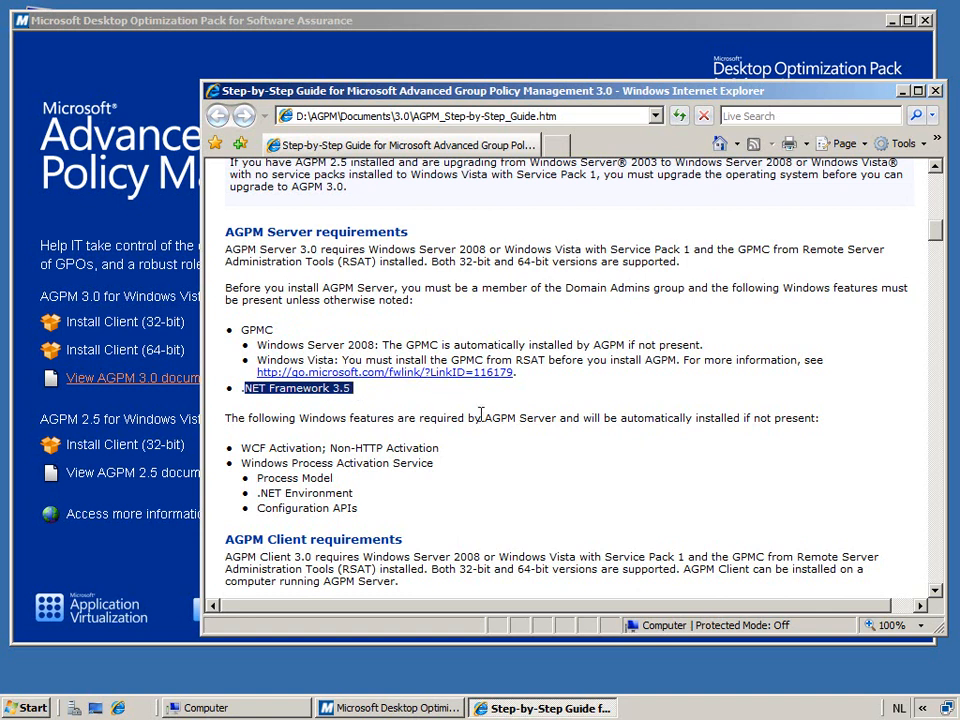
mouse_move(496, 418)
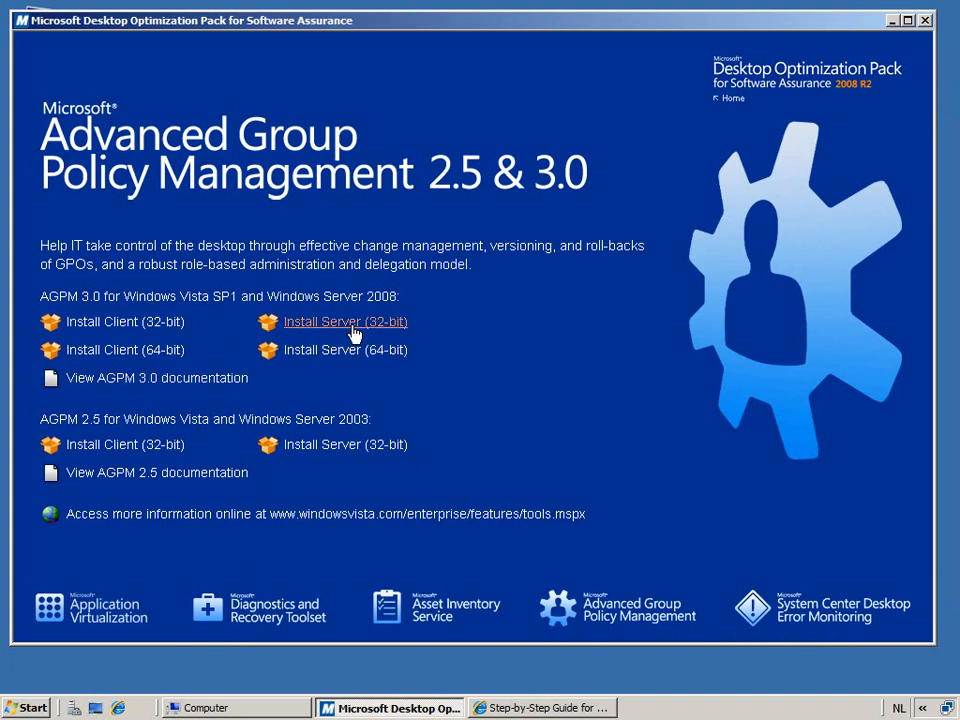
- Start the 32-bit AGPM Server setup and accept the license terms to reach the Application Path page
click(344, 320)
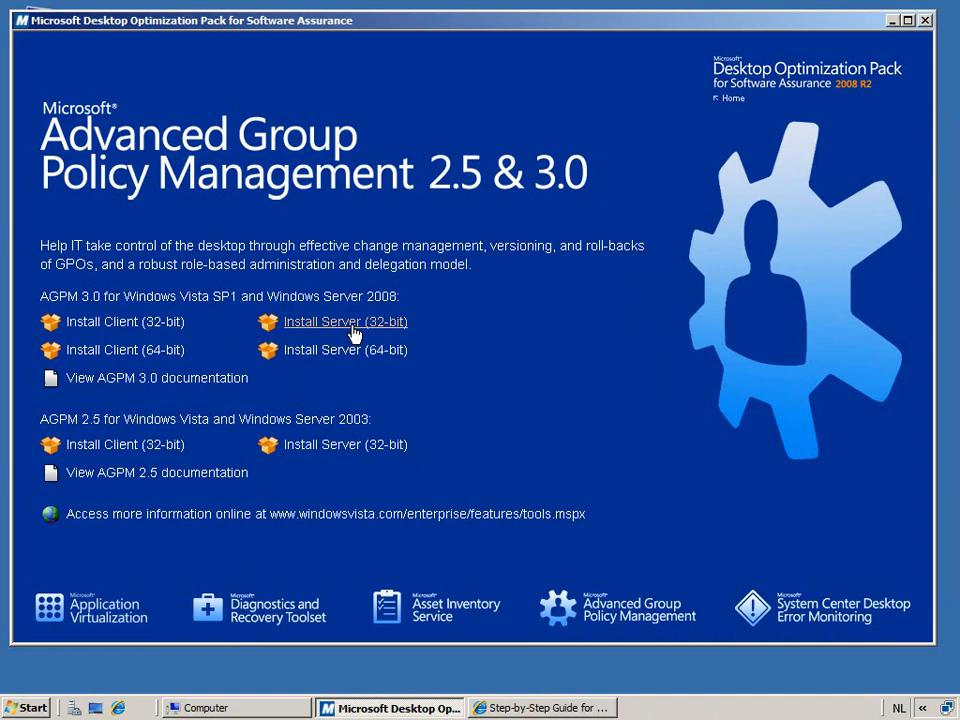
click(344, 320)
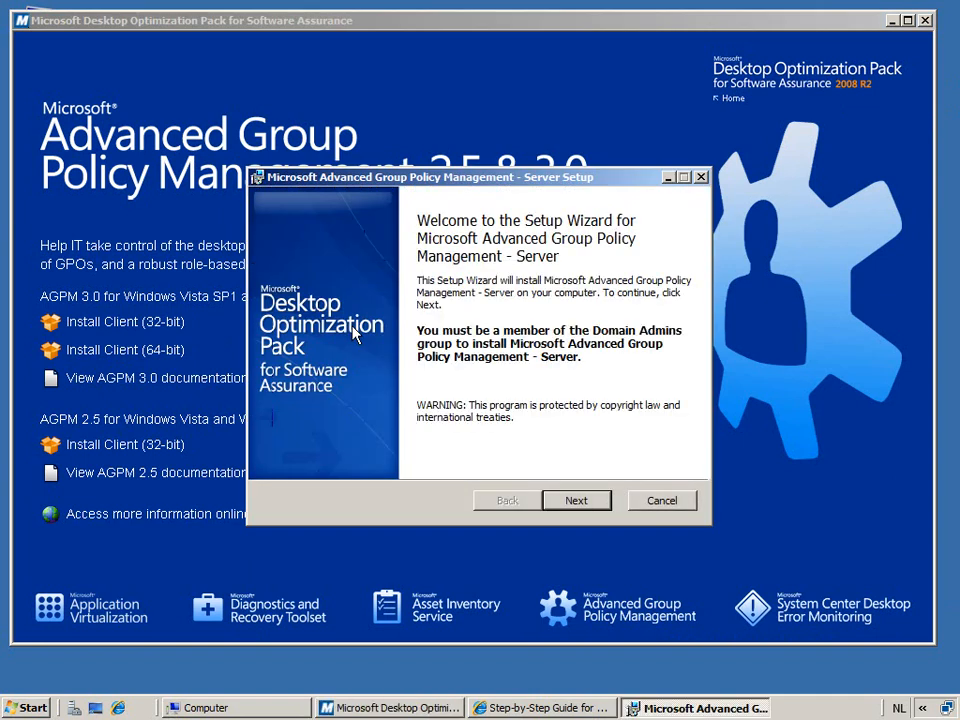
mouse_move(548, 388)
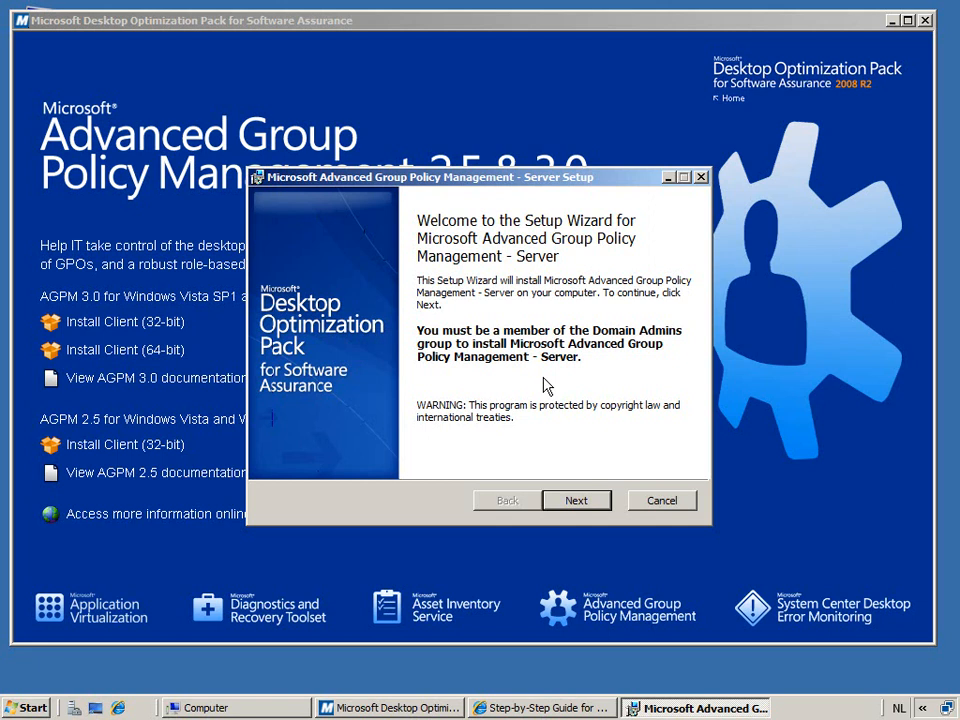
mouse_move(576, 500)
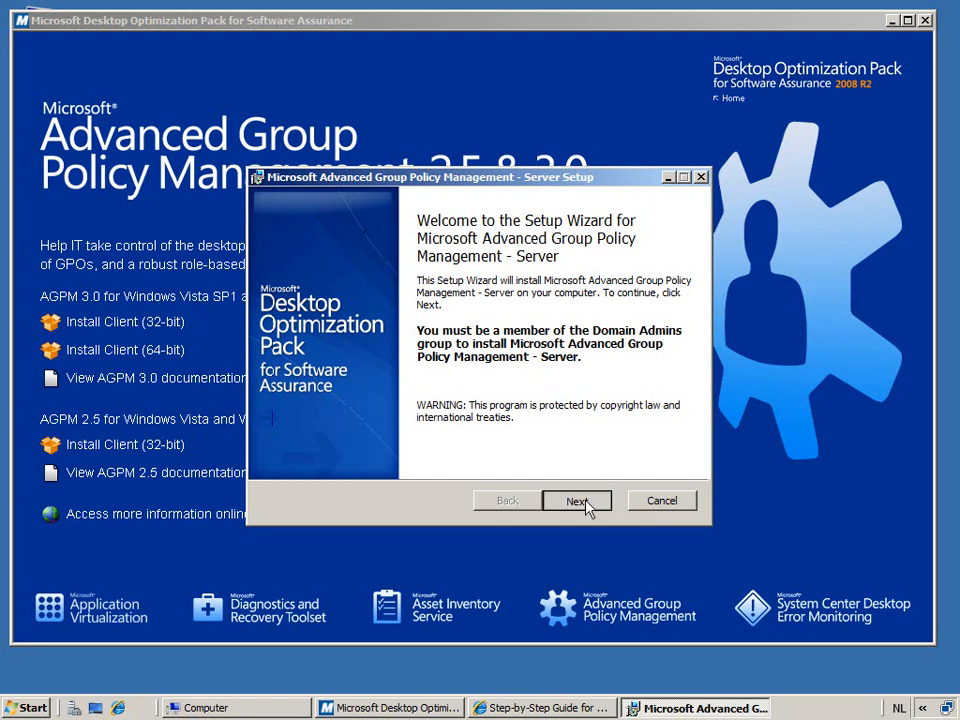
click(576, 500)
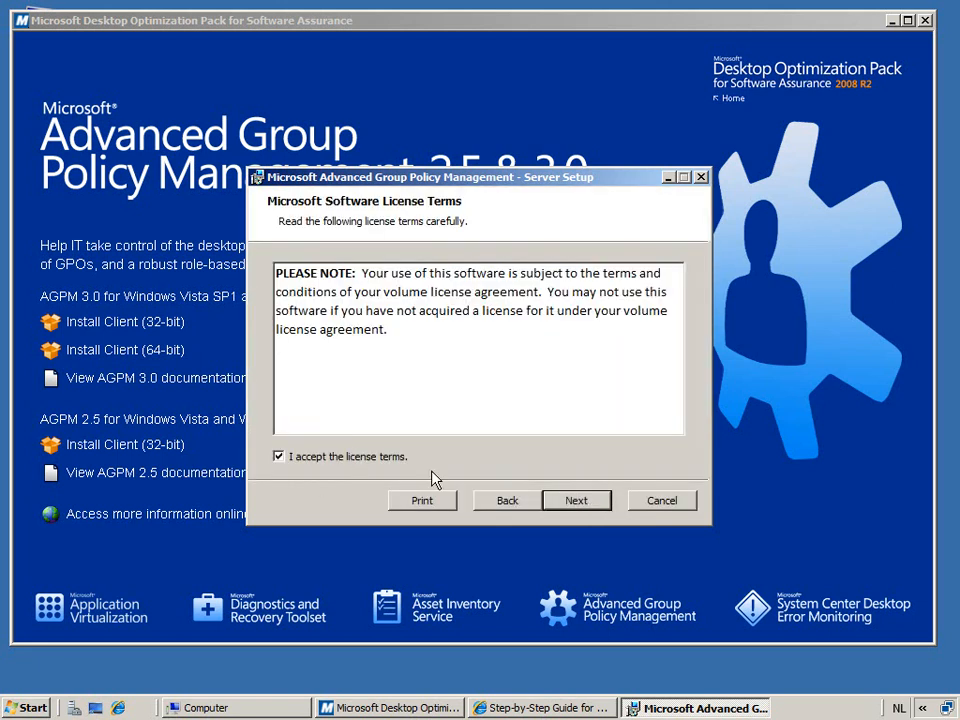
click(576, 500)
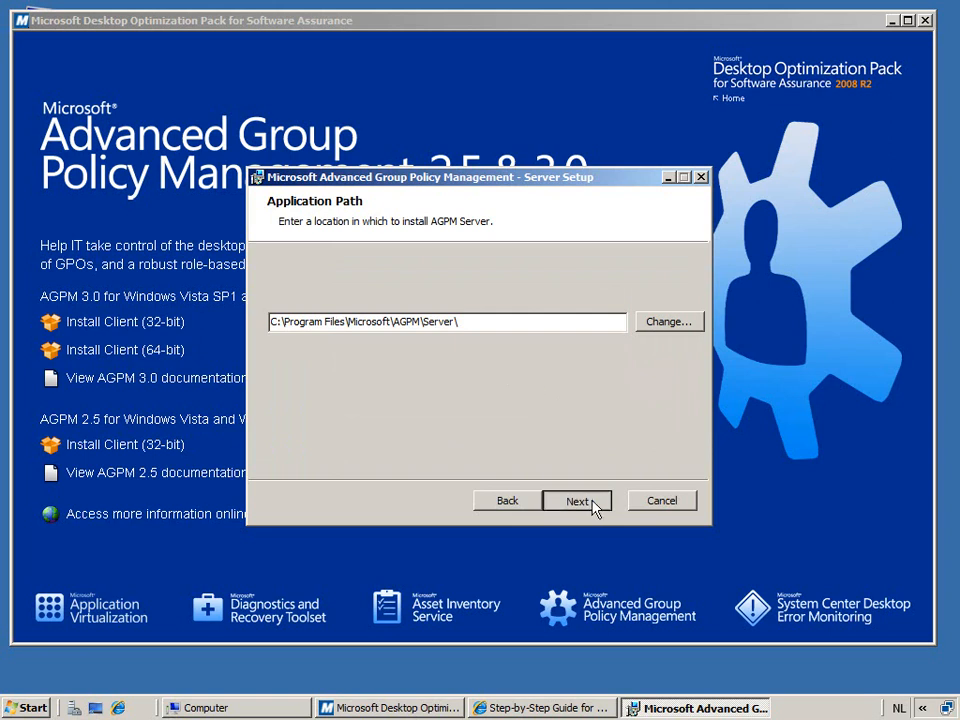
- Keep the default Application Path and Archive Path, reaching the AGPM Service Account page
click(576, 500)
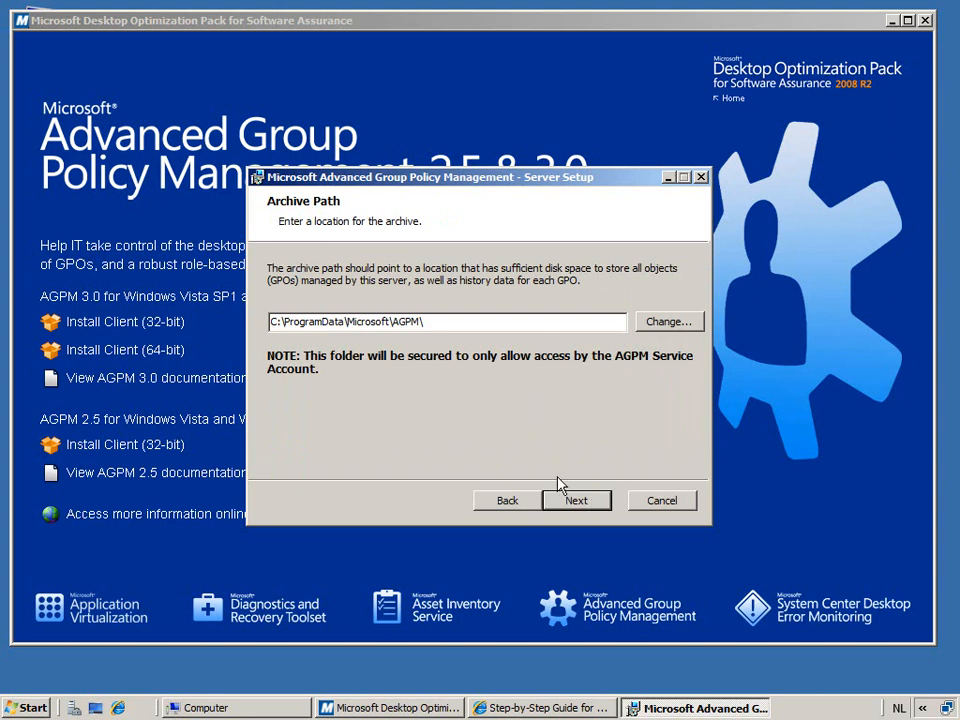
mouse_move(492, 364)
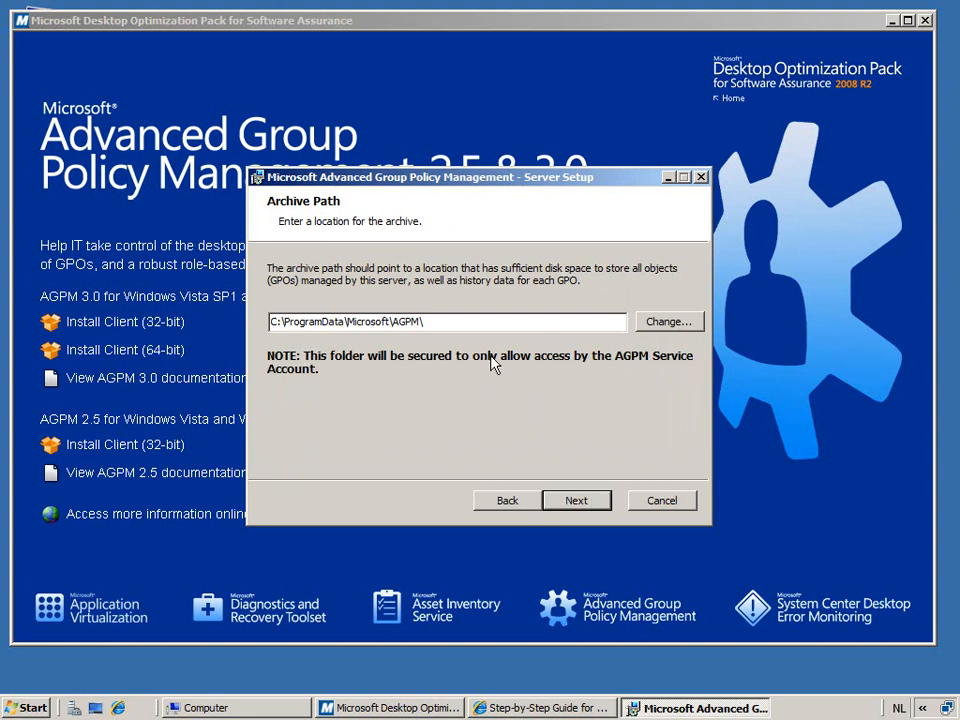
mouse_move(330, 222)
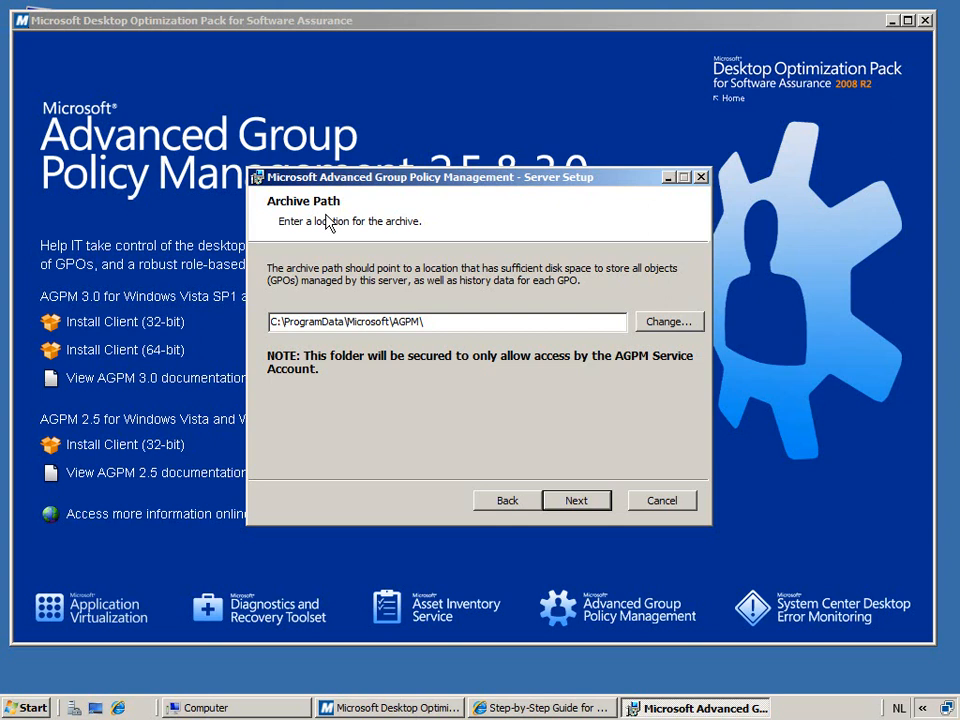
mouse_move(612, 532)
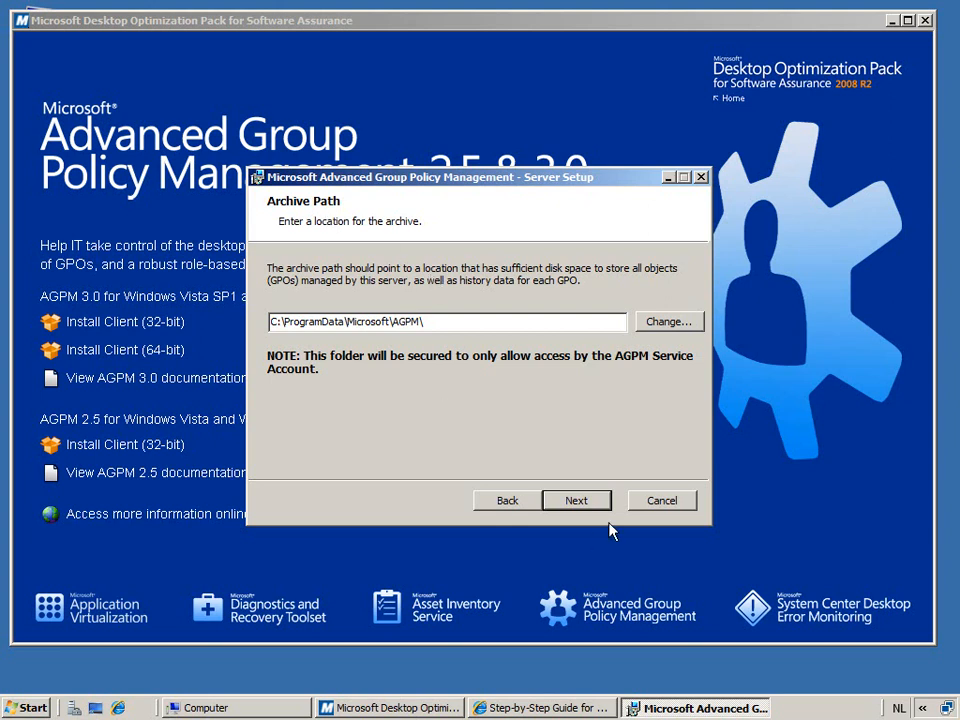
click(576, 500)
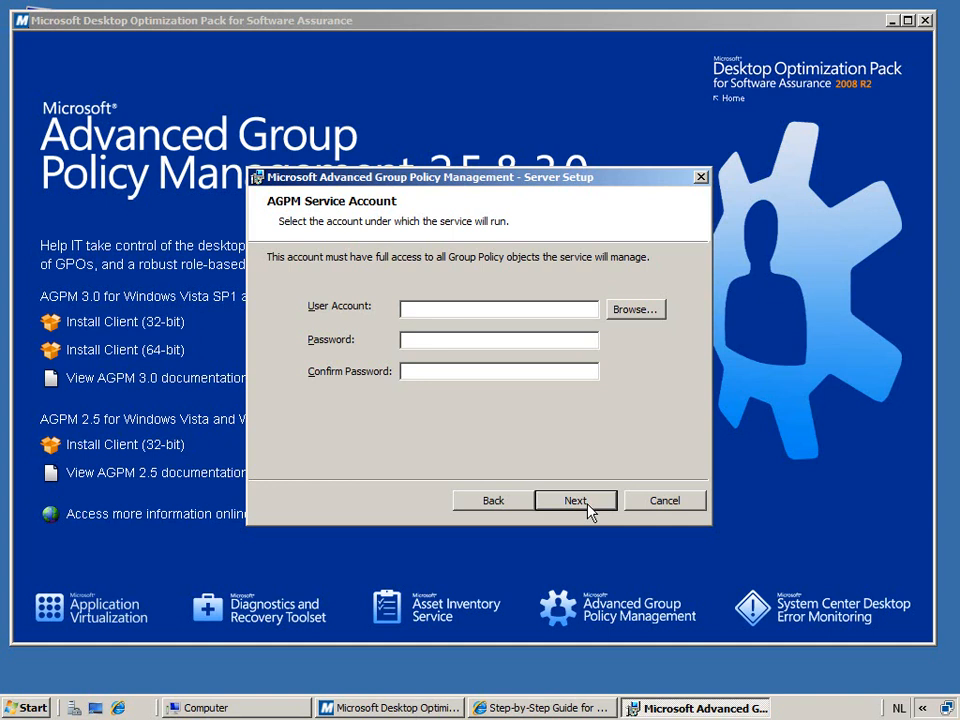
- Switch to Active Directory Users and Computers showing the Service Accounts folder with AGPMsvc
click(498, 306)
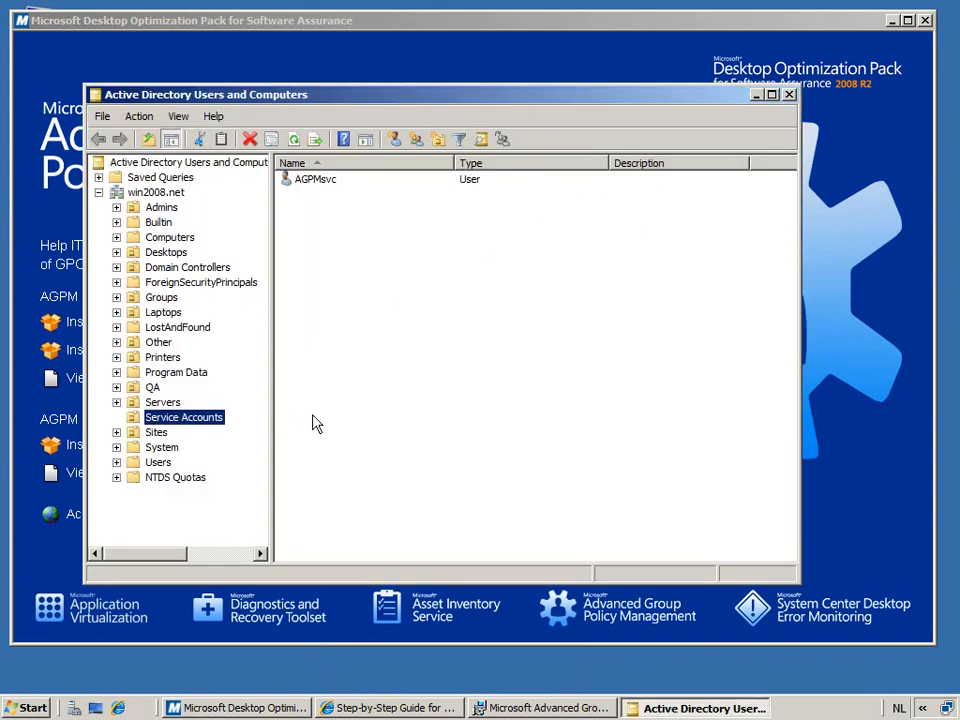
mouse_move(332, 192)
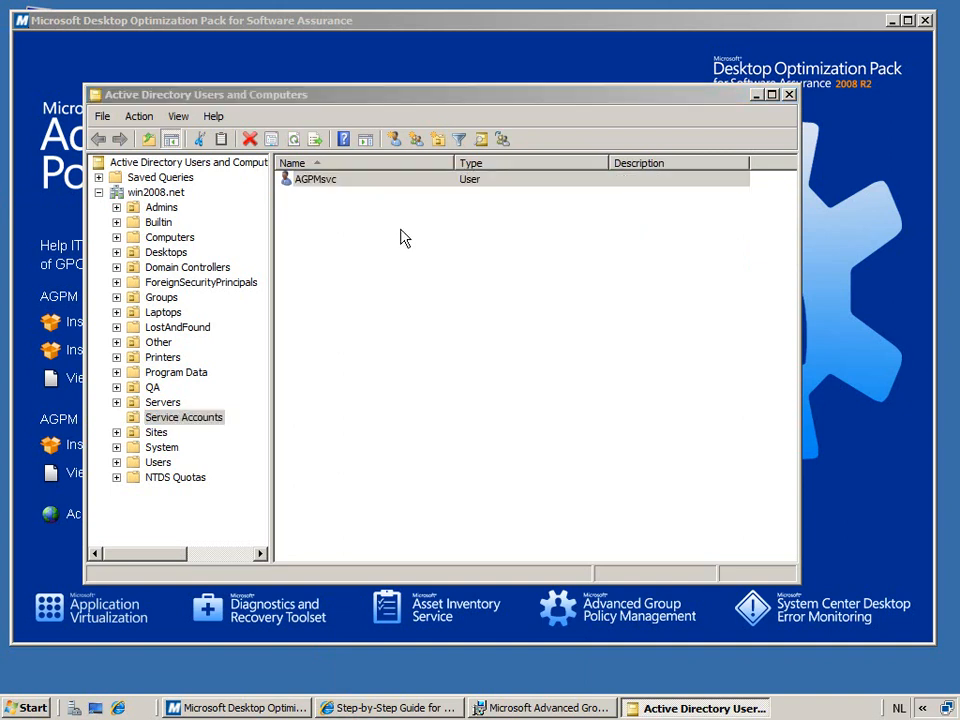
- View the AGPMsvc account's properties to confirm it belongs only to Domain Users
double_click(316, 178)
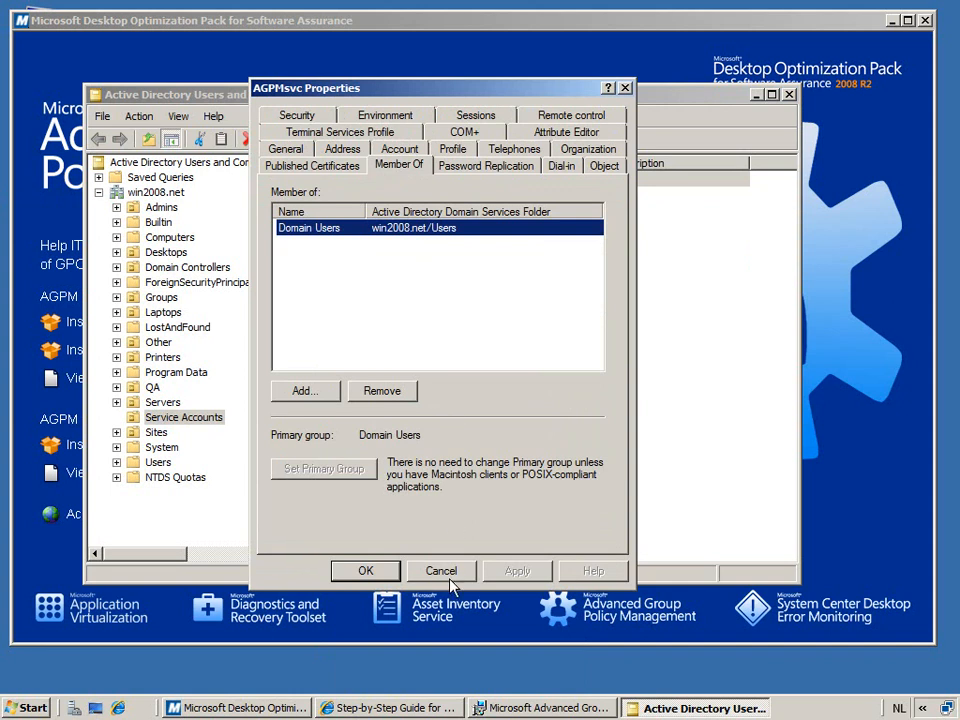
mouse_move(20, 712)
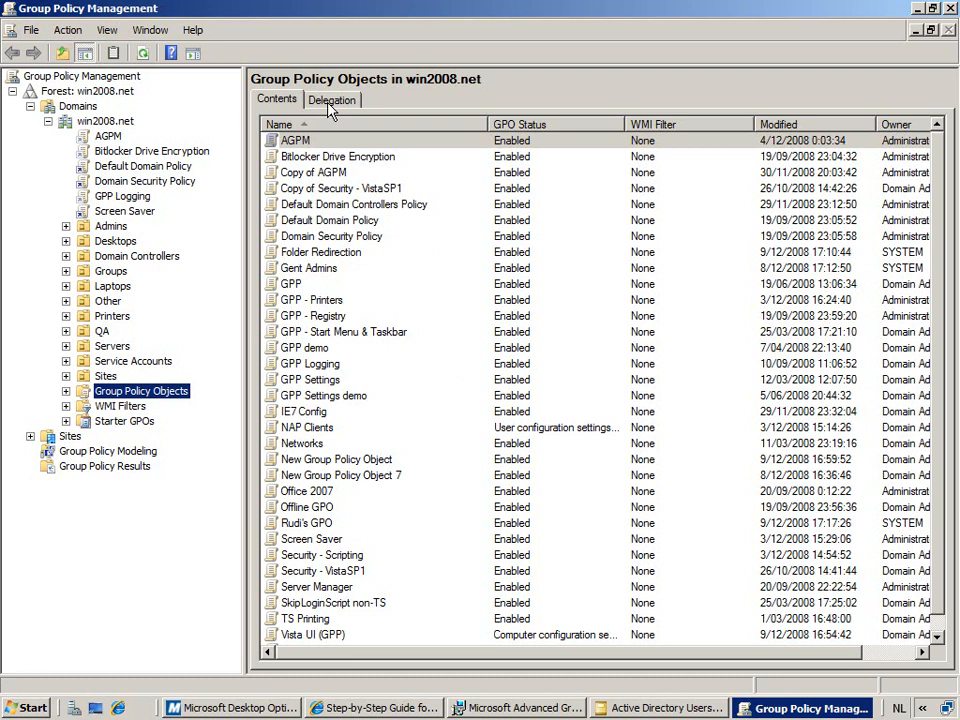
- Review the Group Policy Objects Delegation list of accounts allowed to create GPOs
click(332, 100)
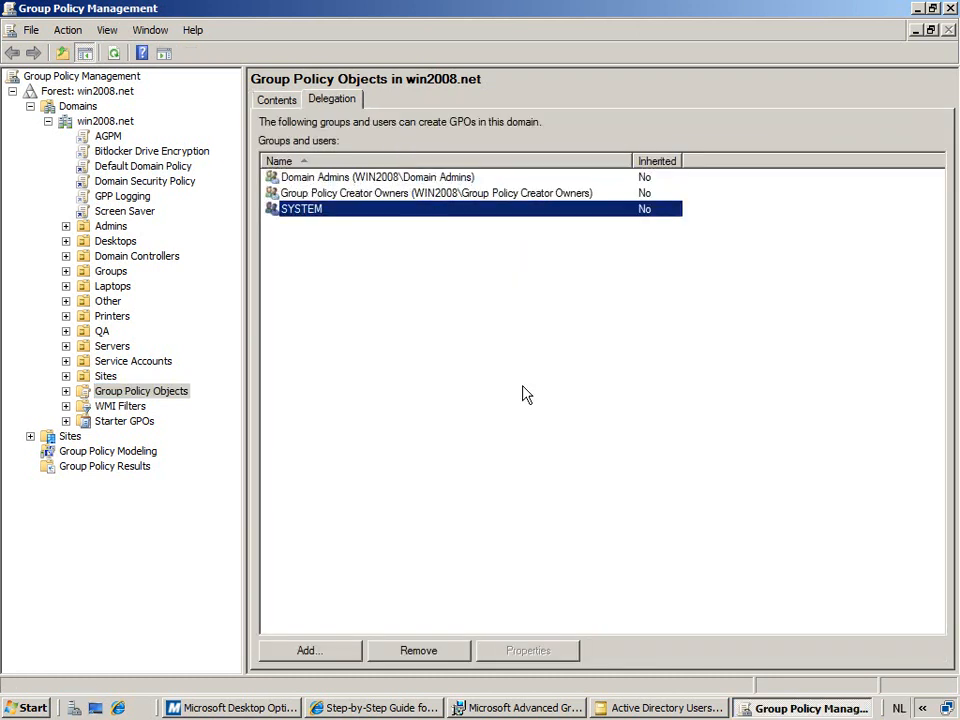
mouse_move(250, 260)
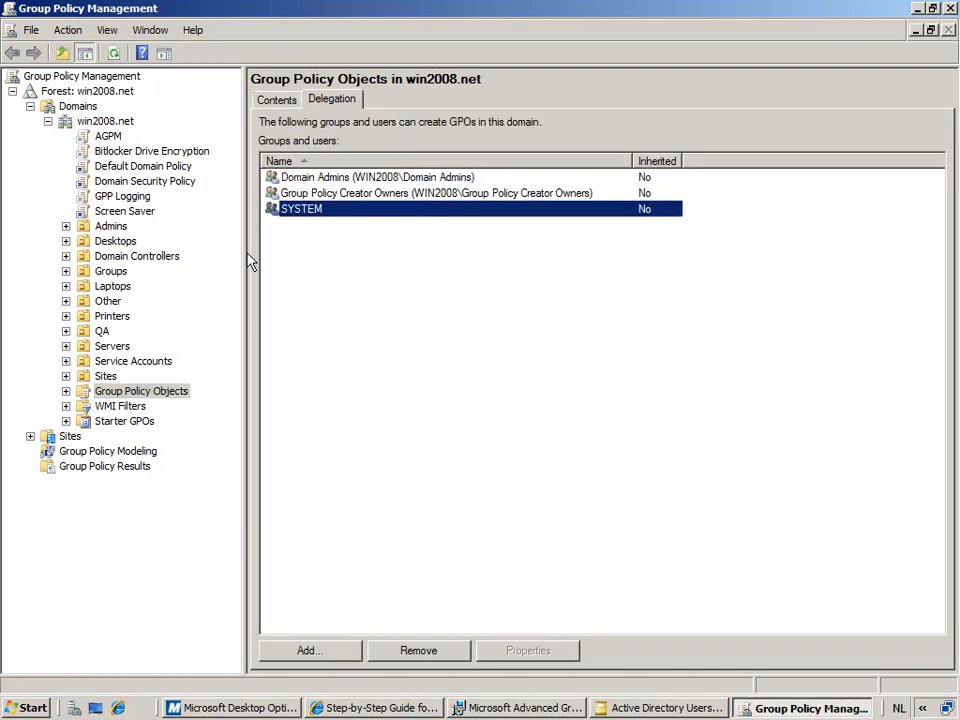
mouse_move(368, 292)
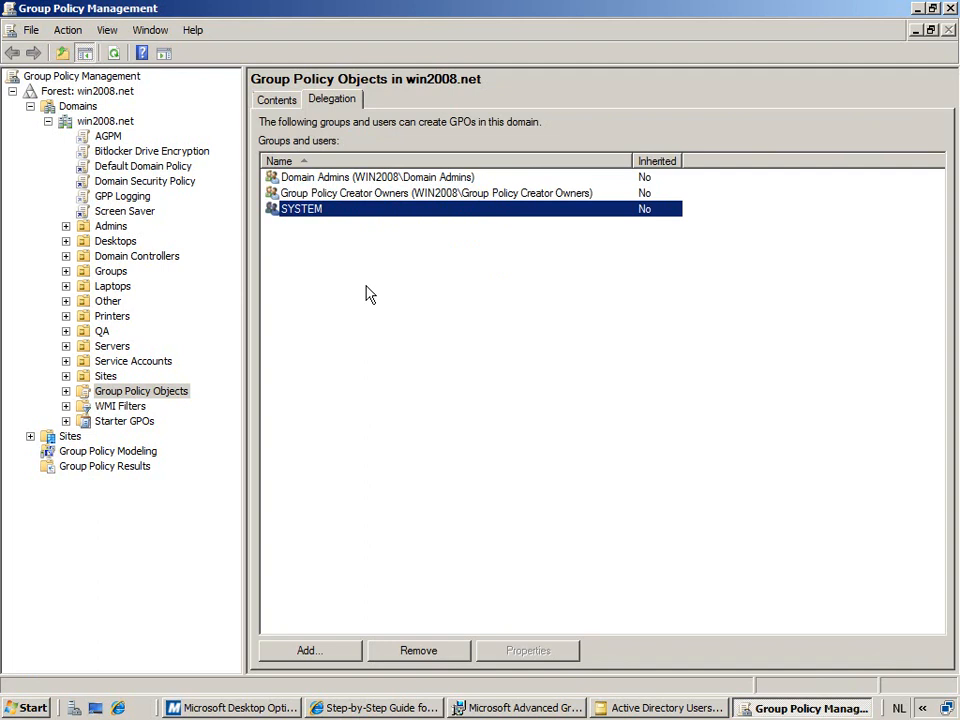
click(436, 192)
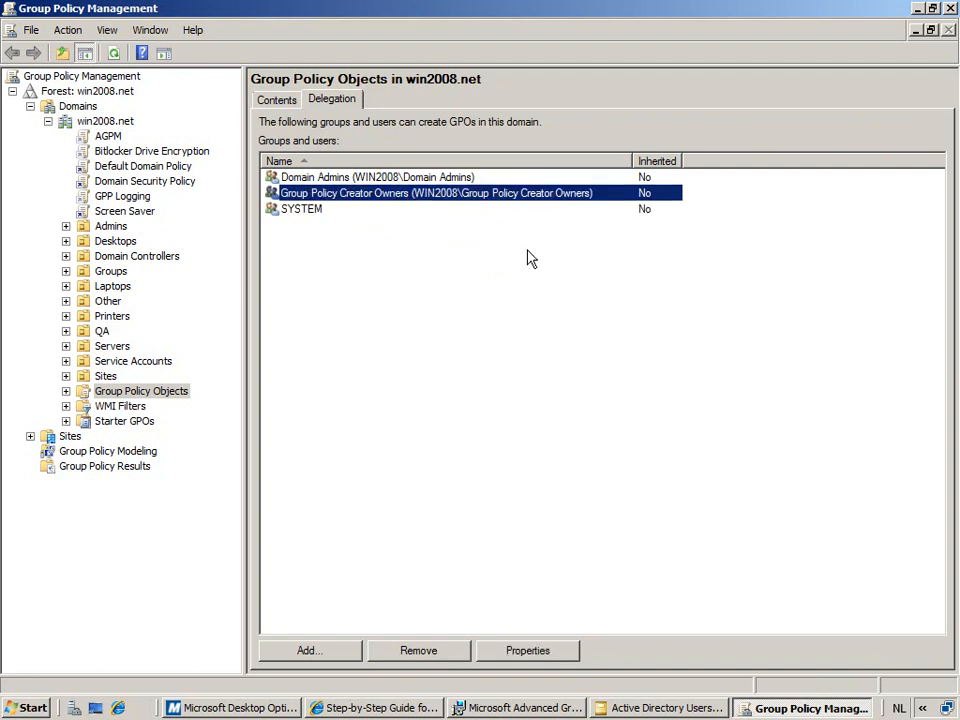
mouse_move(406, 240)
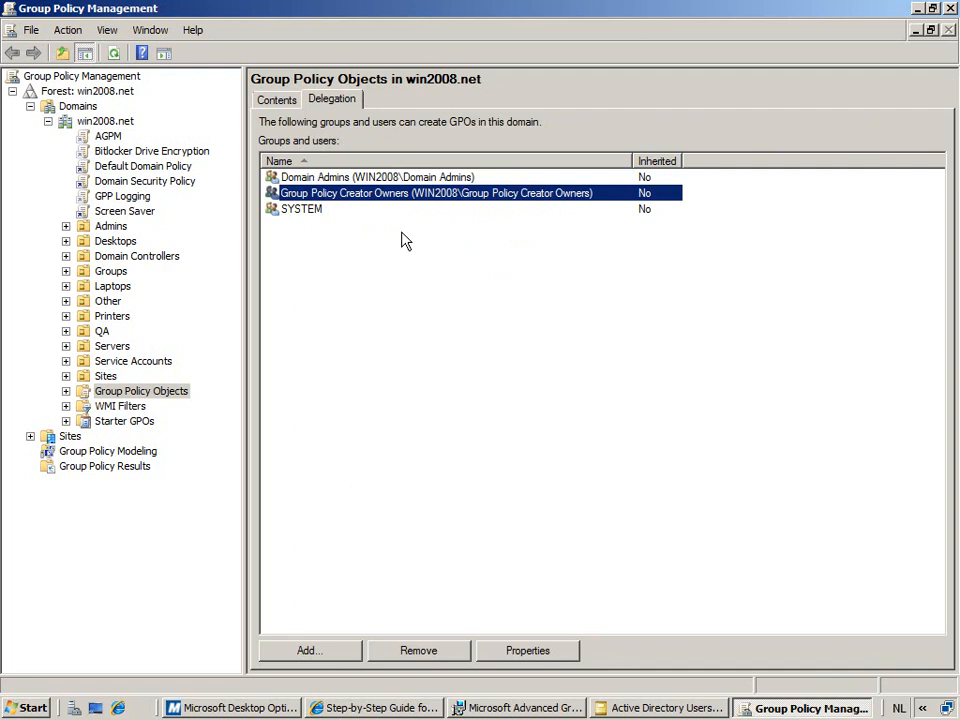
click(376, 176)
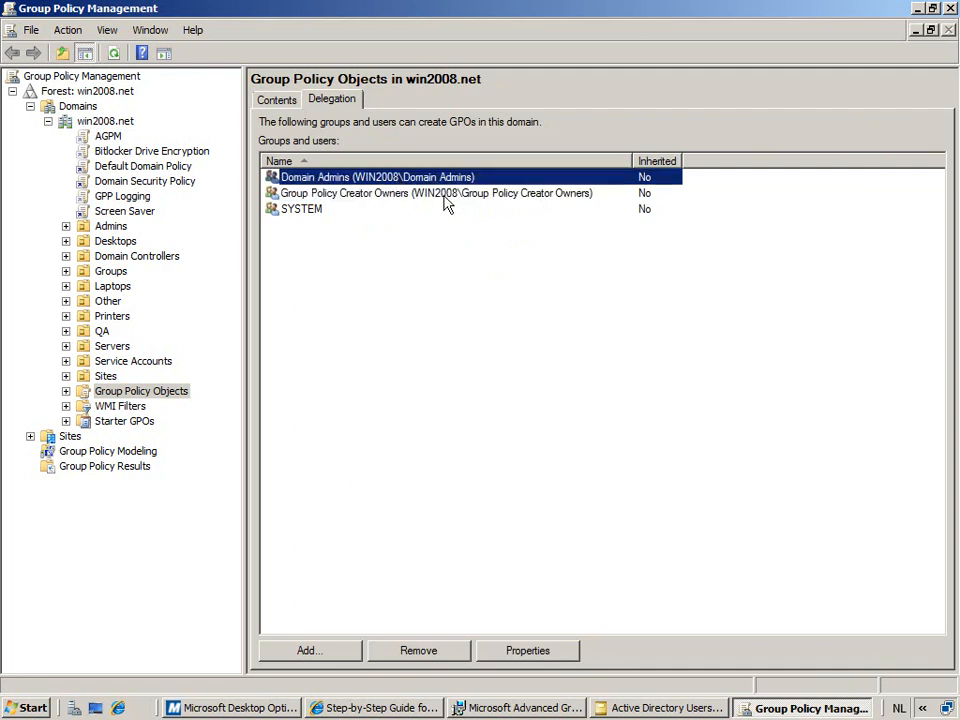
click(436, 192)
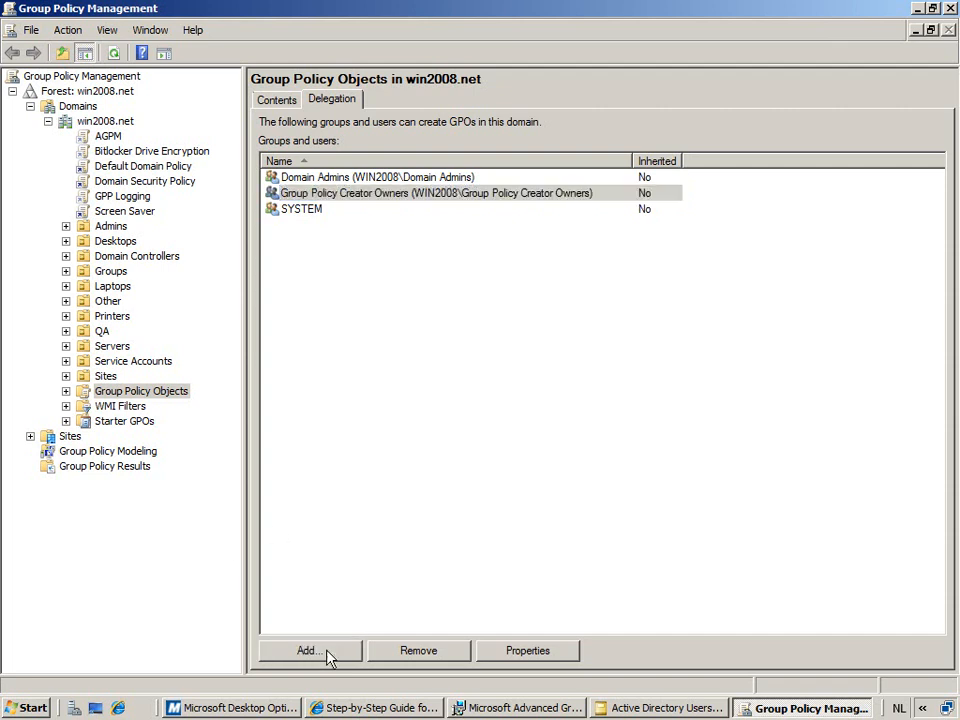
- Add AGPMsvc as an account allowed to create GPOs in the win2008.net domain
click(308, 650)
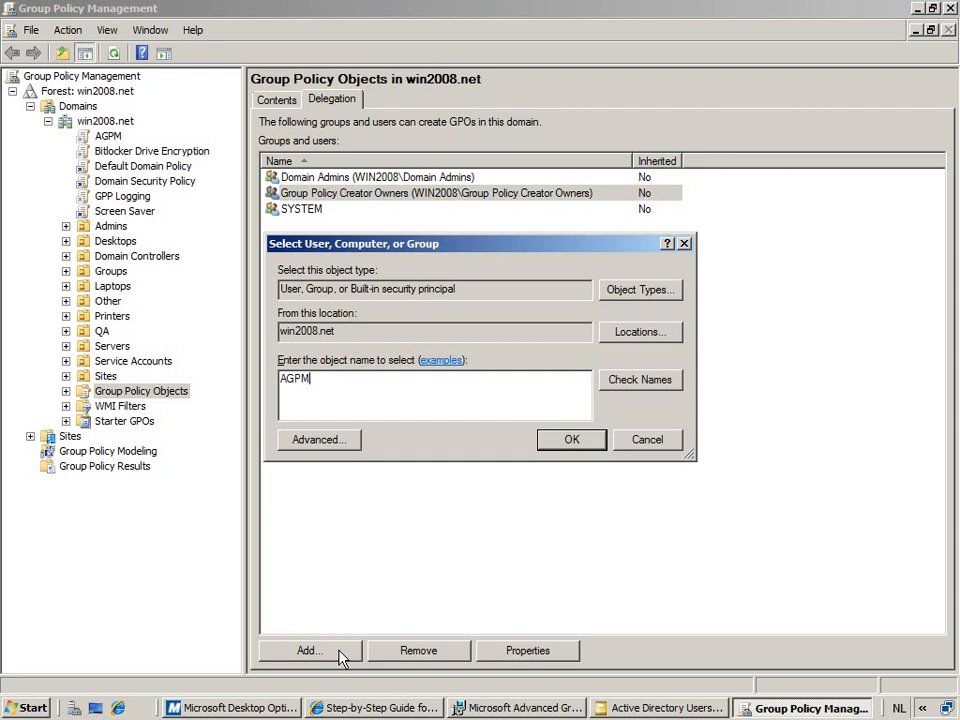
text(svc)
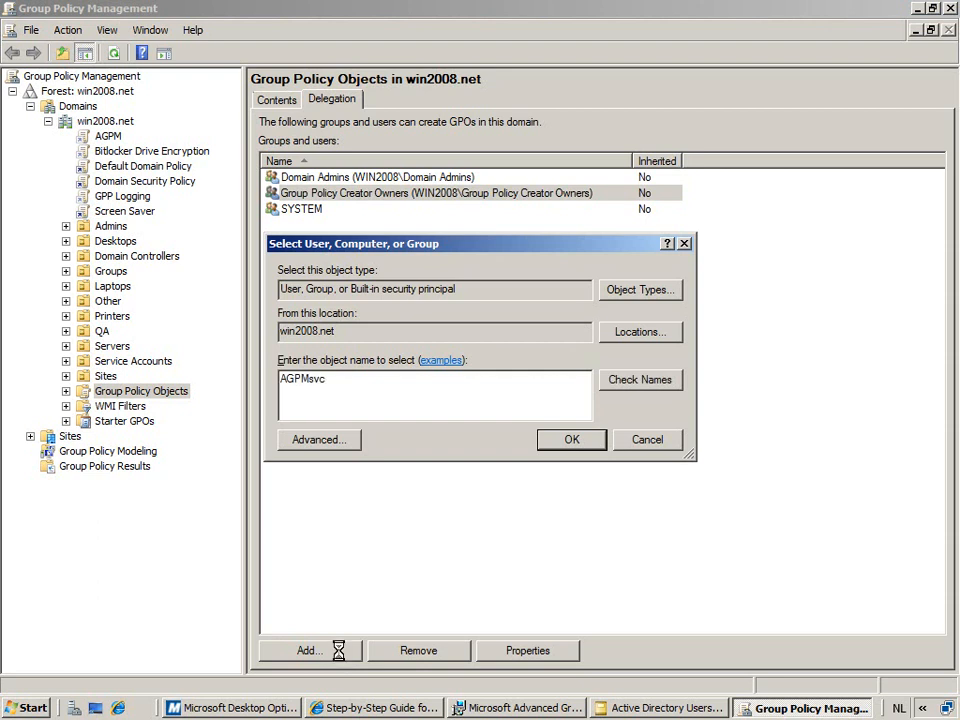
click(572, 440)
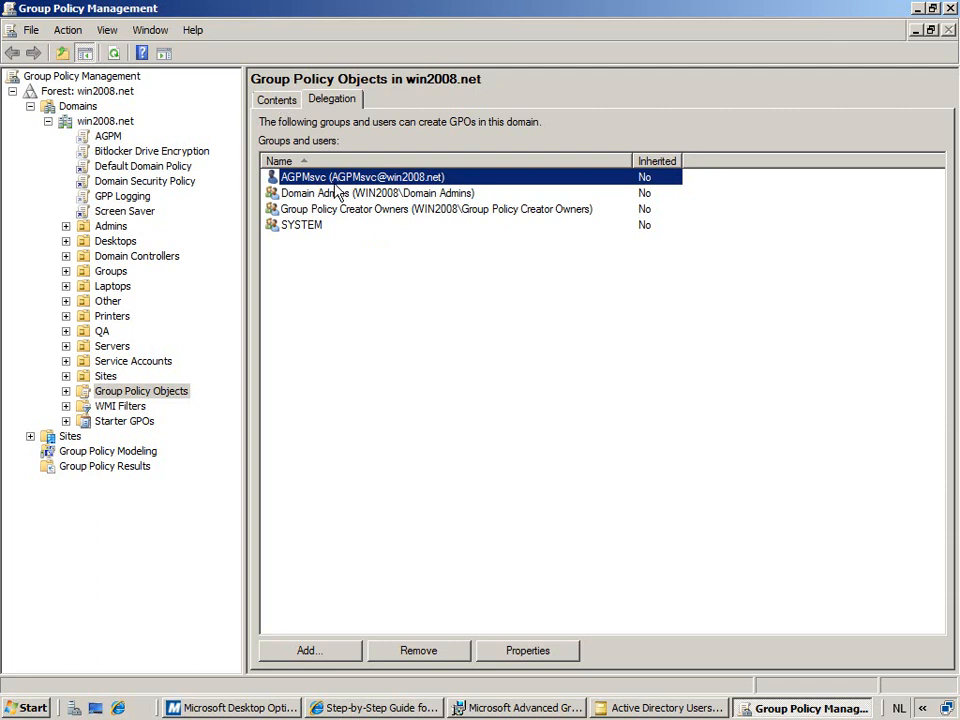
mouse_move(392, 222)
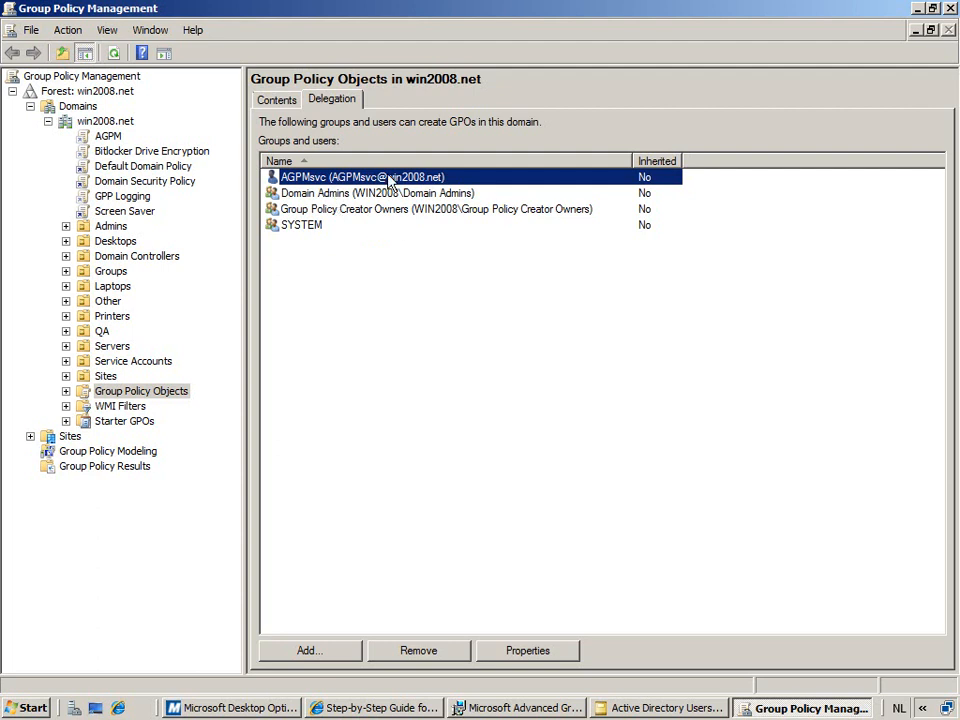
mouse_move(920, 12)
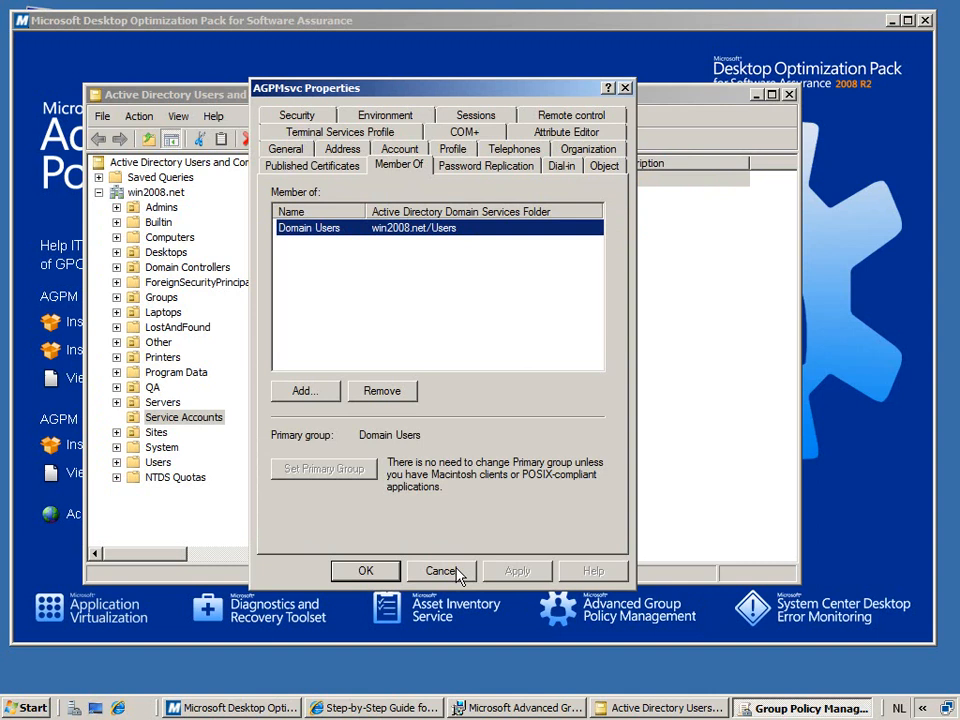
- Set WIN2008\AGPMsvc with its password as the AGPM service account and continue to Archive Owner
click(440, 570)
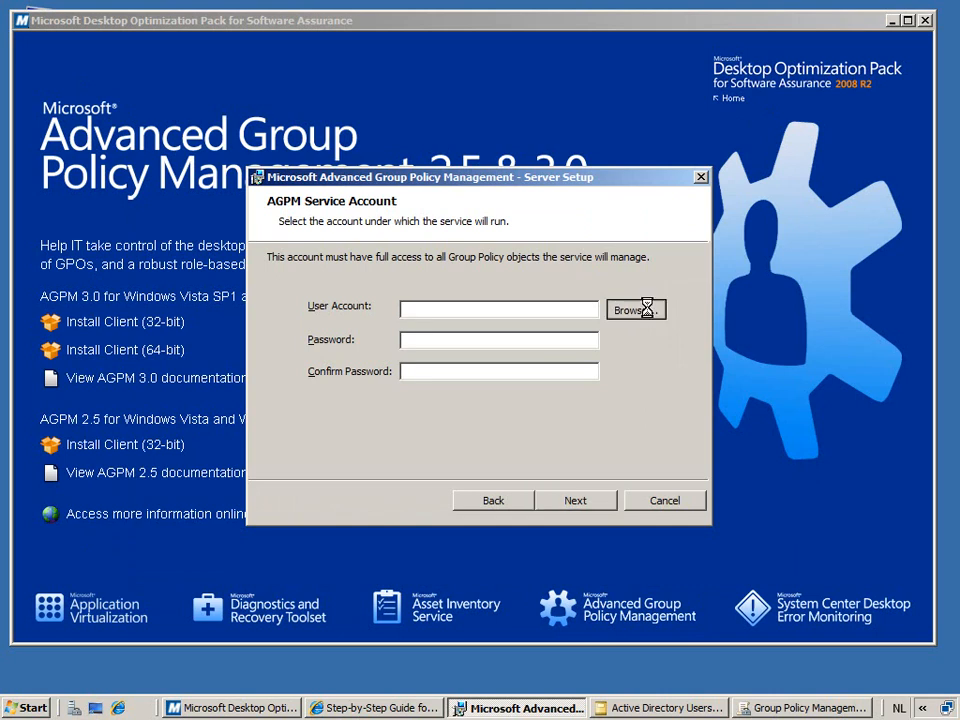
click(634, 308)
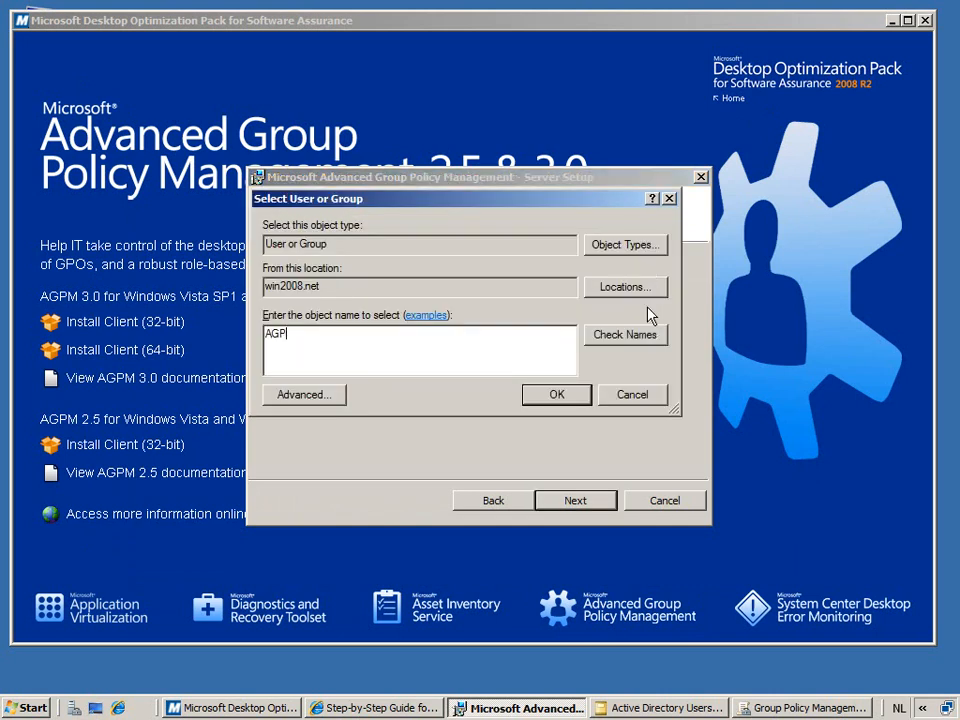
click(556, 394)
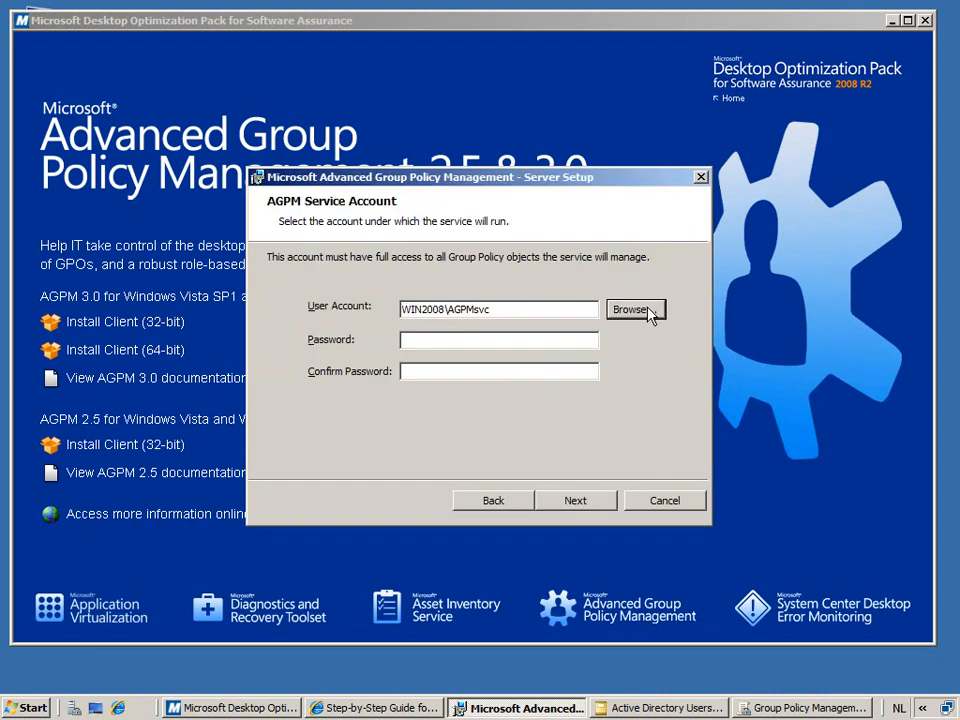
text(•)
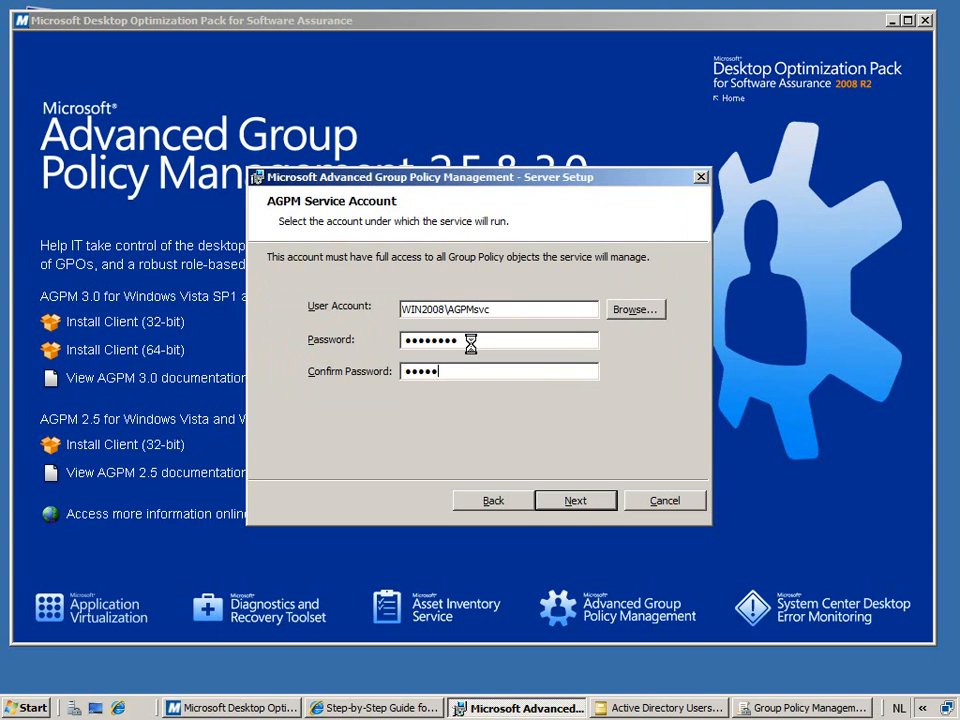
click(576, 500)
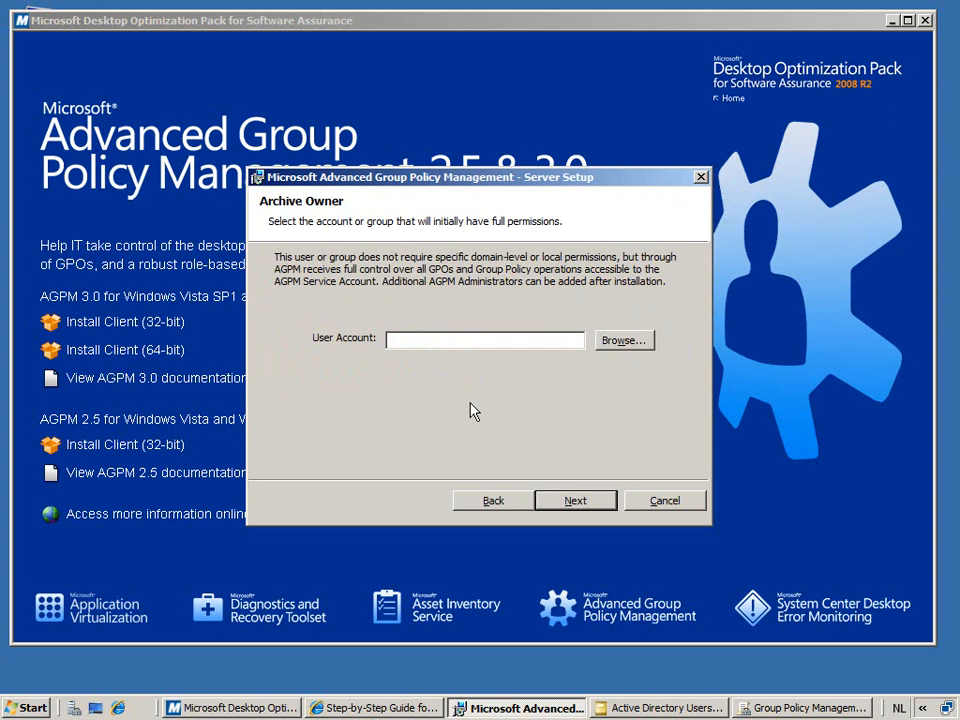
- Switch to Active Directory Users and Computers showing the Service Accounts folder with AGPMsvc
click(484, 340)
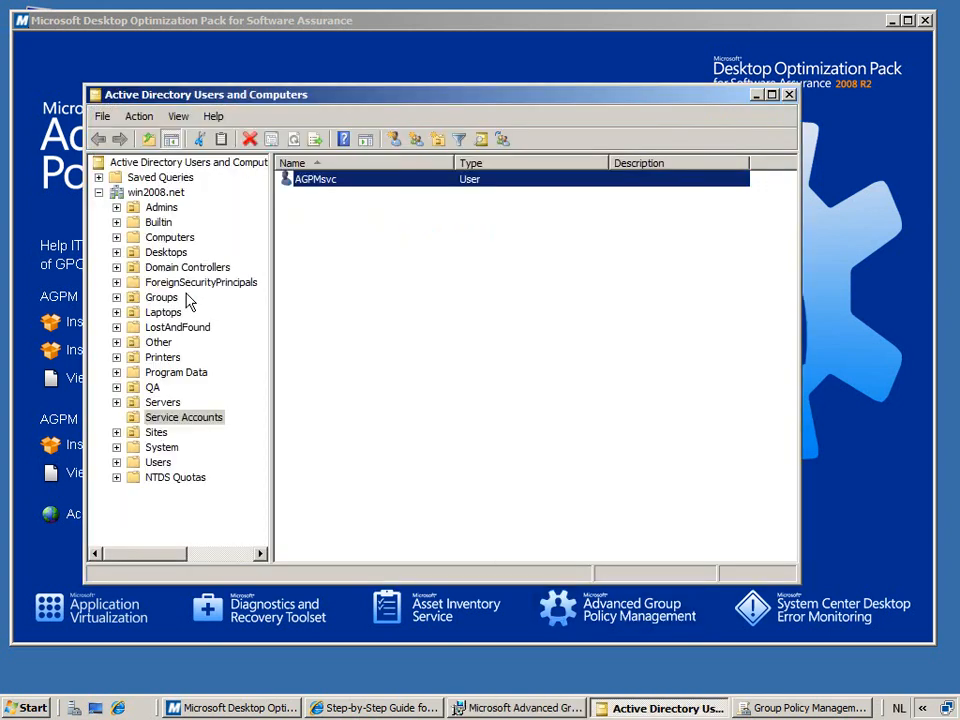
- Expand Groups > System > AGPM and select the AGPM Admins group among the AGPM security groups
click(162, 296)
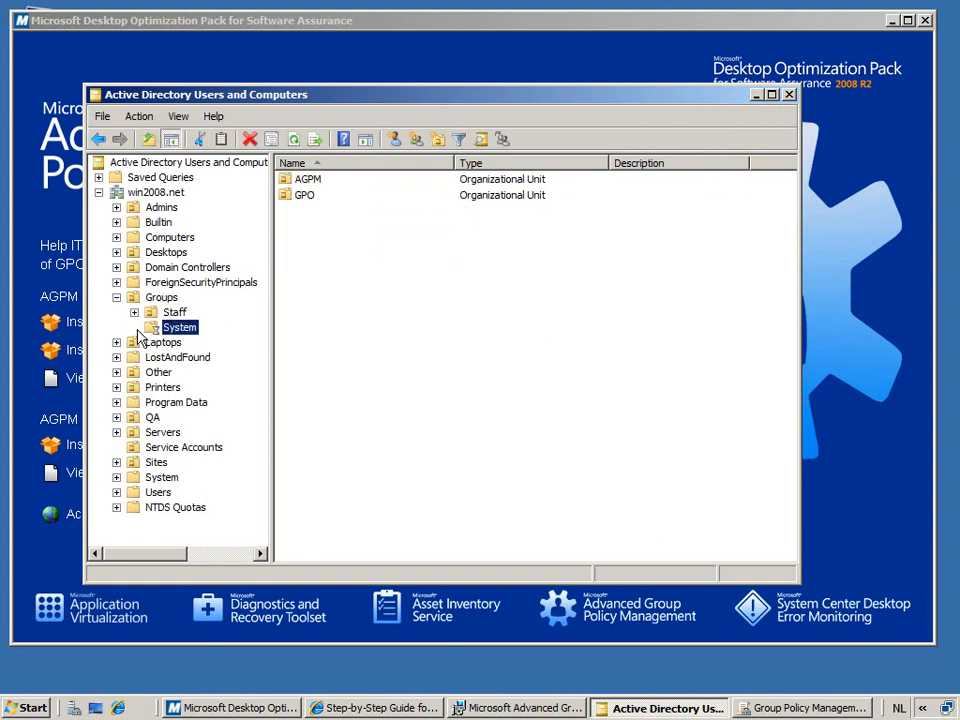
click(136, 328)
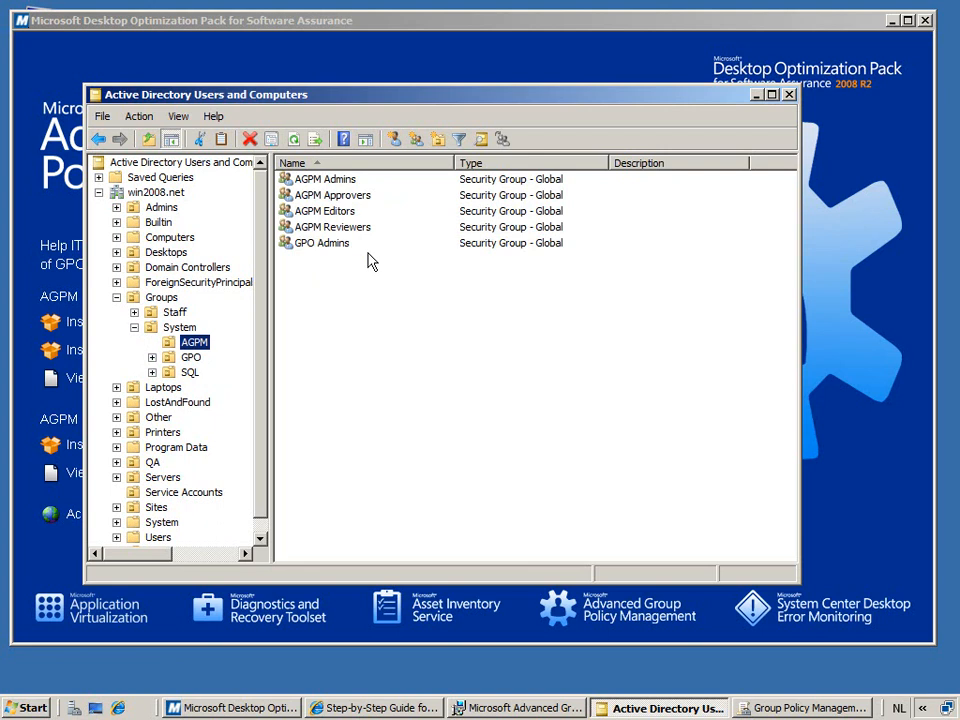
click(324, 178)
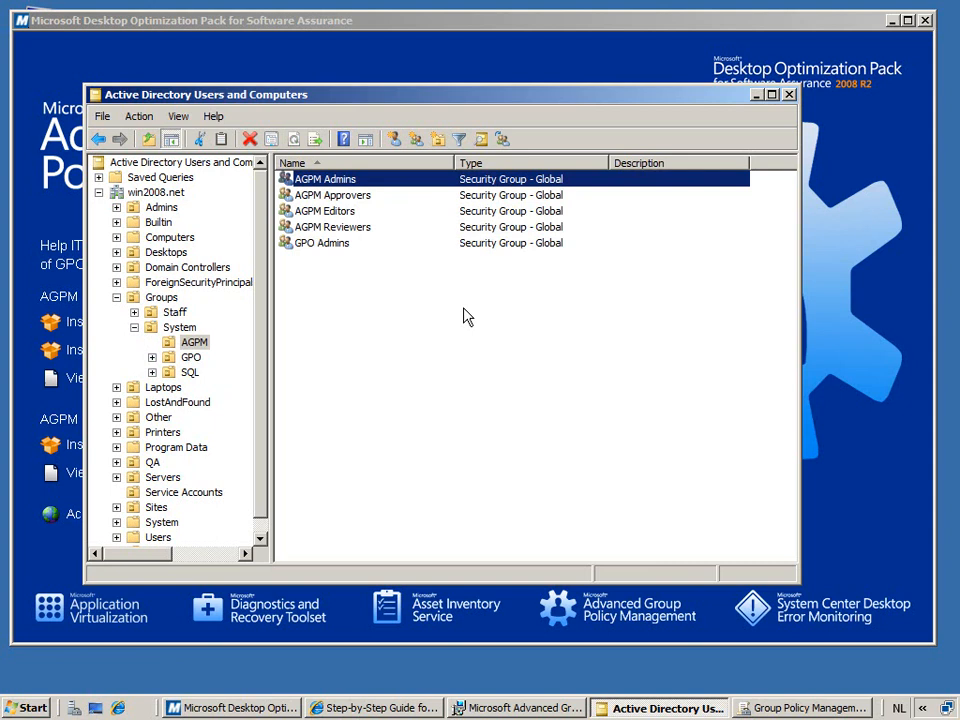
mouse_move(740, 118)
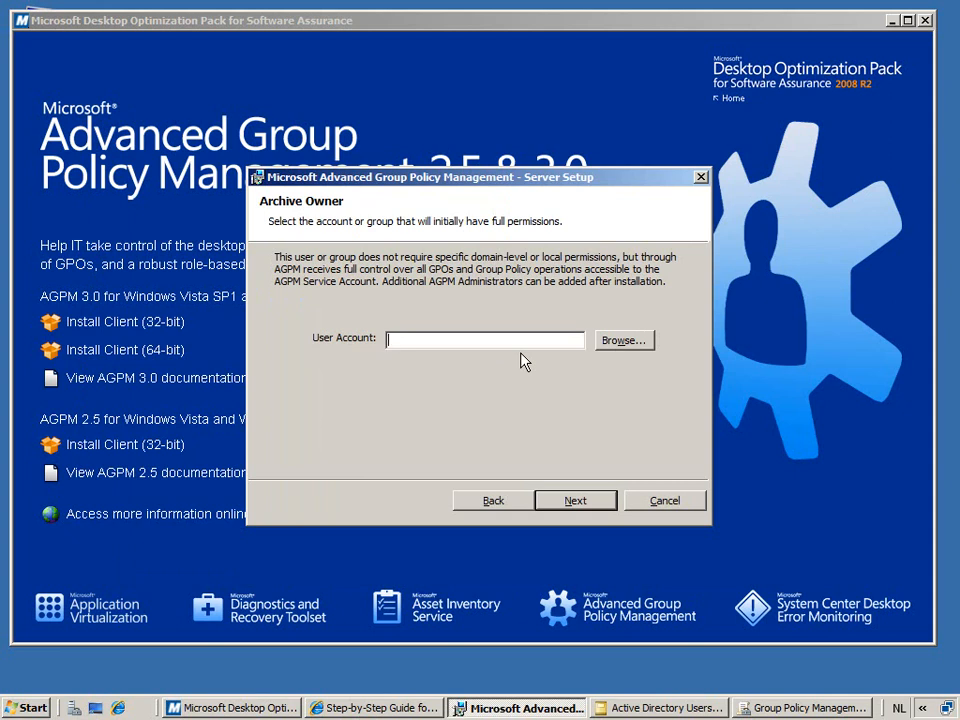
mouse_move(644, 346)
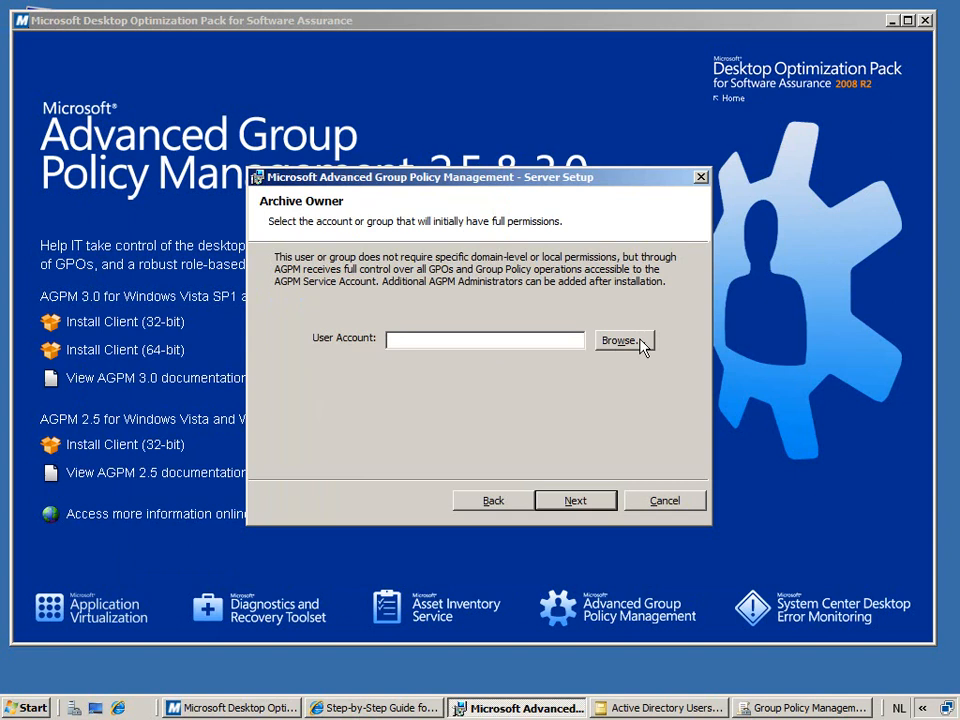
- Browse for AGPM Admins as the archive owner, then return to Active Directory Users and Computers
click(624, 340)
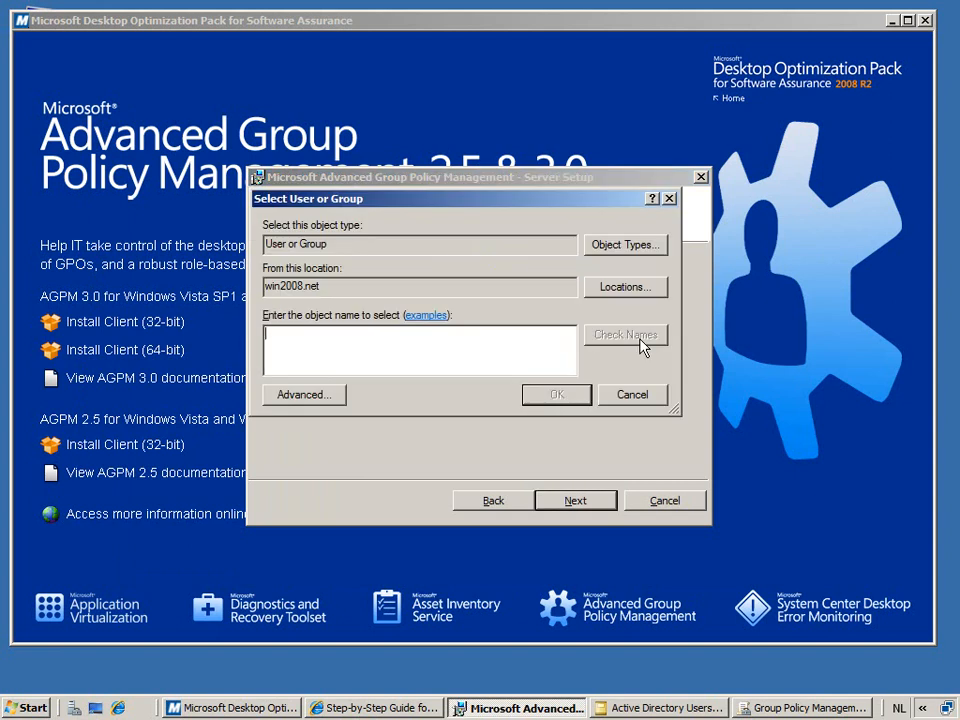
text(AGPM)
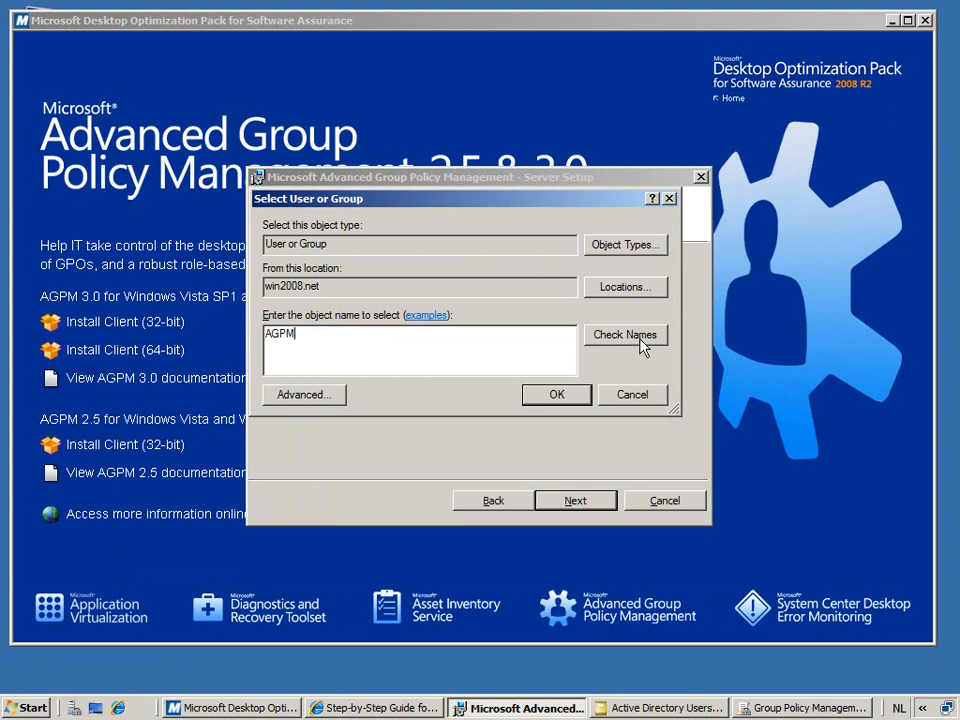
text(Admins)
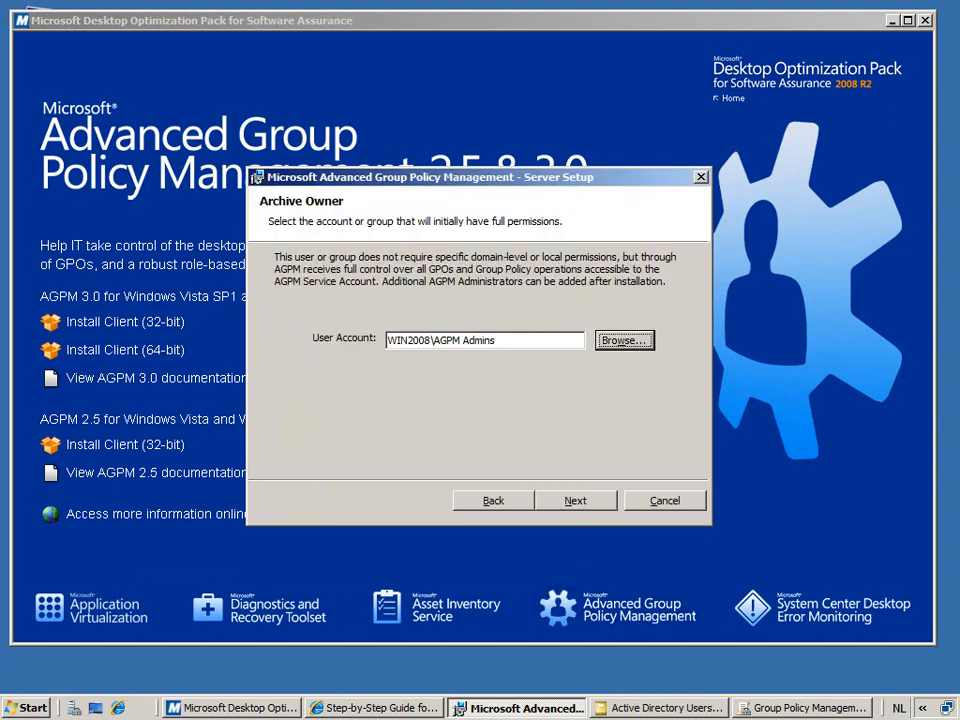
click(658, 708)
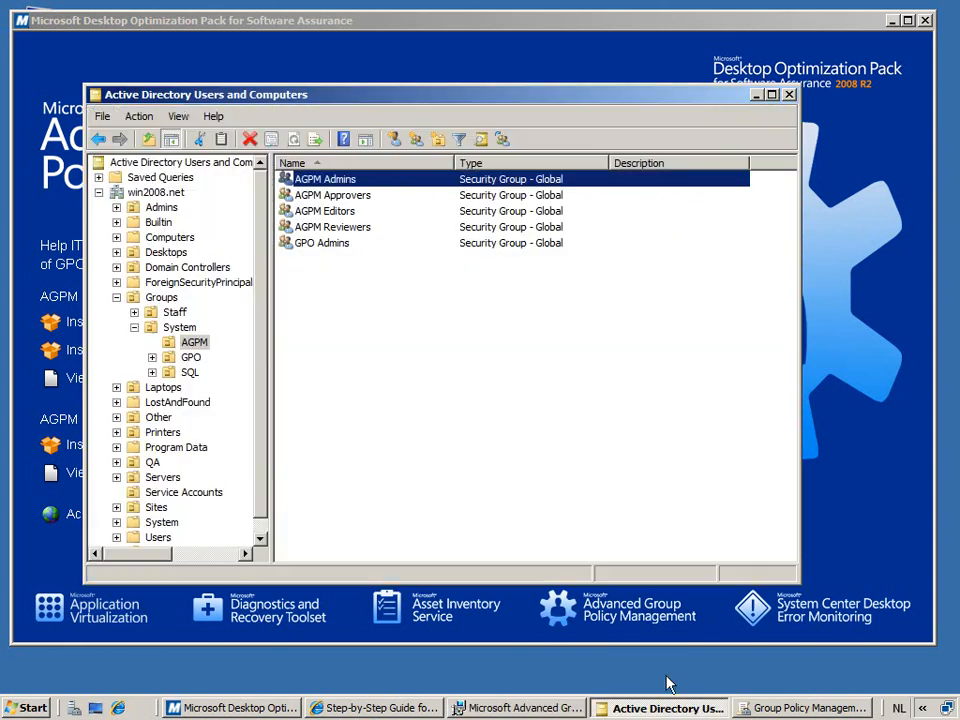
- Add the admin user Kurt to the AGPM Admins group members, then accept the archive owner and continue
double_click(324, 178)
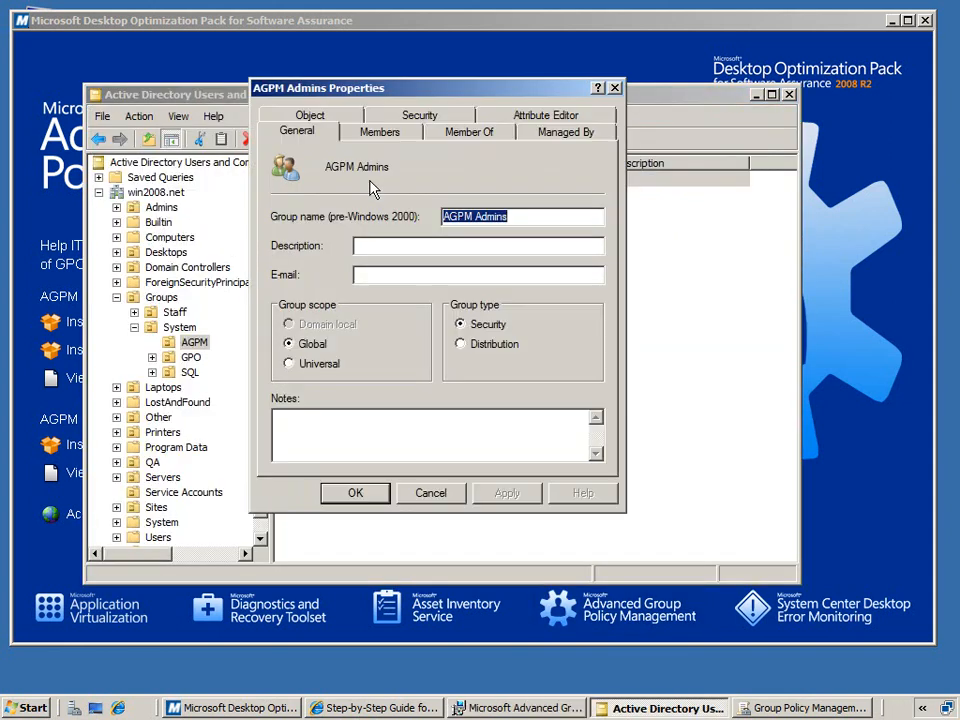
click(380, 132)
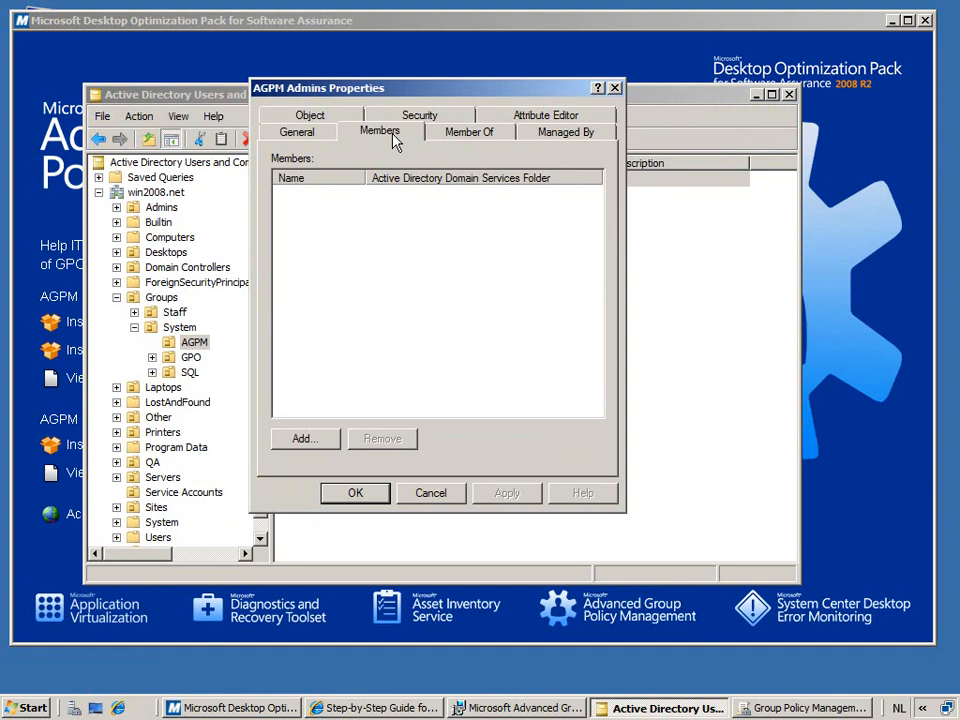
mouse_move(330, 450)
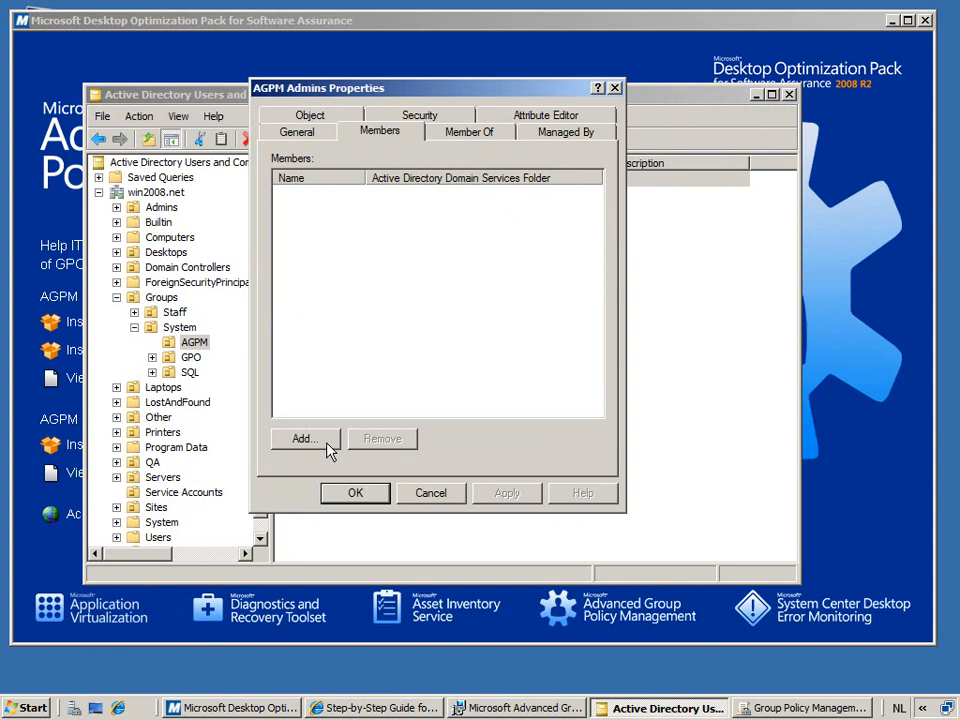
click(304, 438)
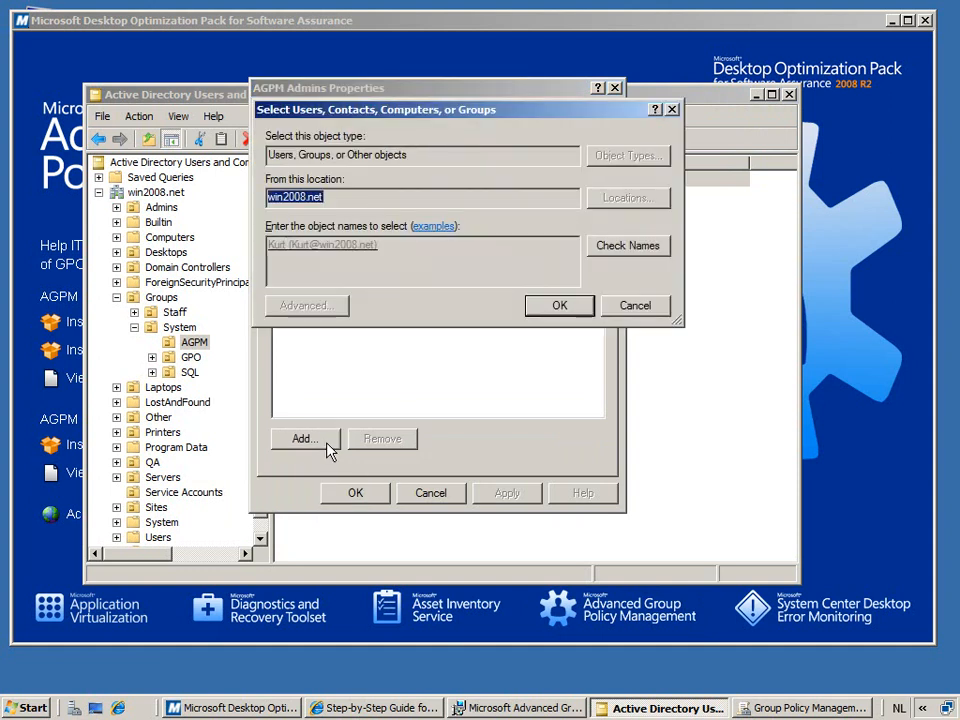
click(560, 304)
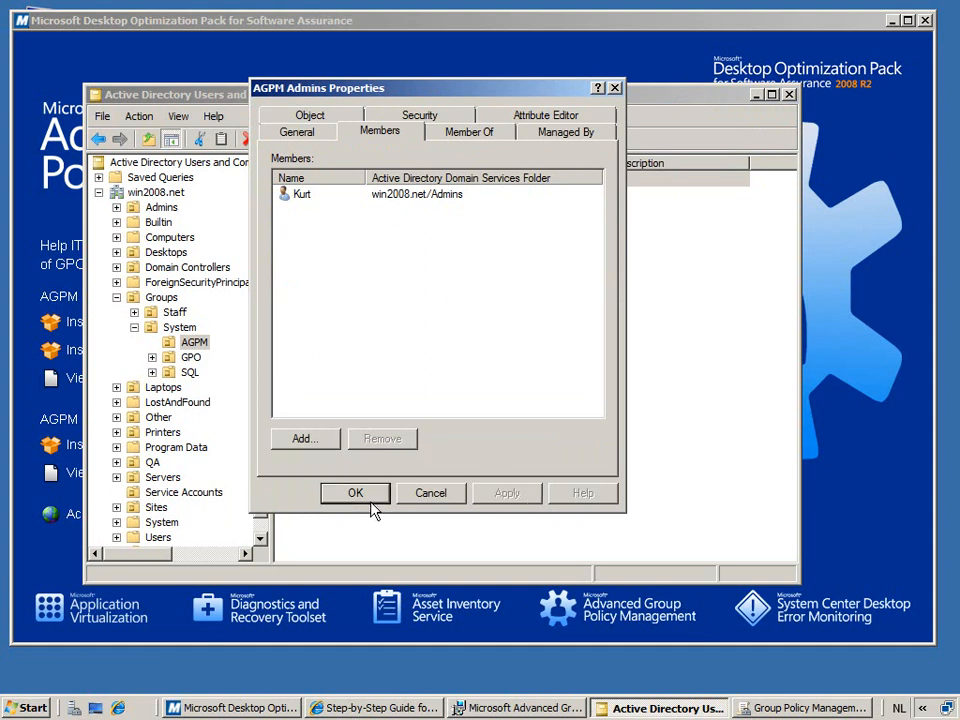
click(356, 492)
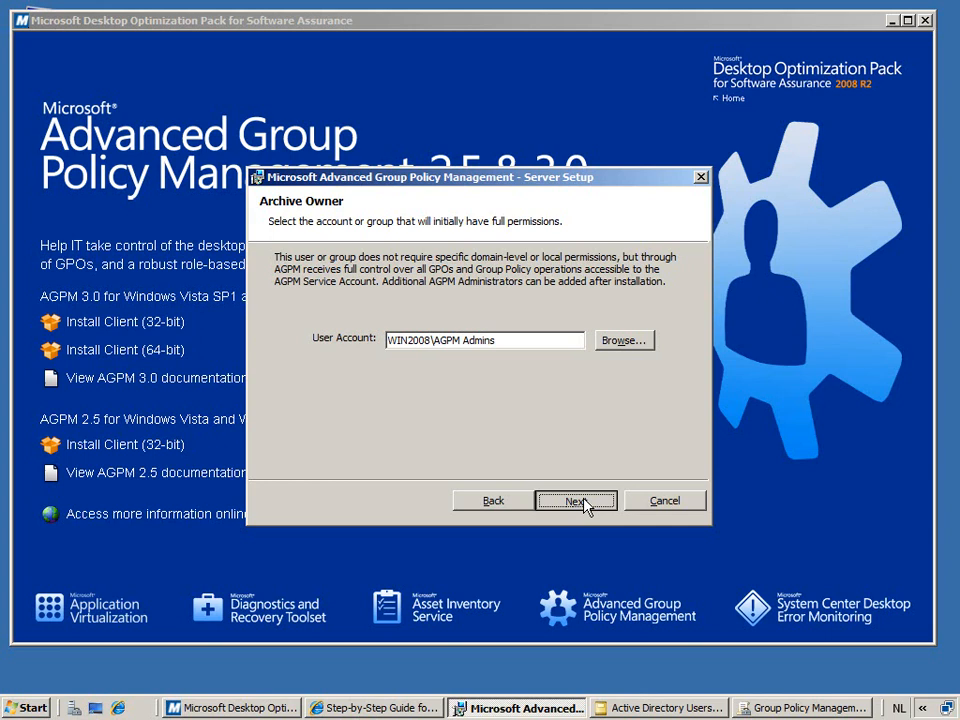
click(576, 500)
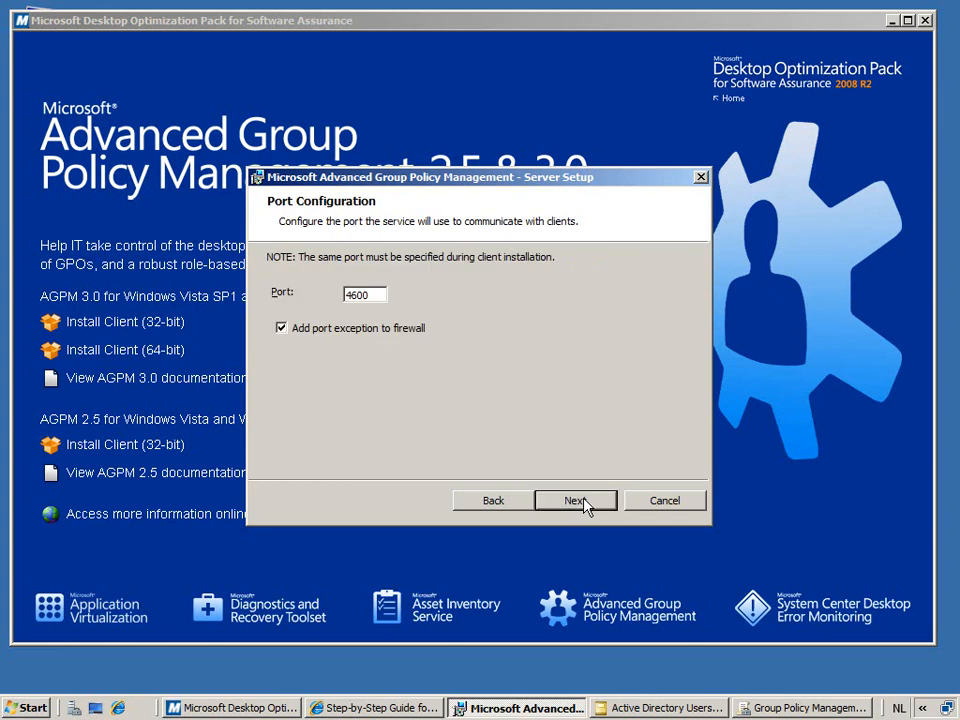
mouse_move(560, 414)
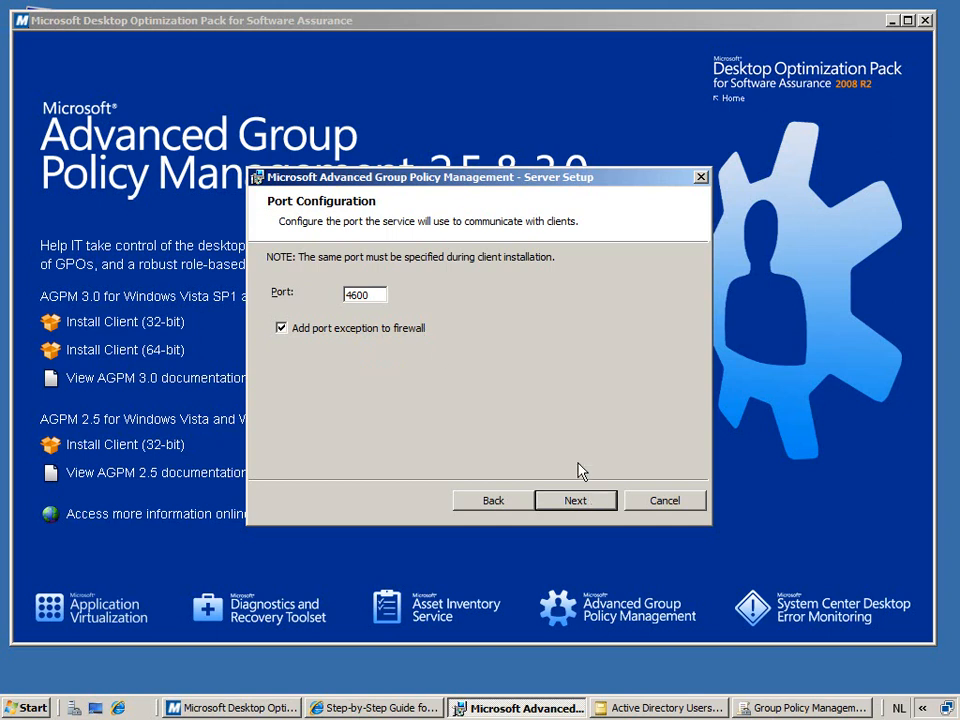
mouse_move(584, 528)
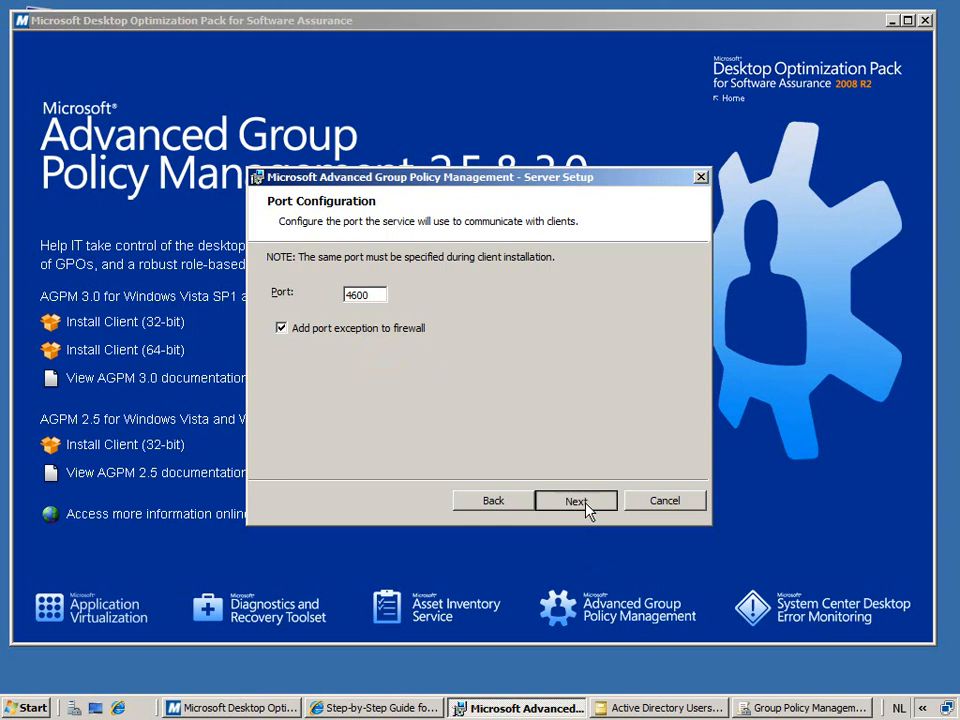
- Keep port 4600 with its firewall exception and all languages, reaching Ready to install
click(576, 500)
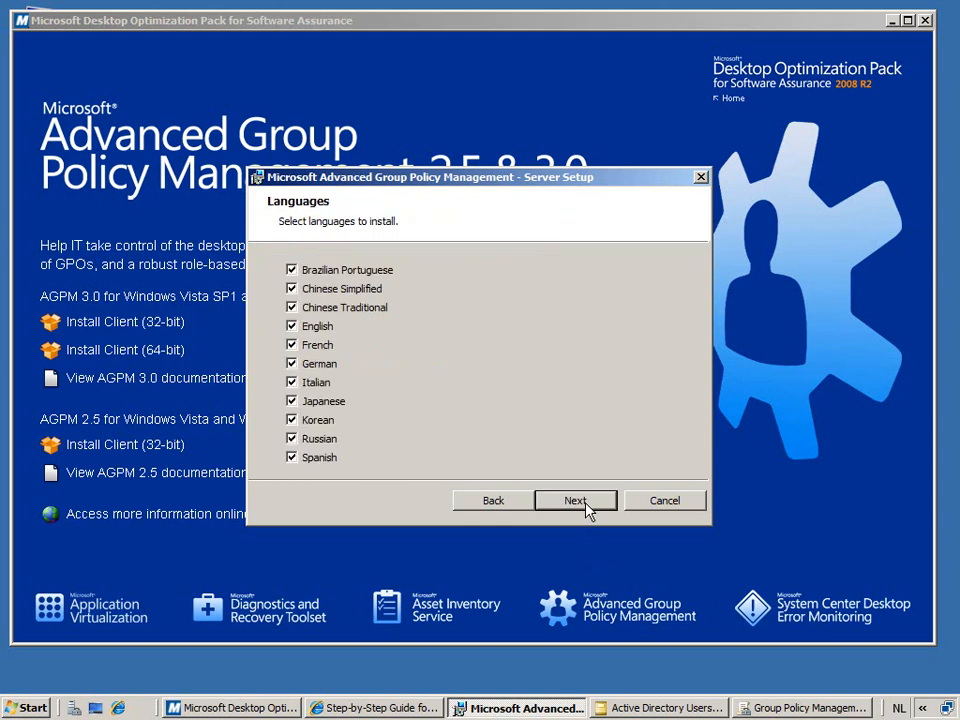
mouse_move(350, 364)
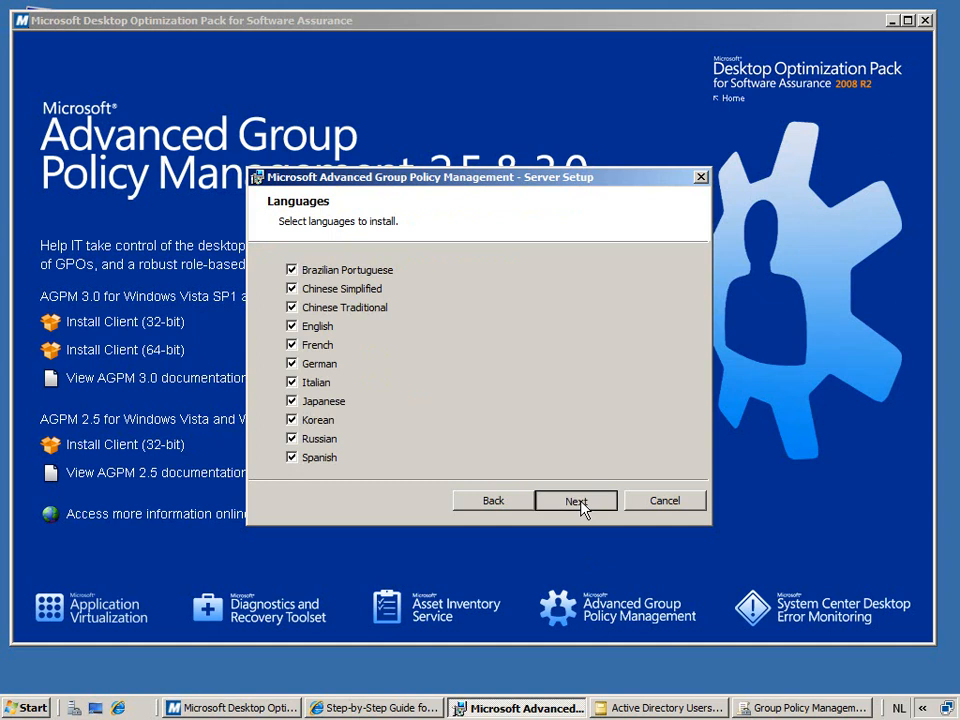
click(576, 500)
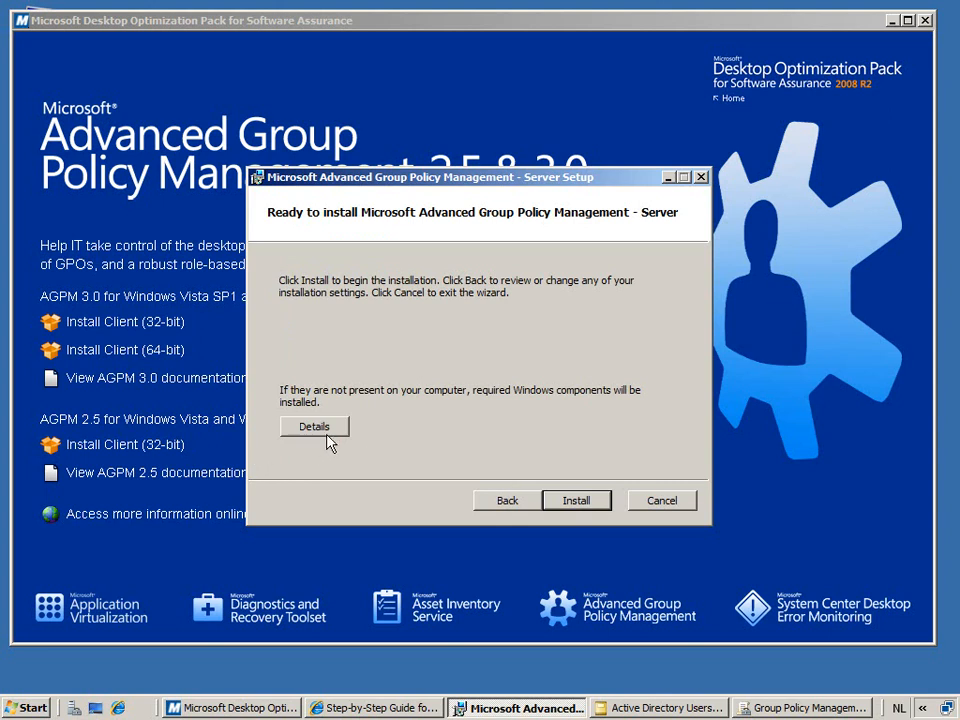
click(314, 426)
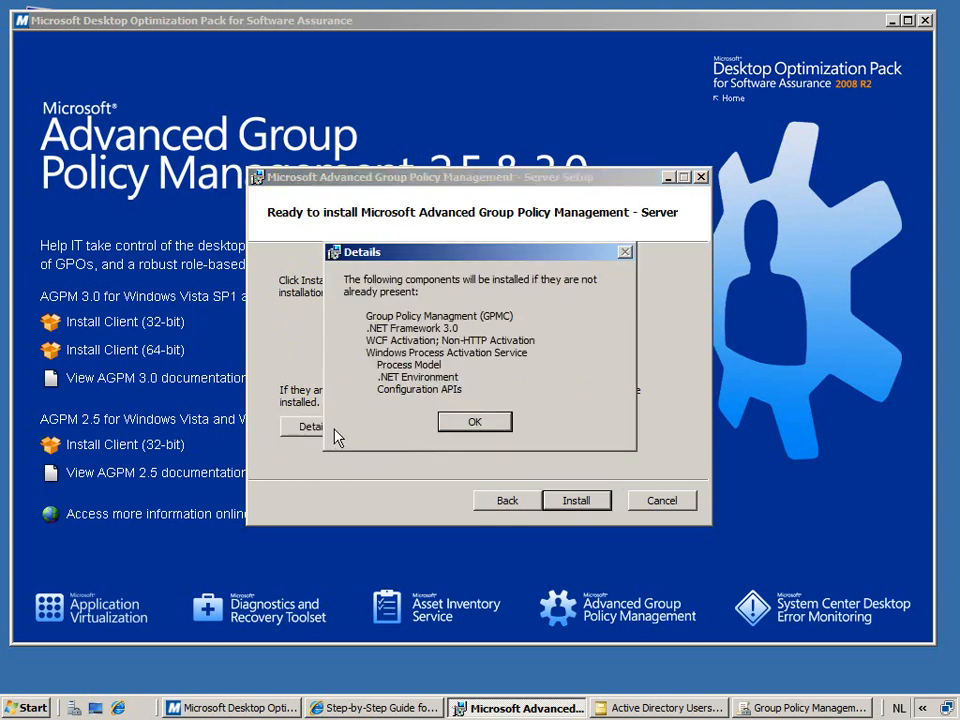
mouse_move(548, 432)
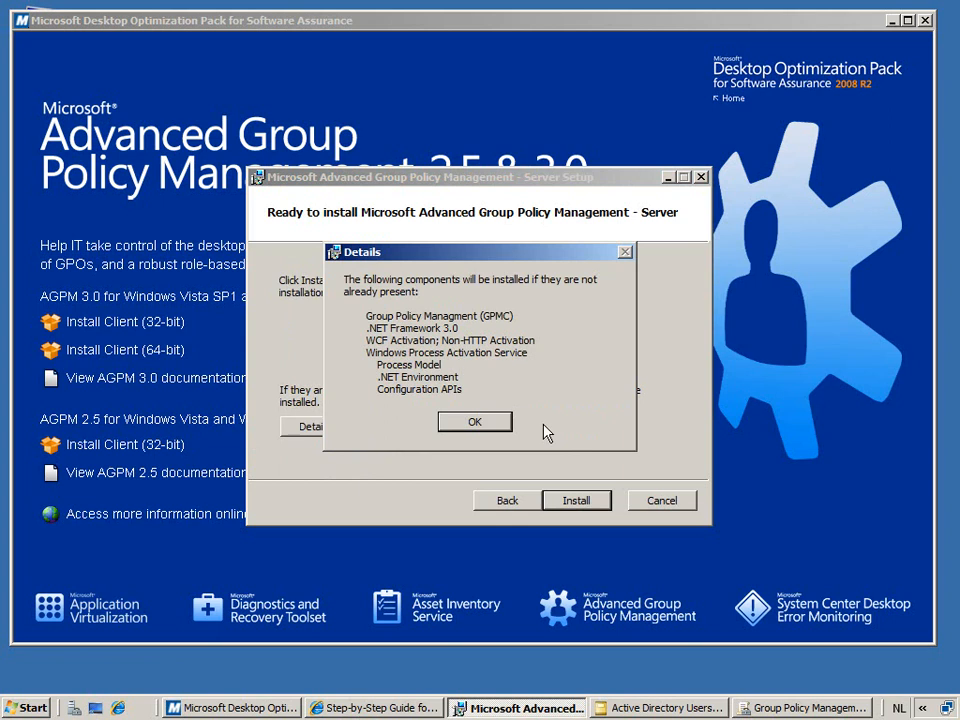
mouse_move(492, 430)
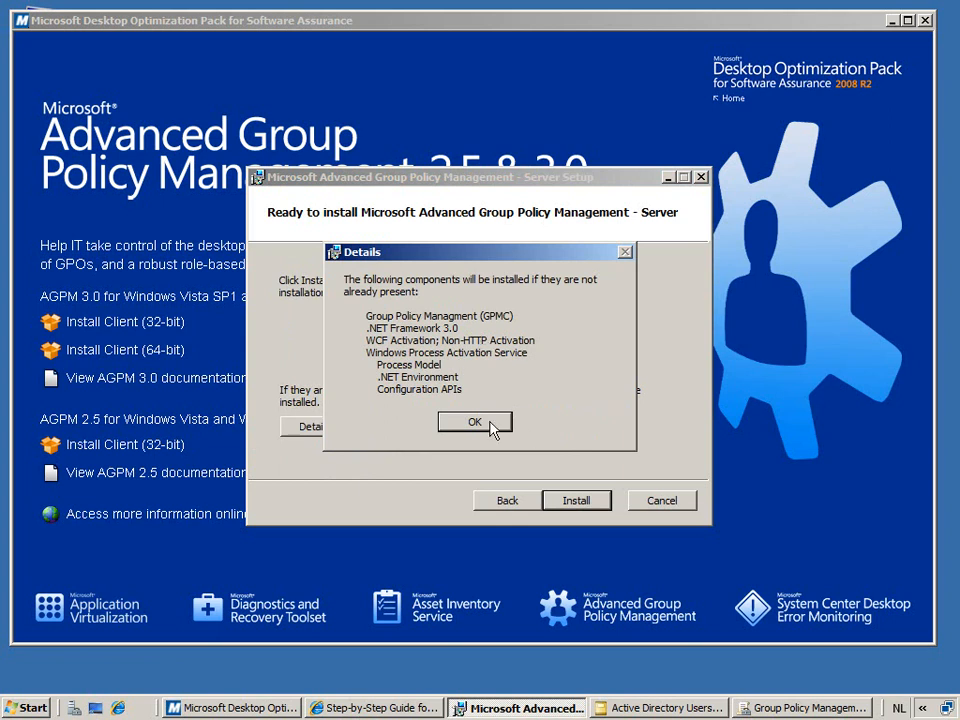
click(476, 420)
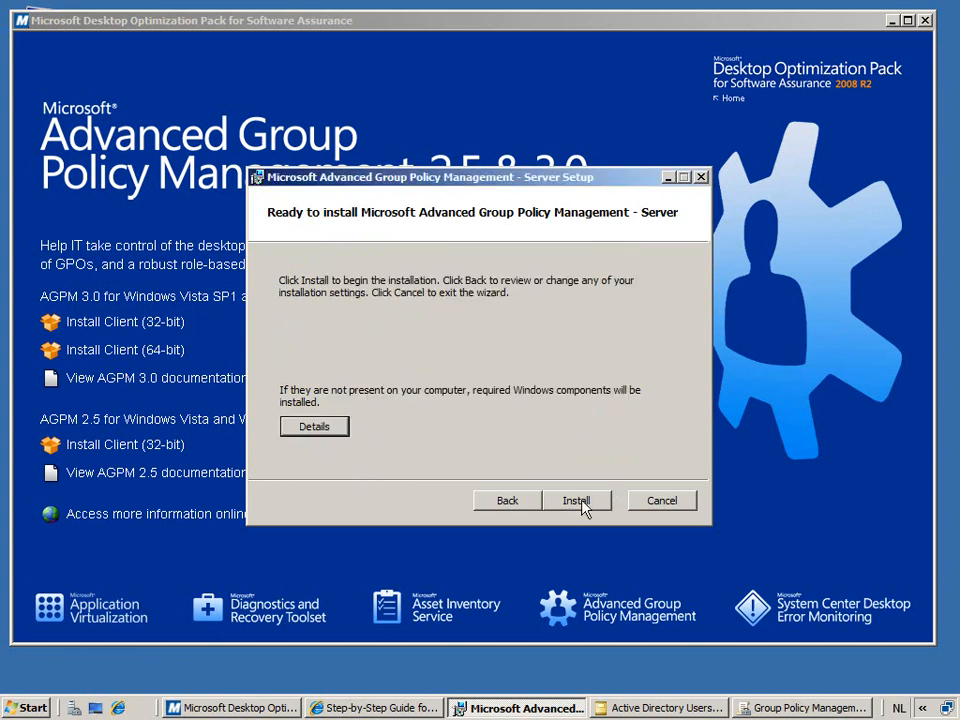
- Install the AGPM Server, launching Start > Run meanwhile, and finish the completed setup wizard
click(576, 500)
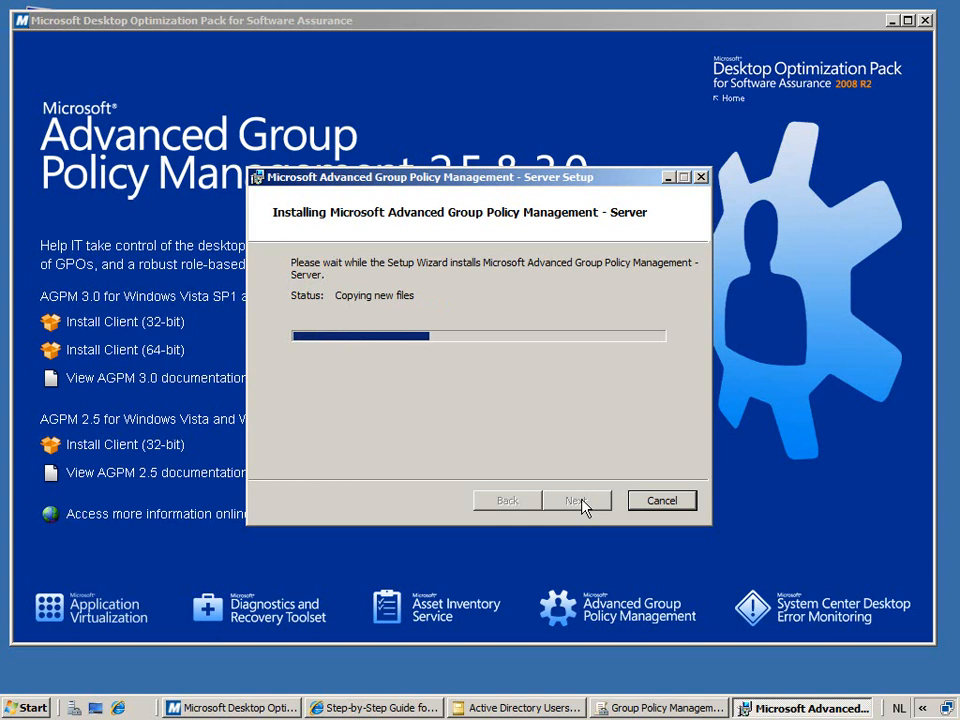
mouse_move(200, 486)
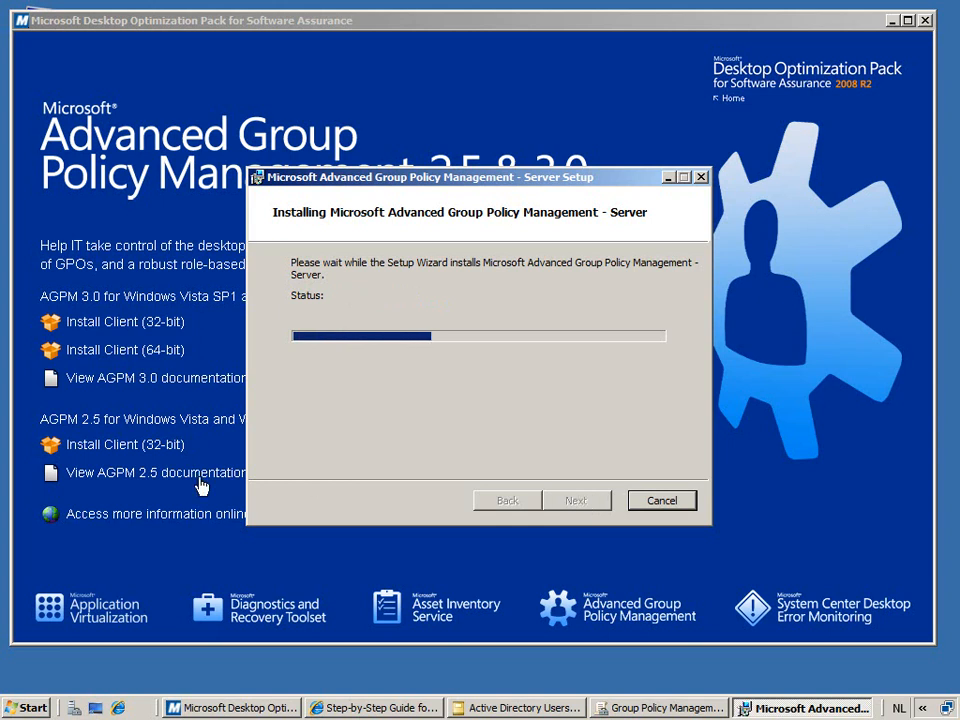
click(28, 708)
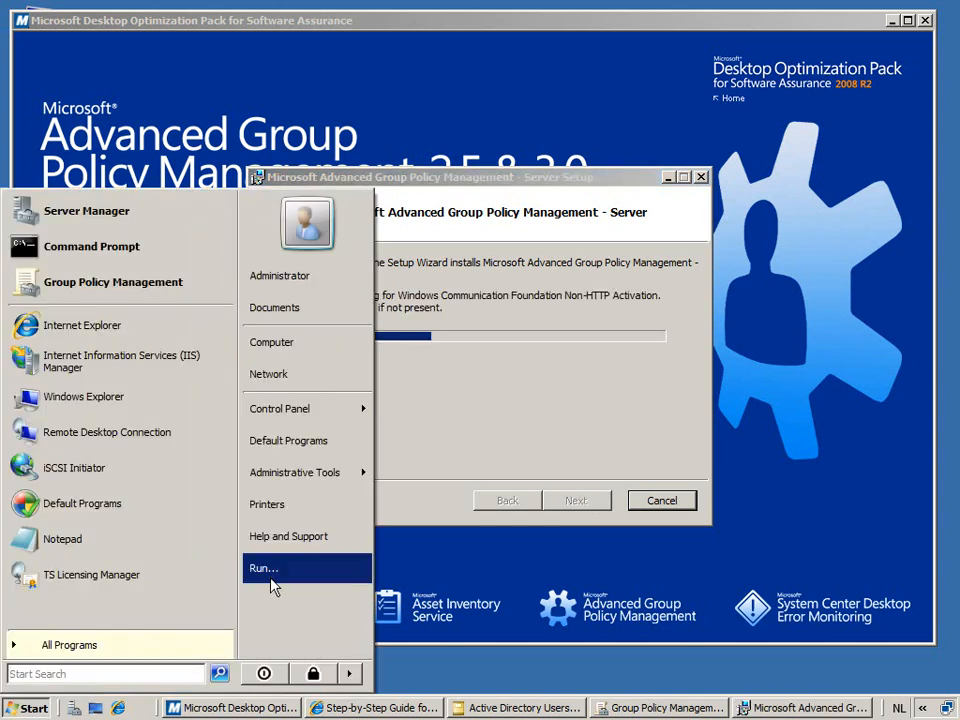
click(264, 568)
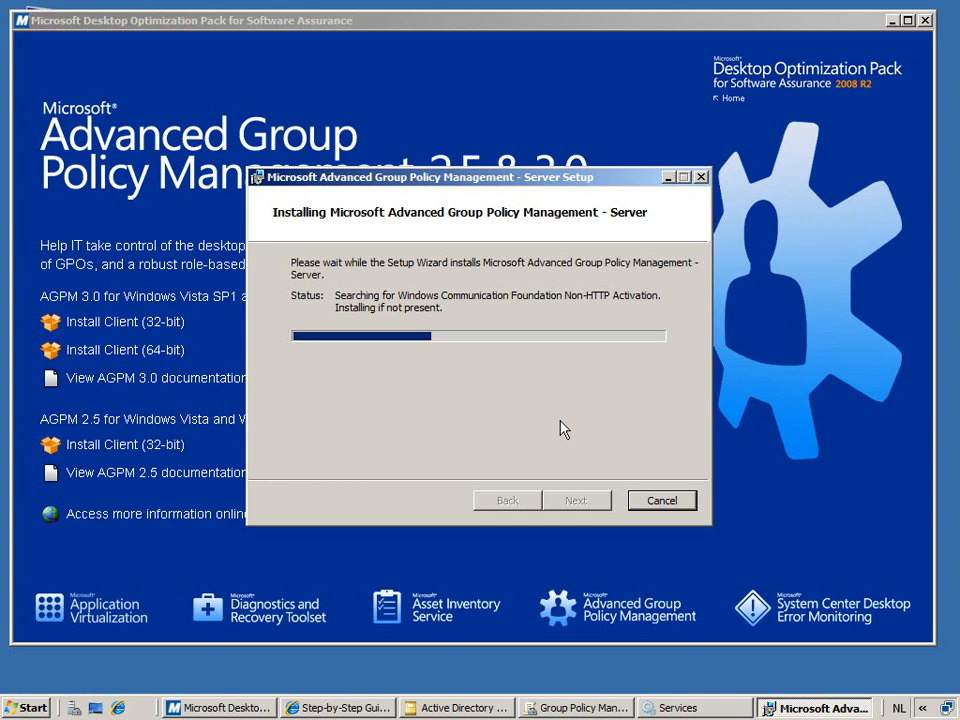
mouse_move(148, 684)
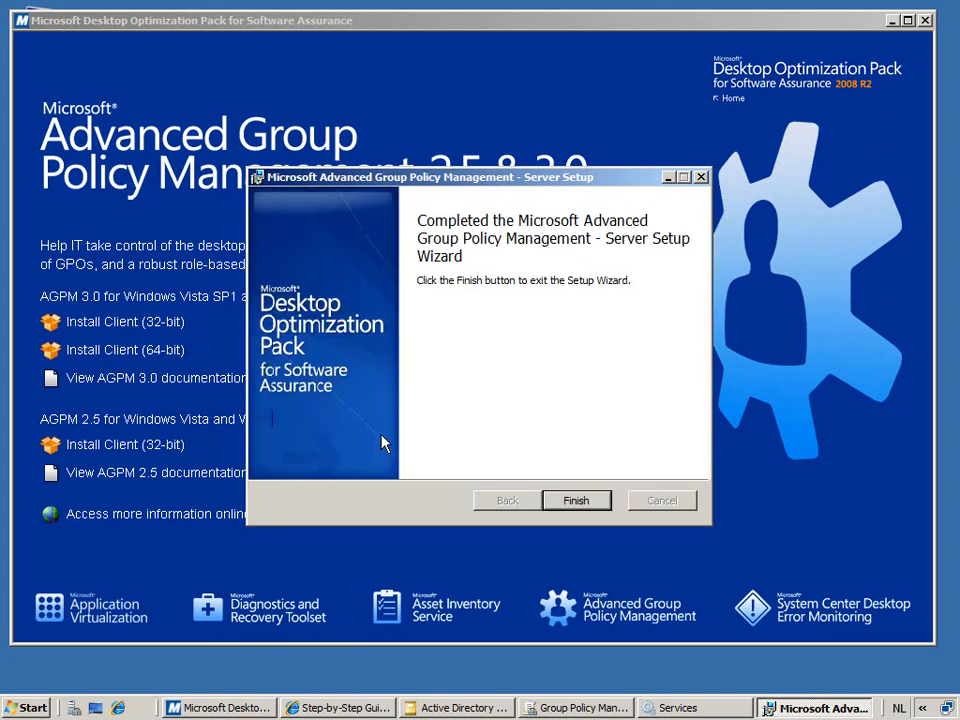
mouse_move(596, 298)
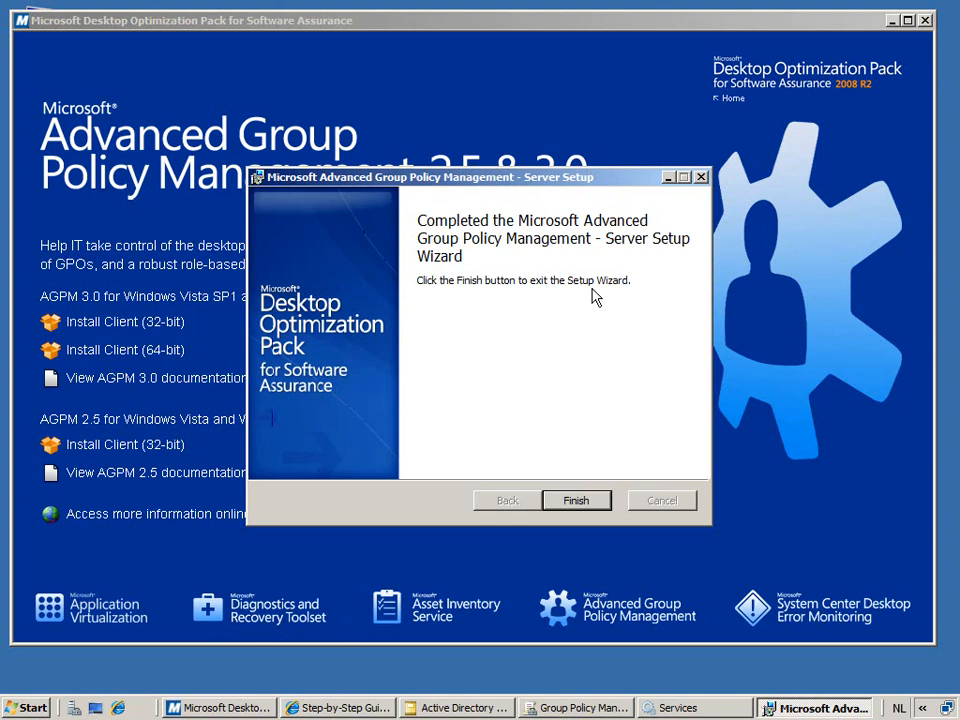
click(576, 500)
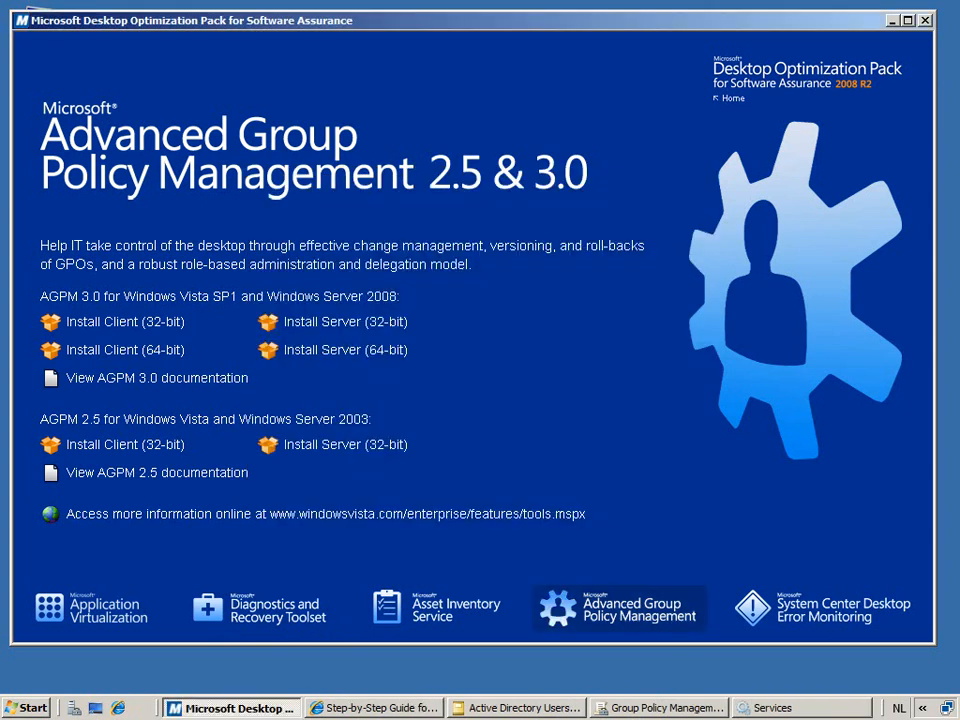
- Verify AGPM Service shows Started under WIN2008\AGPMsvc in Services, then close the console
click(772, 708)
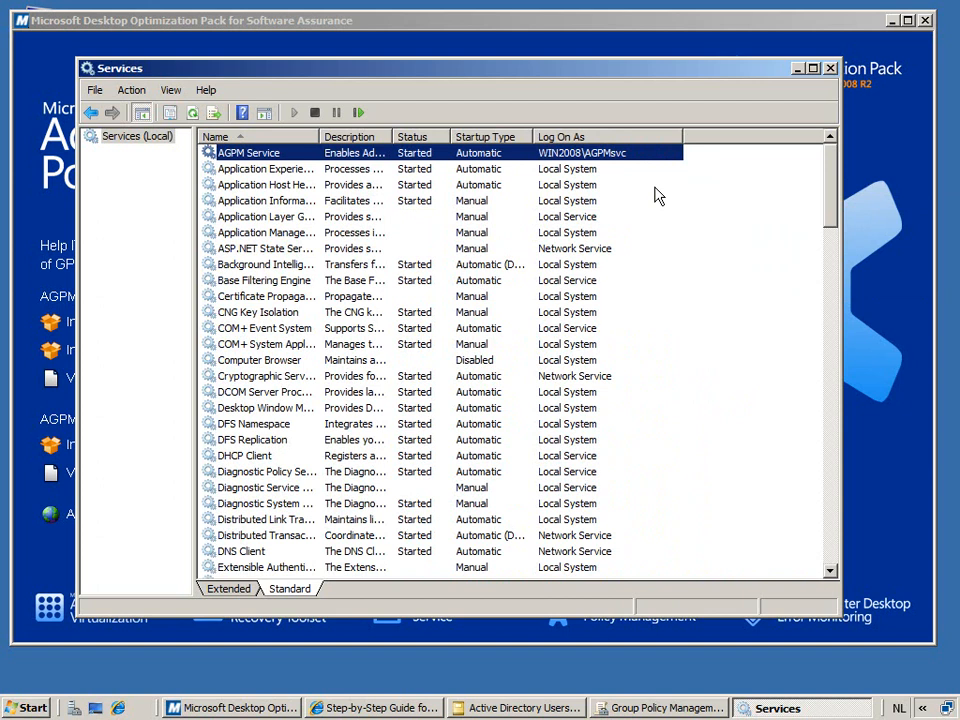
click(830, 68)
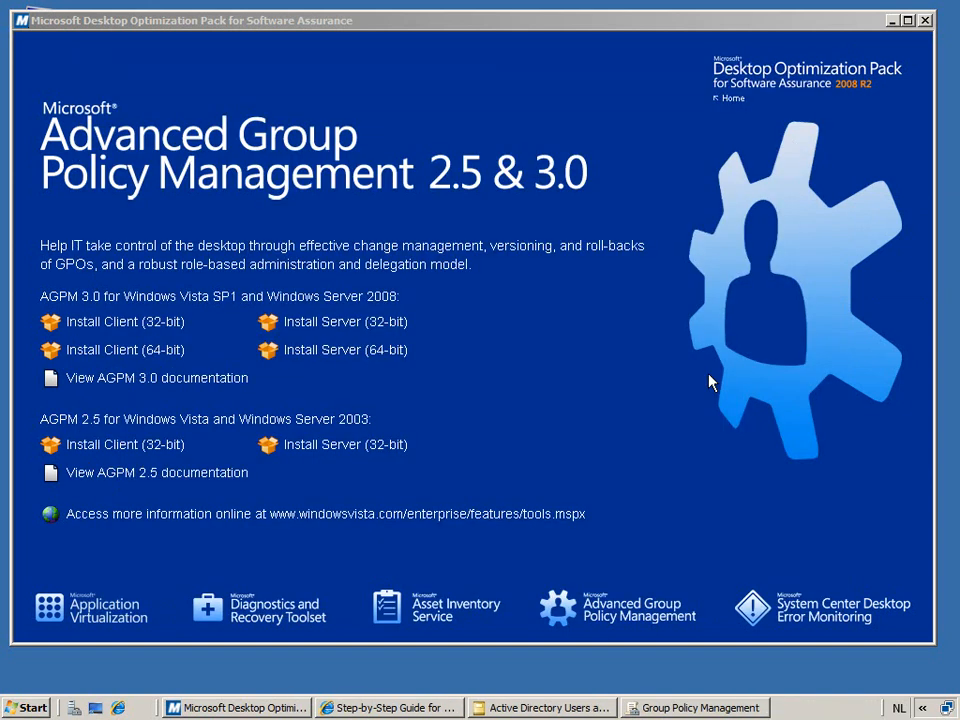
mouse_move(600, 412)
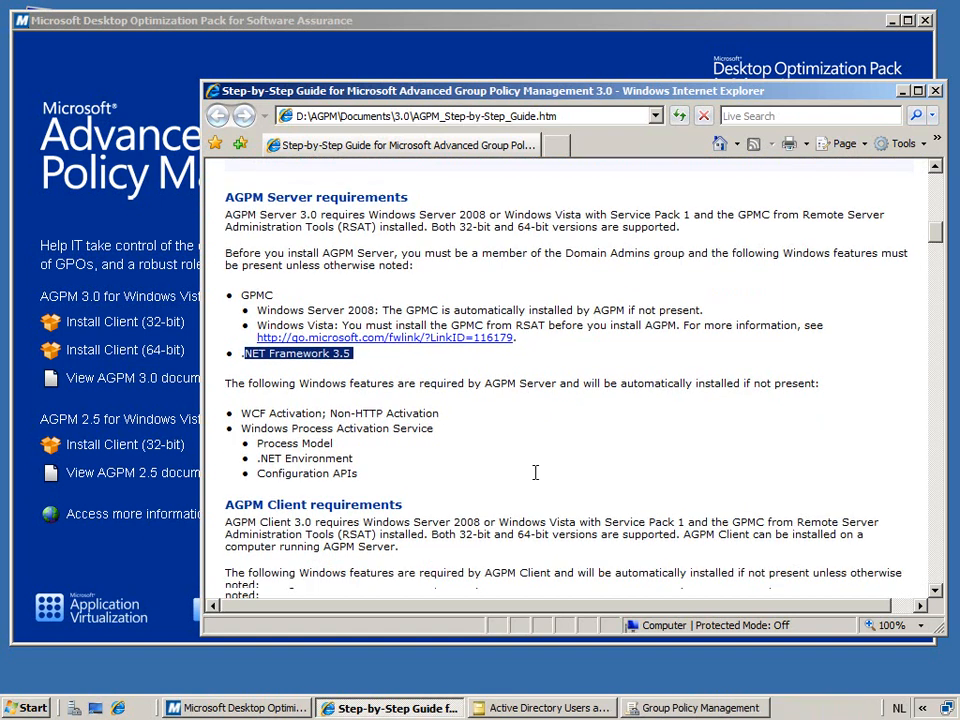
- Scroll the Step-by-Step Guide to AGPM Client requirements and highlight the word GPMC
scroll(down, 3)
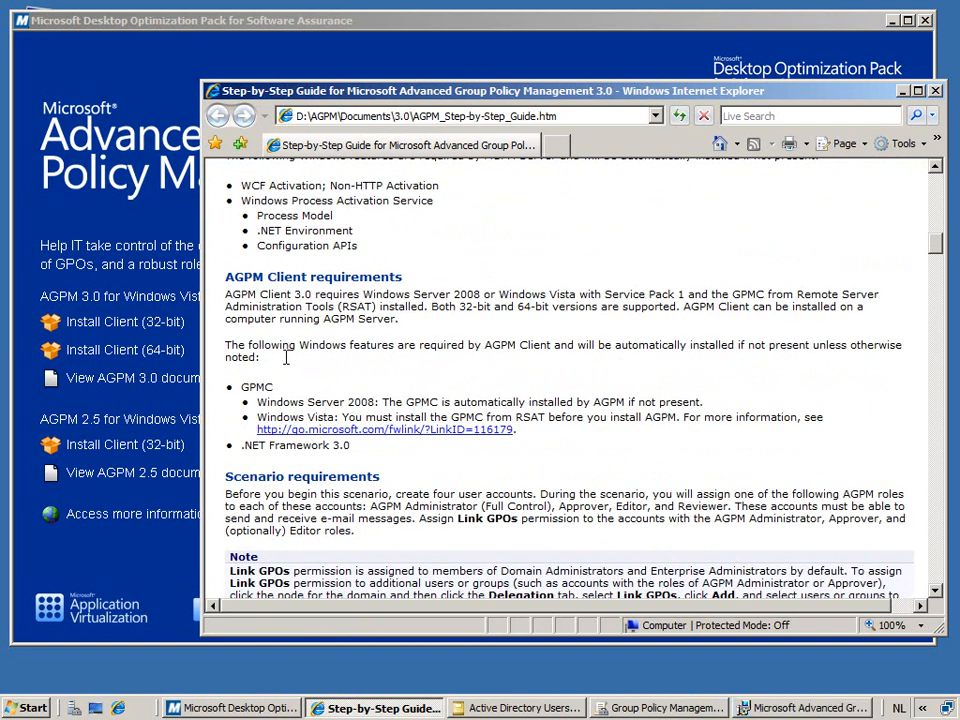
drag(244, 444, 380, 476)
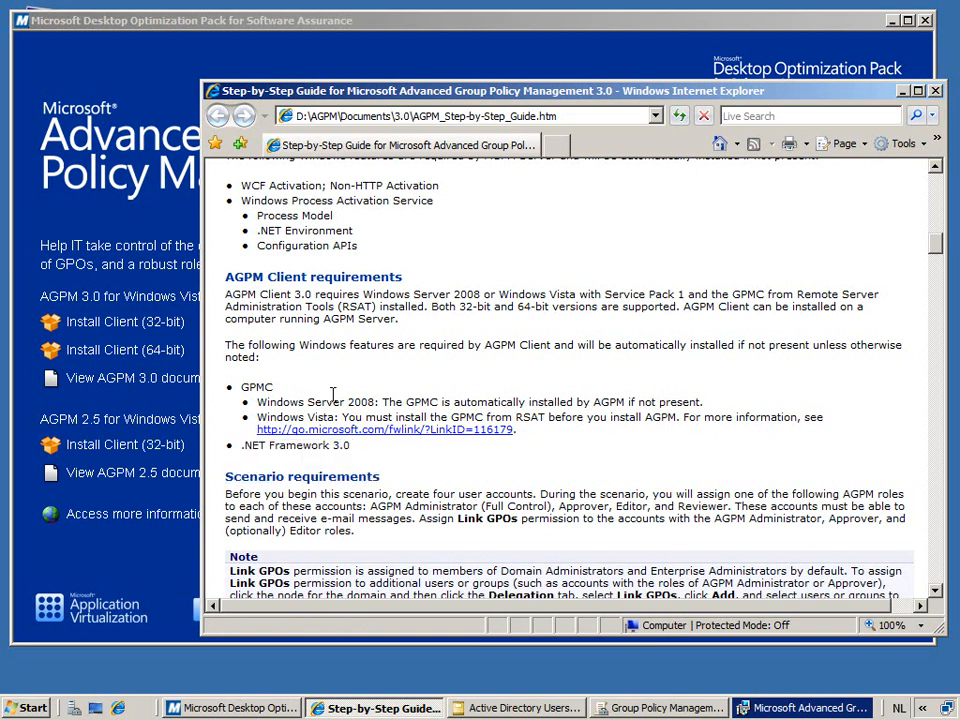
double_click(258, 386)
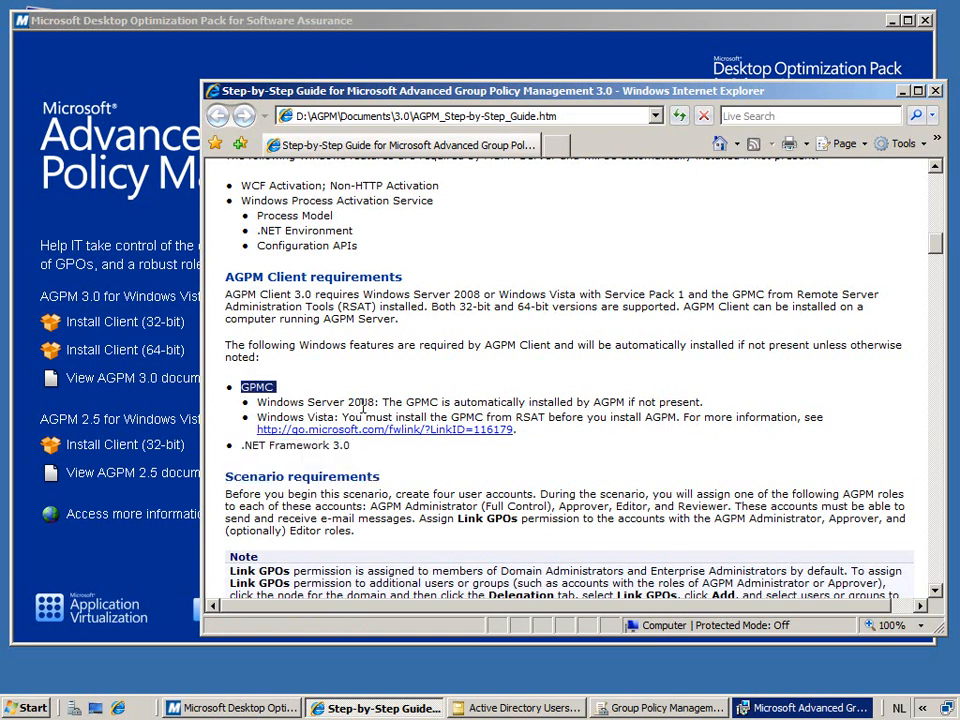
mouse_move(322, 312)
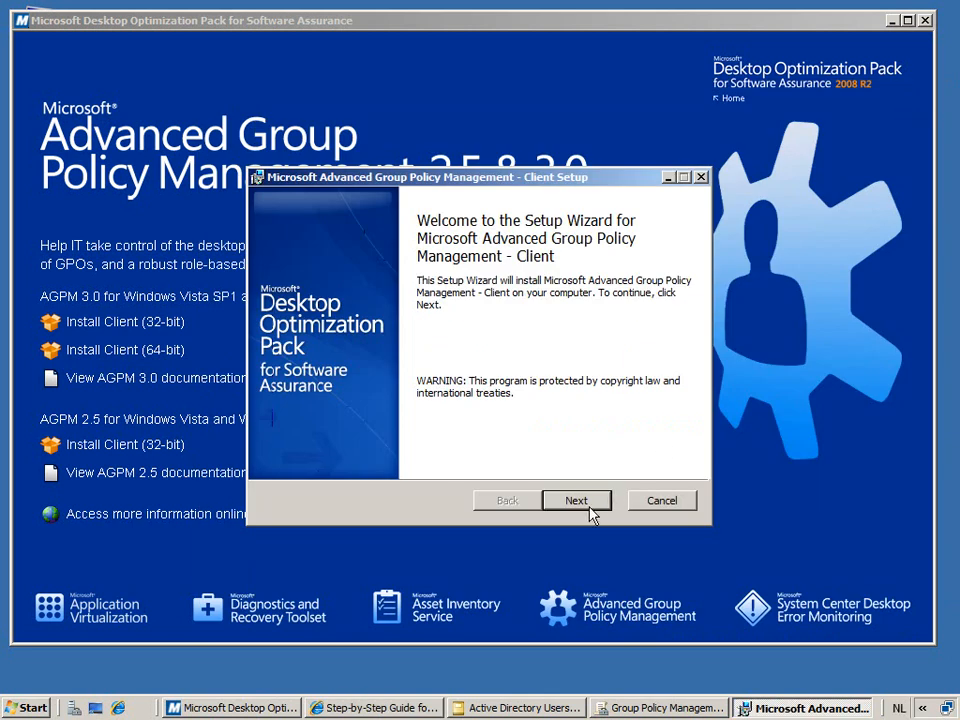
- Accept the AGPM Client licence, keep the default install folder, and reach the AGPM Server page with port 4600
click(576, 500)
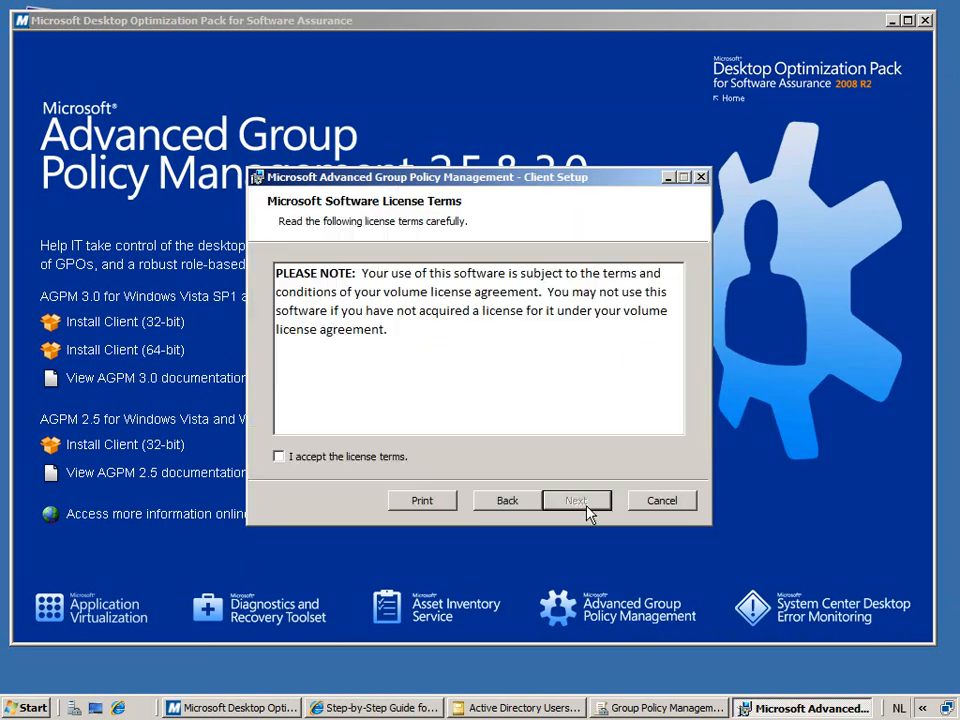
mouse_move(340, 464)
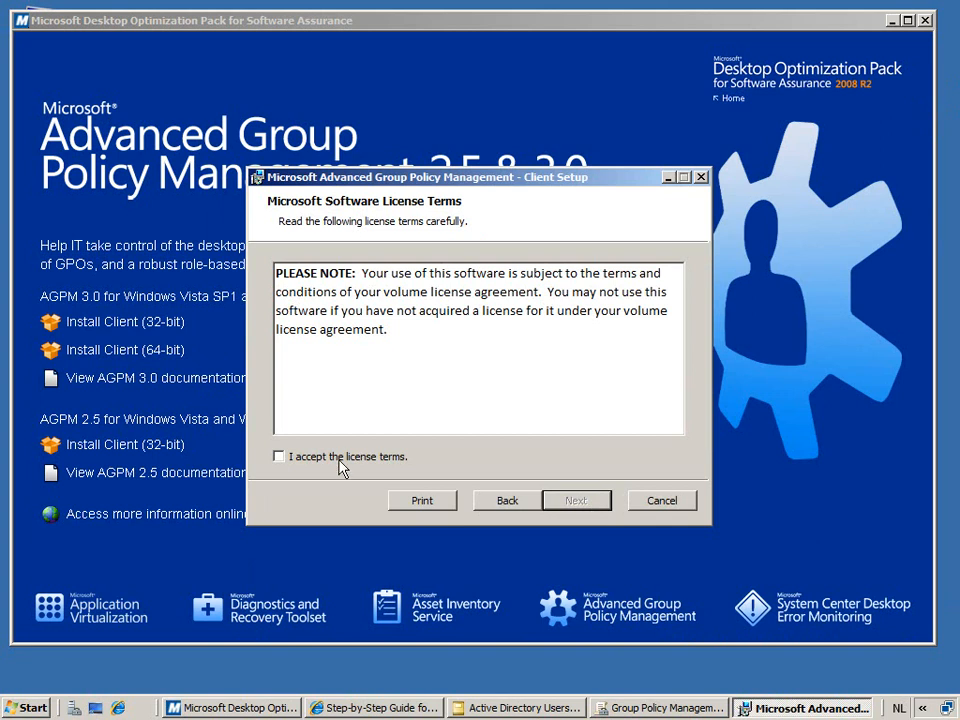
click(576, 500)
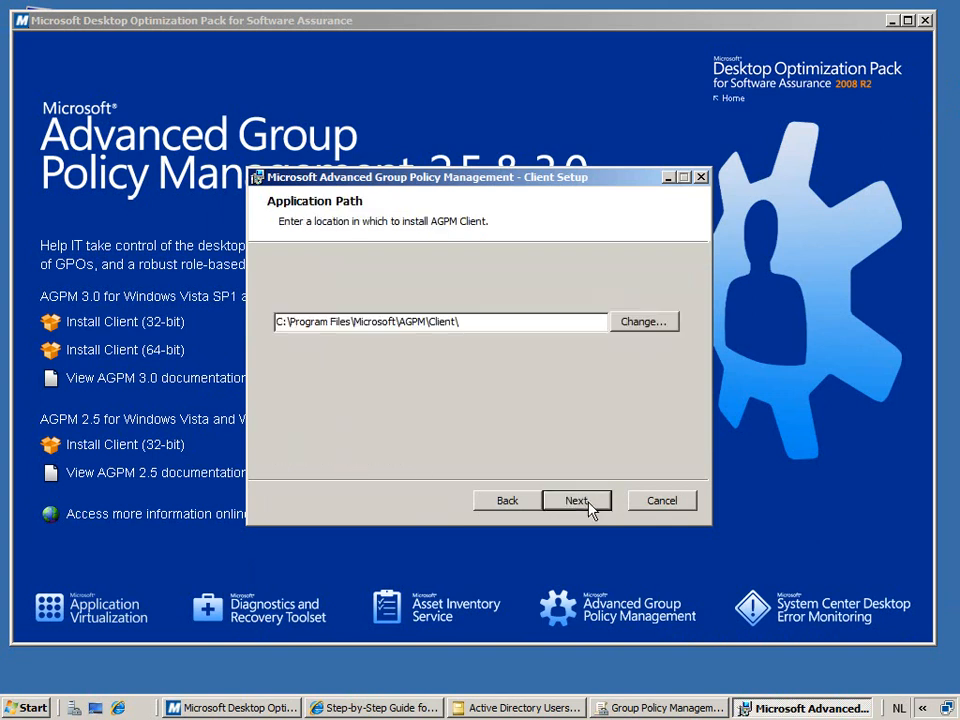
mouse_move(528, 418)
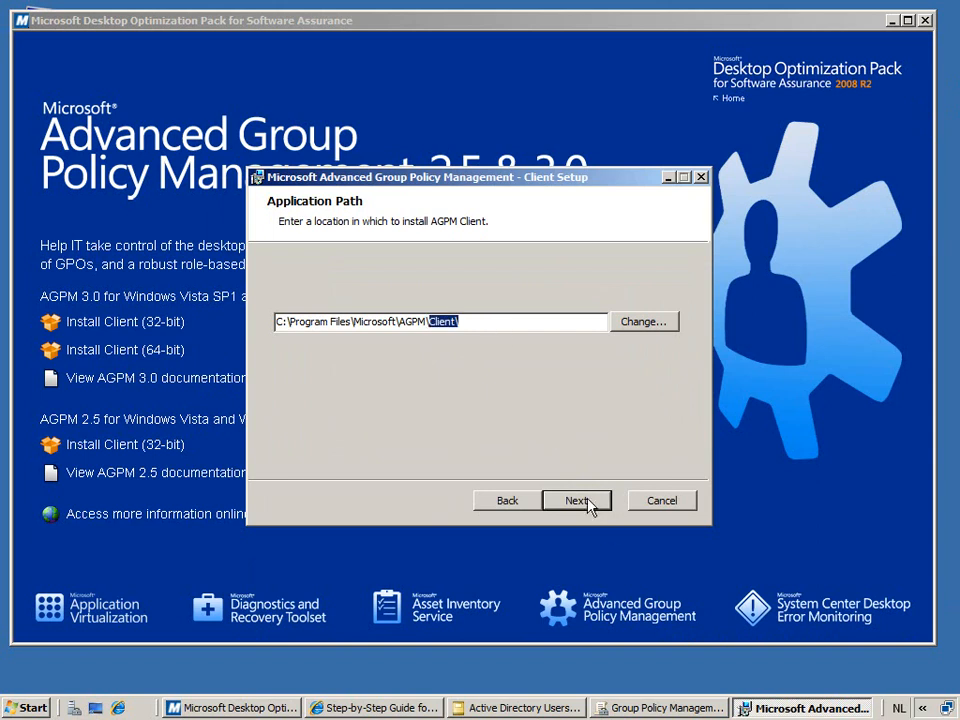
click(576, 500)
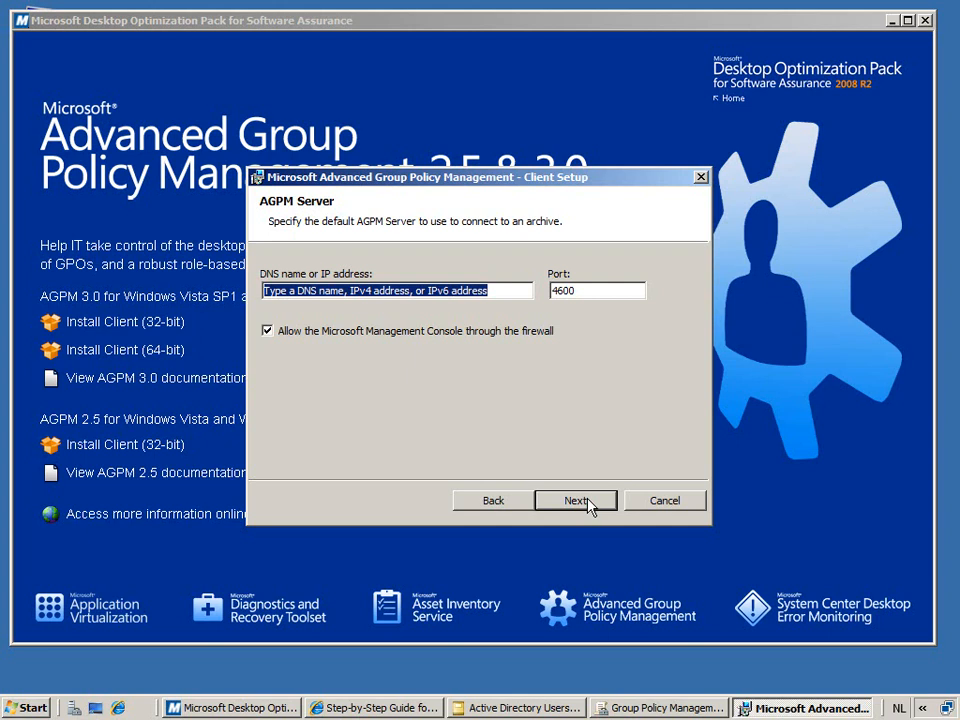
click(24, 708)
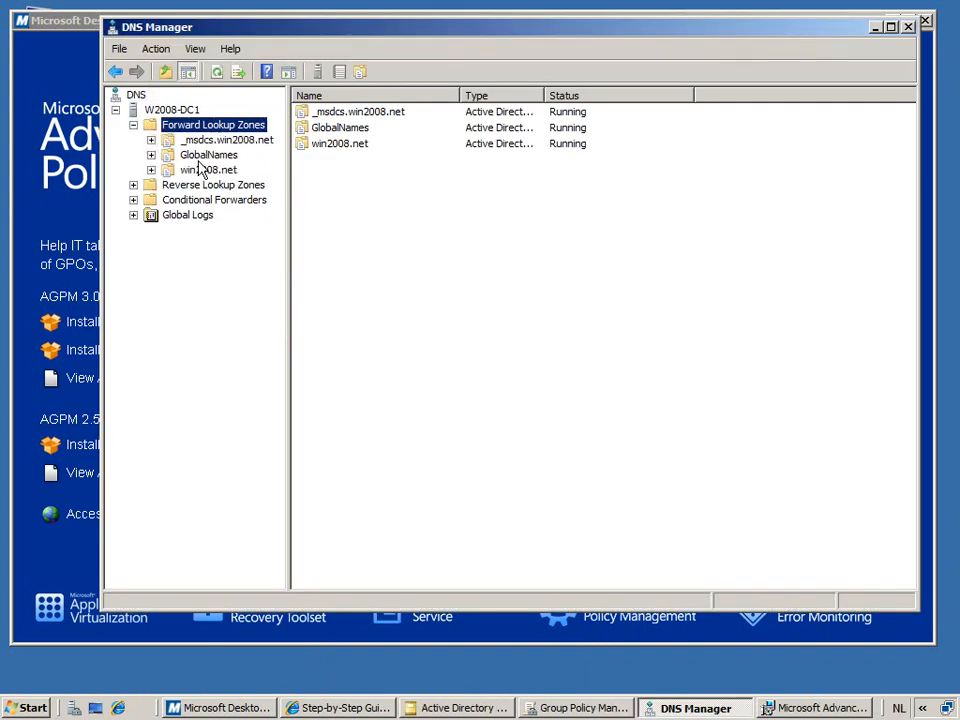
- Inspect the agpm CNAME record in the win2008.net forward lookup zone
click(208, 168)
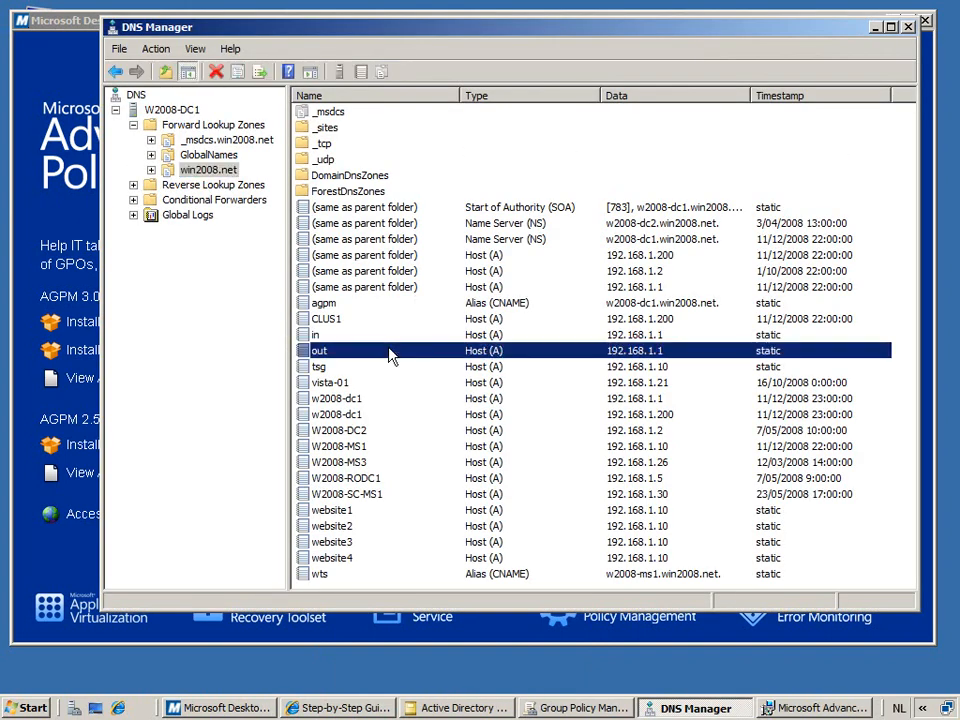
click(324, 302)
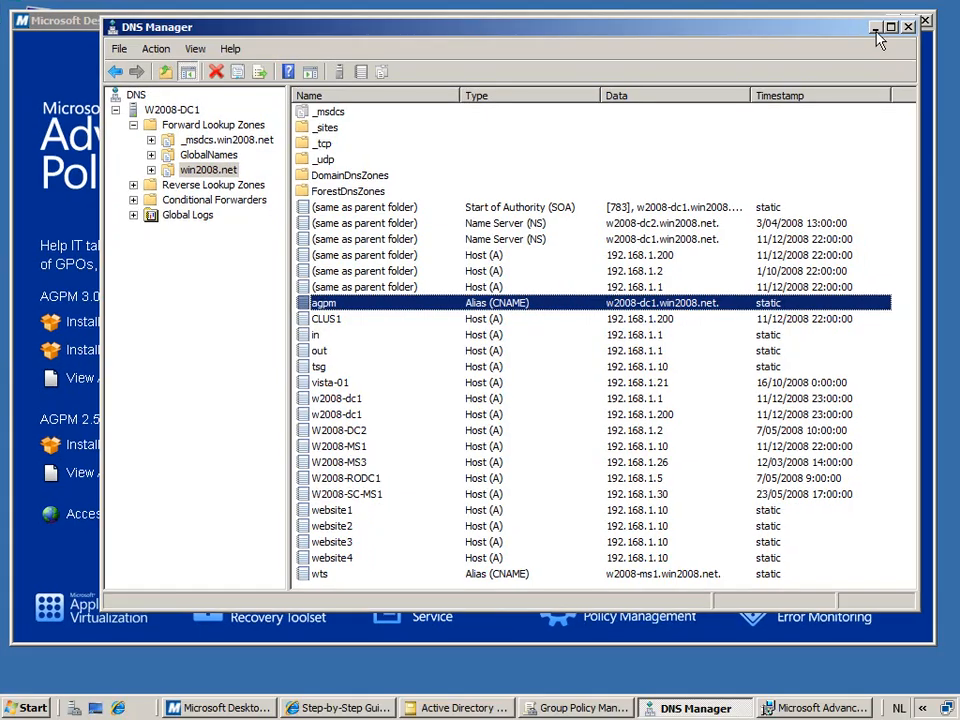
mouse_move(876, 28)
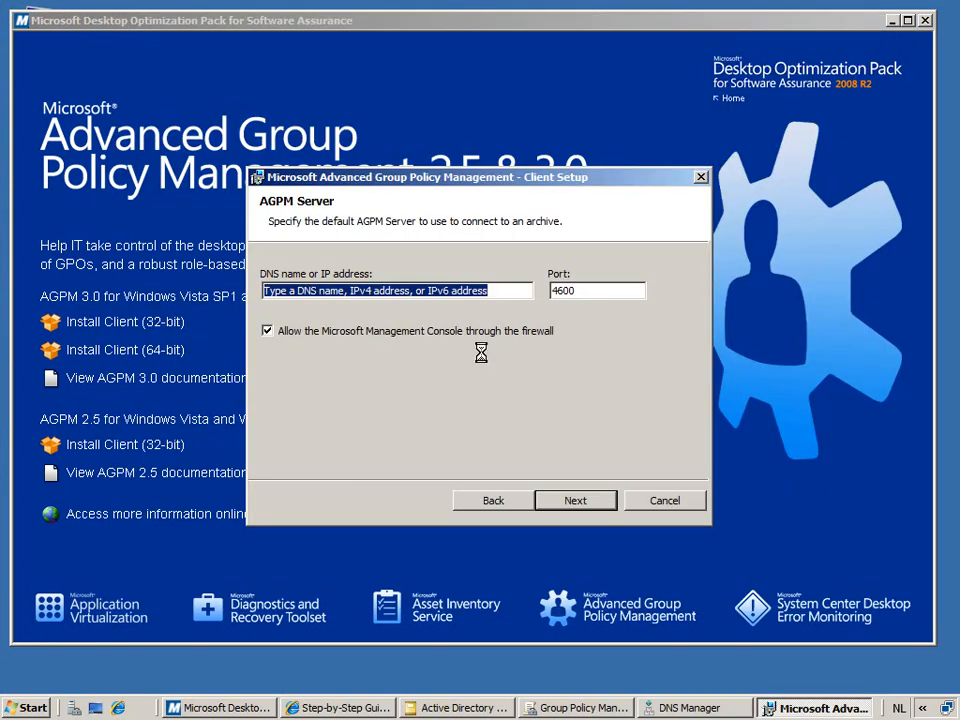
- Enter DNS name agpm.win2008.net, keep port 4600 and all languages, reaching Ready to install
text(agpm.win)
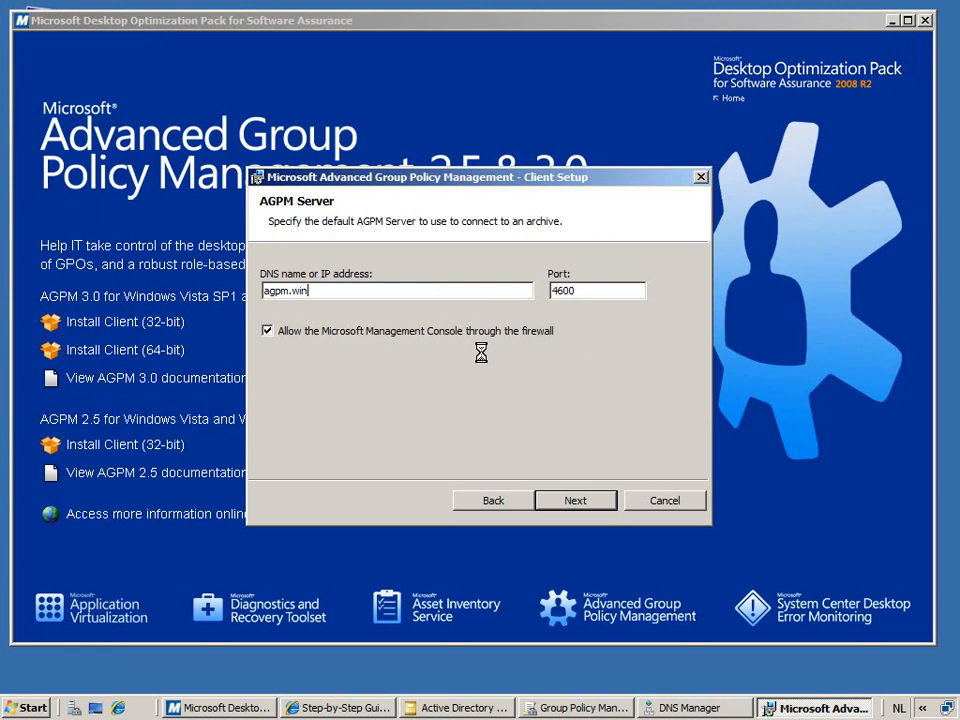
text(2008;net)
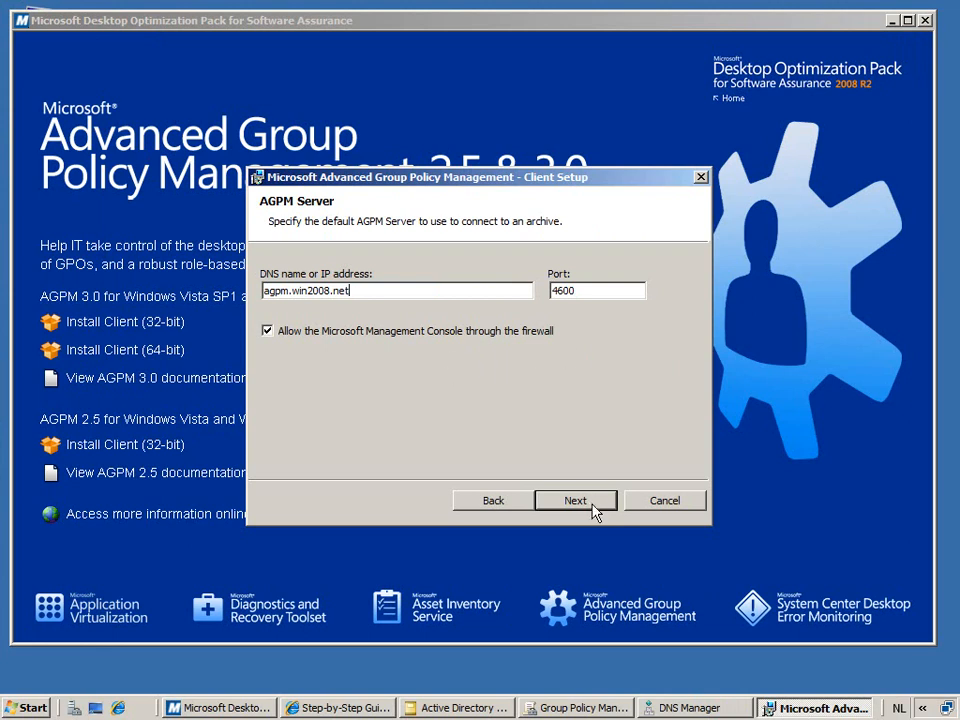
click(576, 500)
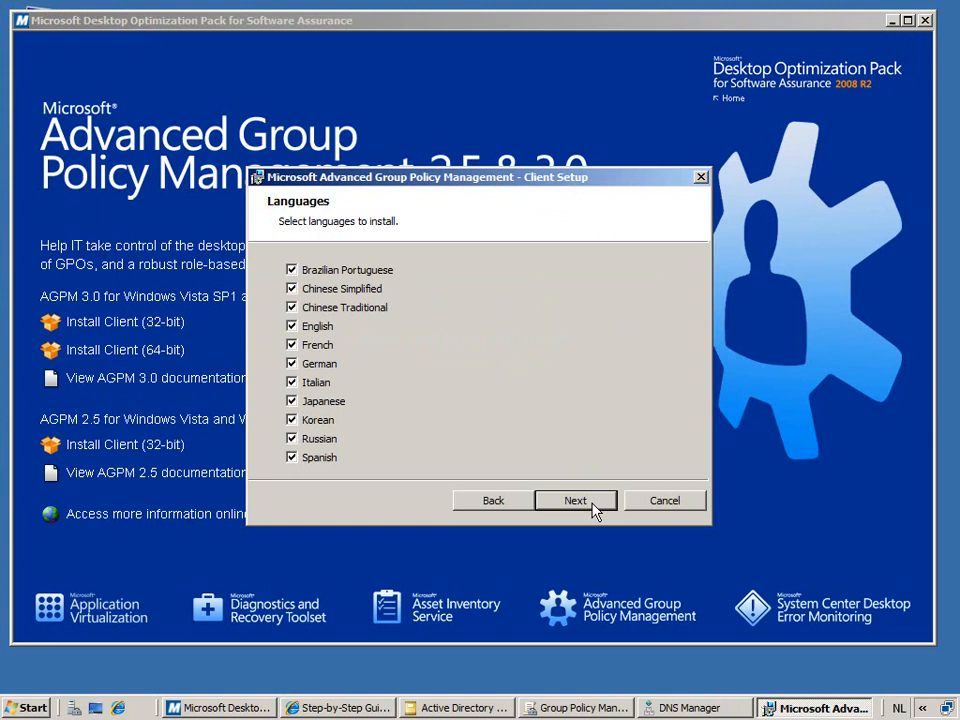
click(576, 500)
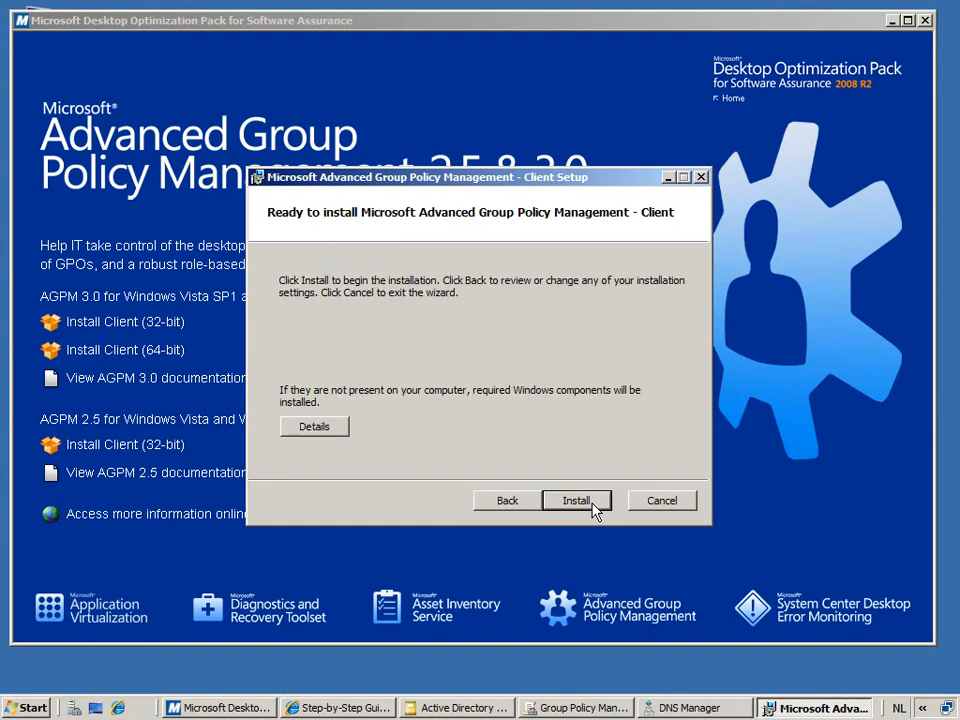
- Run the AGPM Client installation and finish the completed wizard
click(314, 426)
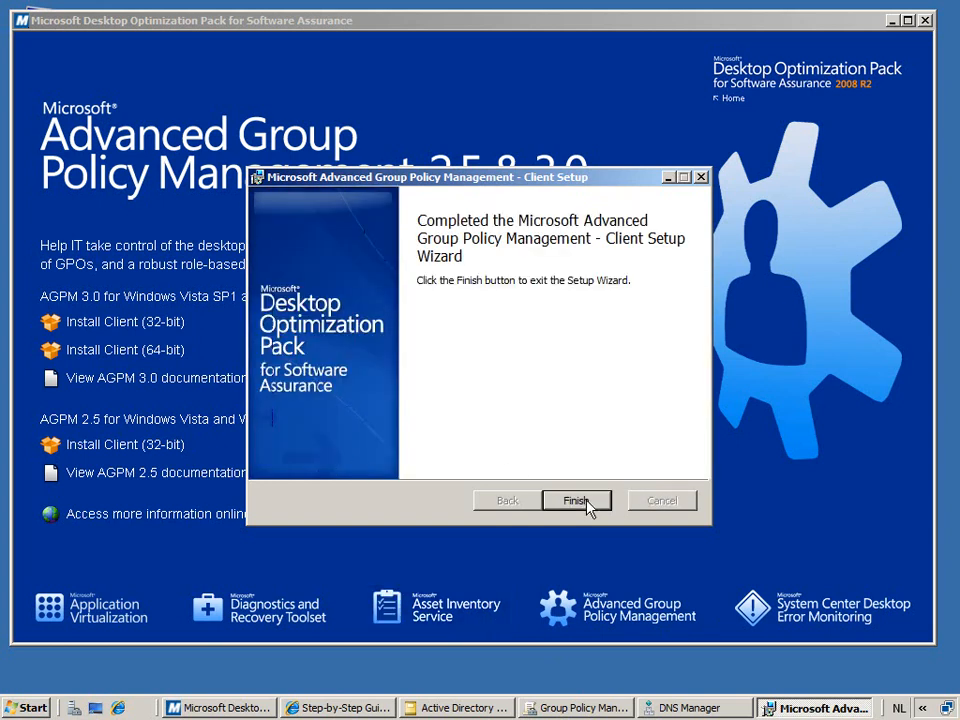
click(576, 500)
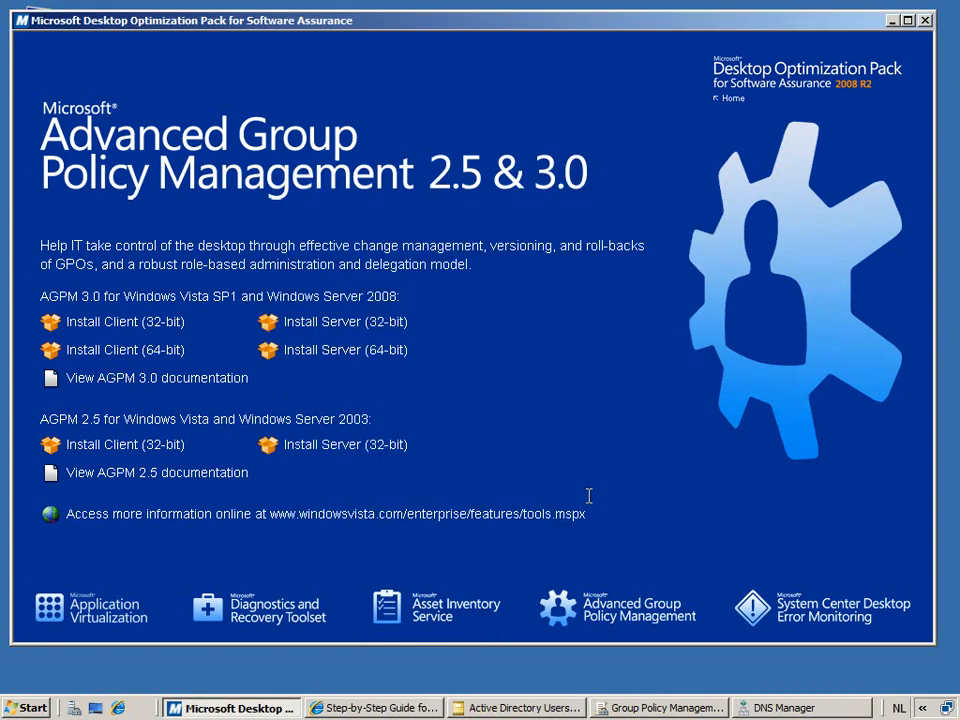
mouse_move(684, 456)
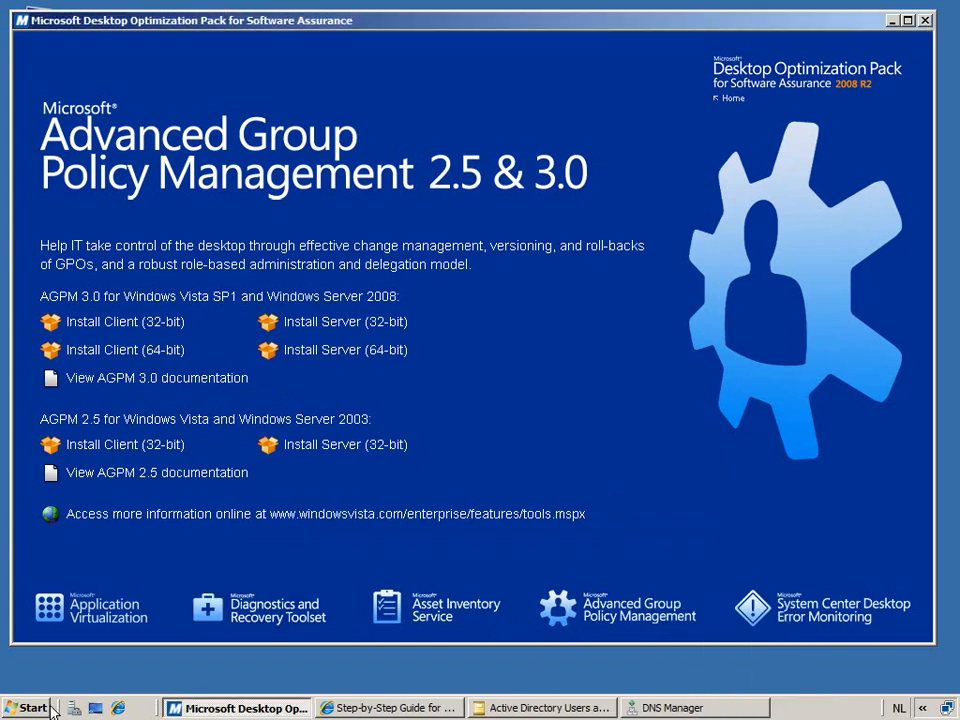
- Bring the Group Policy Management console listing win2008.net GPOs to the front
click(24, 708)
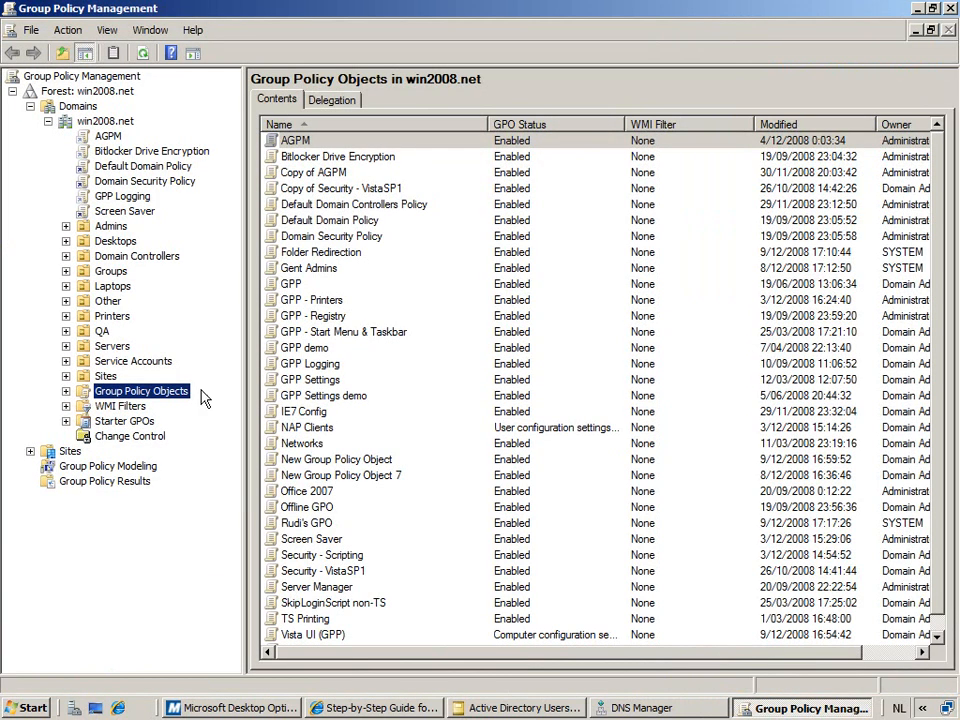
- Select the Change Control node under win2008.net, showing its empty controlled GPO list
click(128, 436)
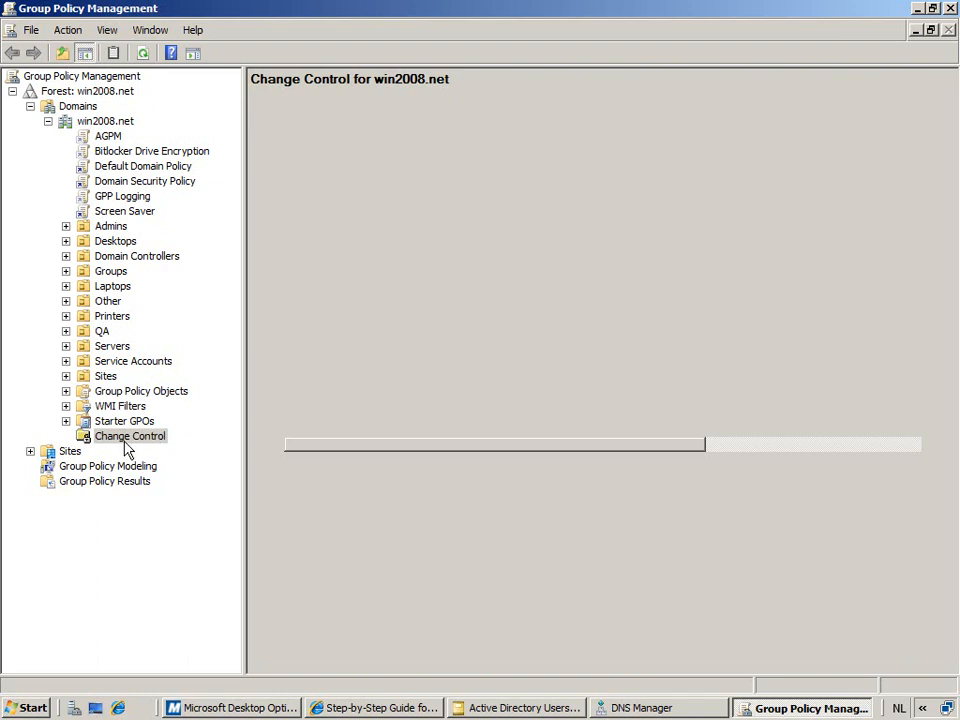
click(128, 436)
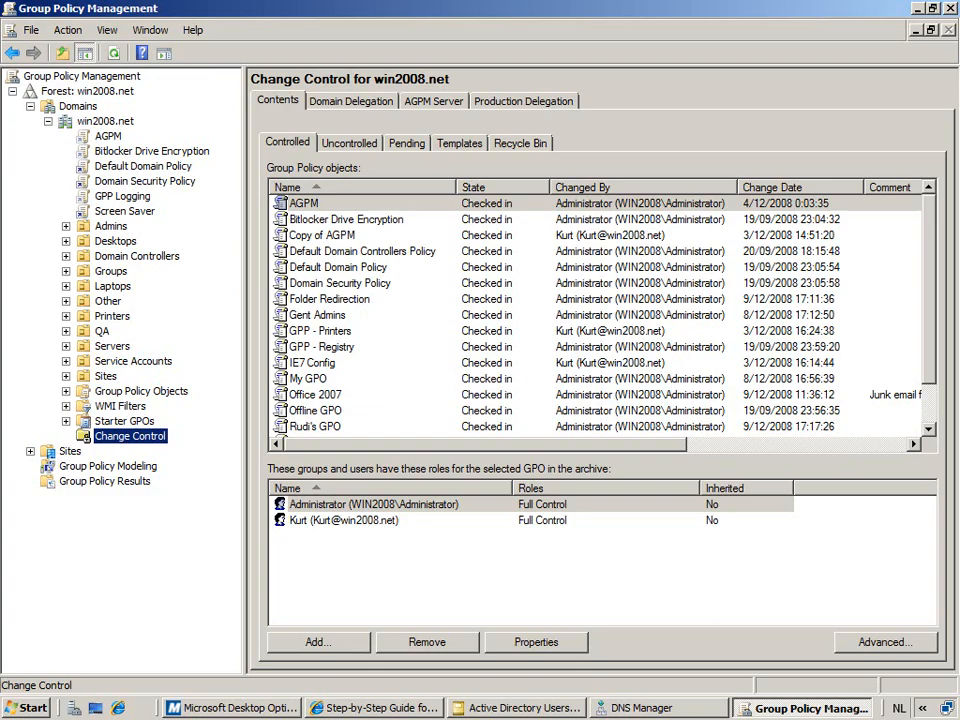
click(24, 708)
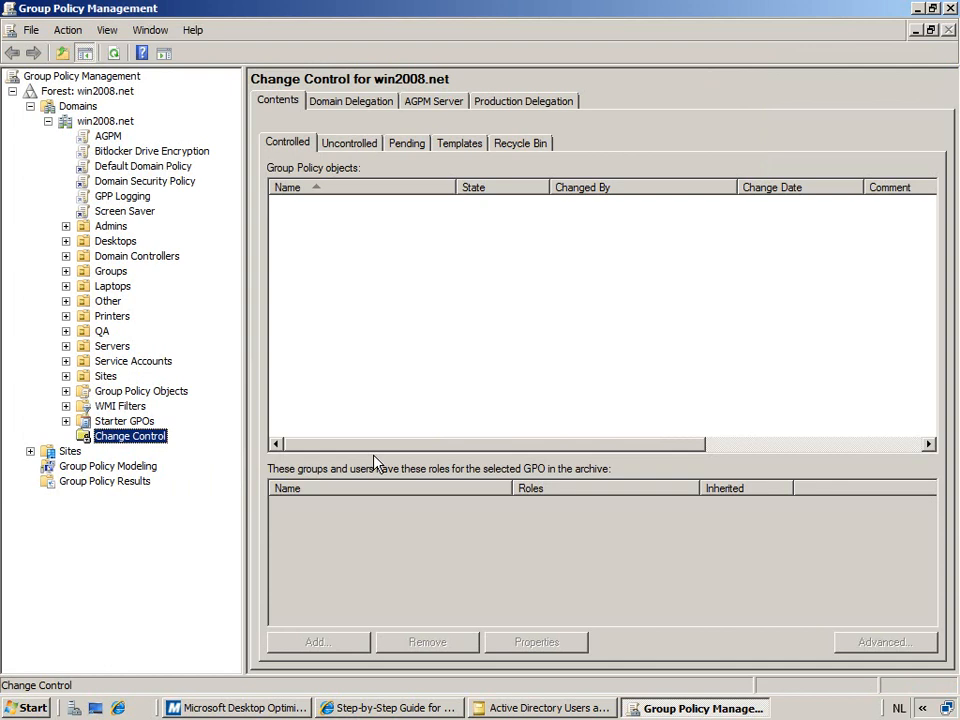
mouse_move(444, 110)
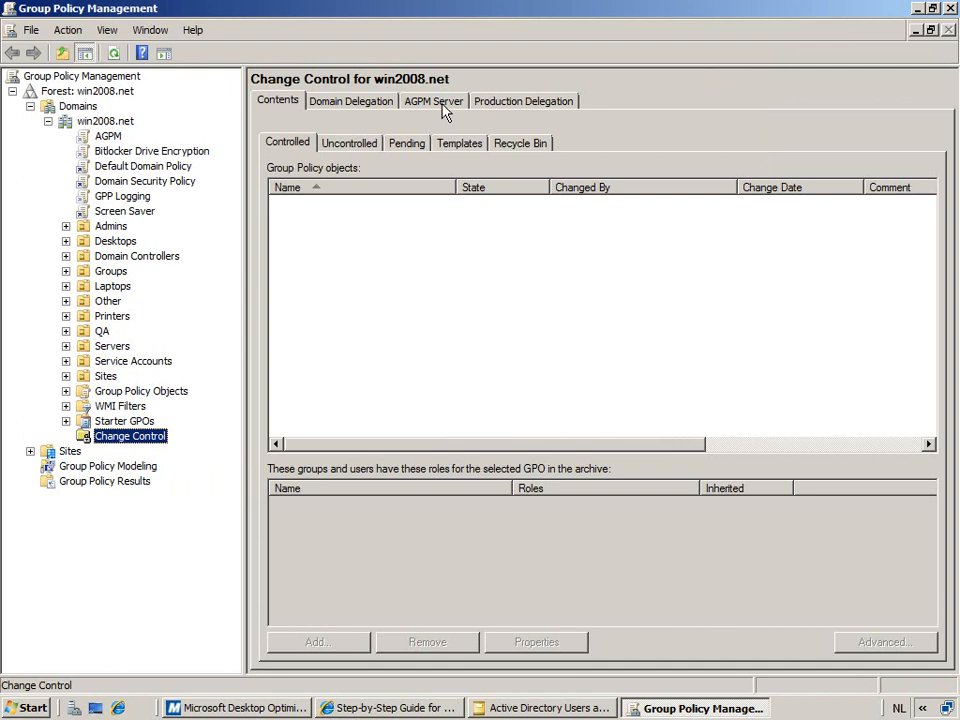
- Review the AGPM Server settings showing host agpm.win2008.net and port 4600
click(432, 100)
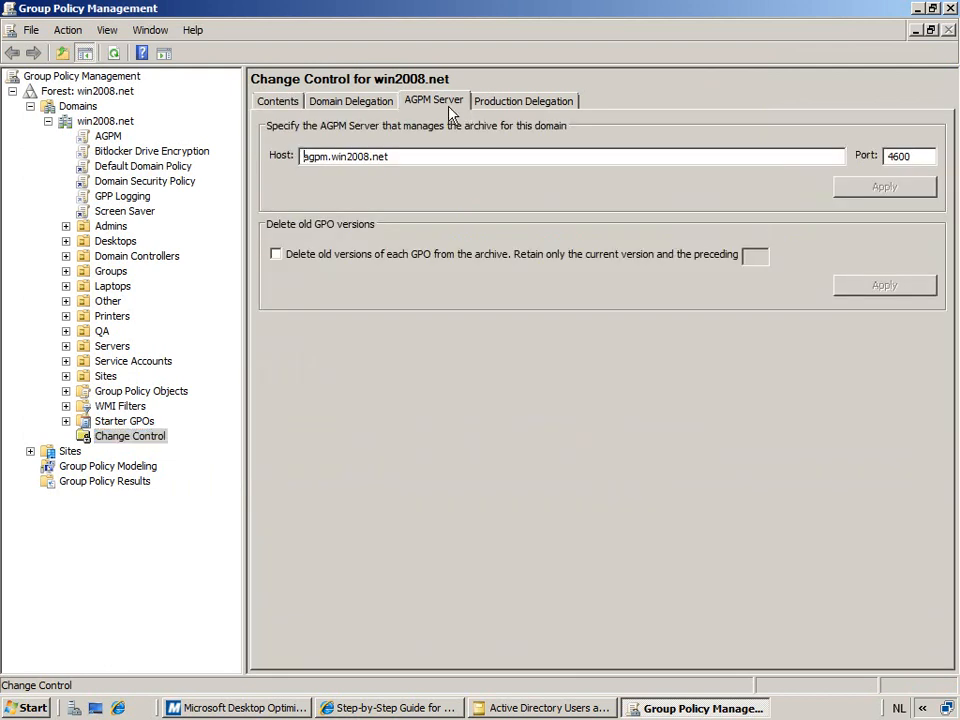
triple_click(900, 156)
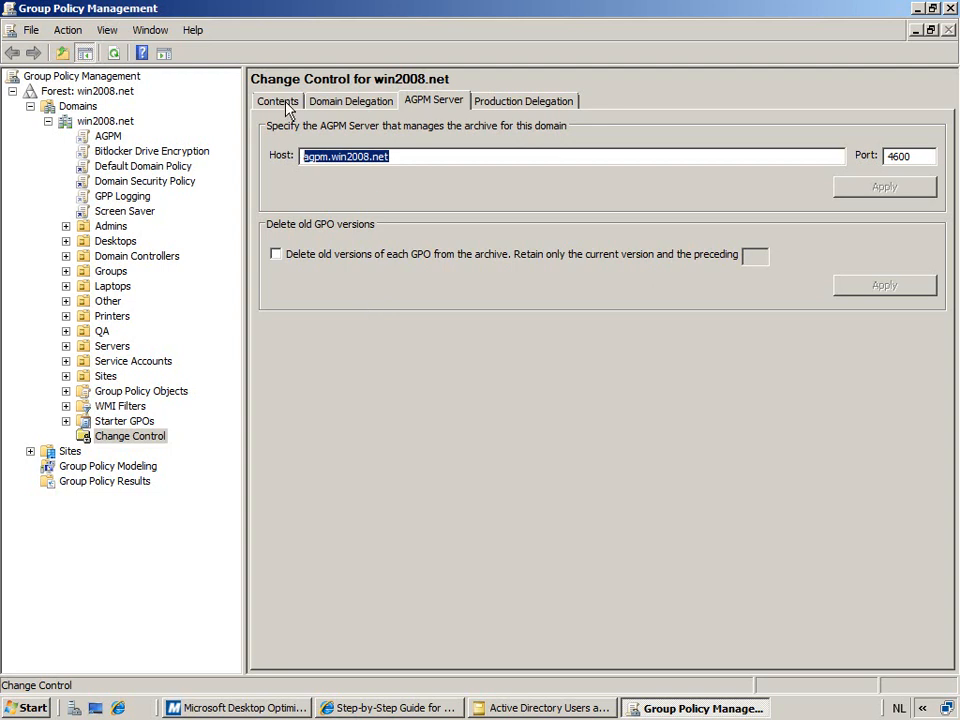
click(276, 100)
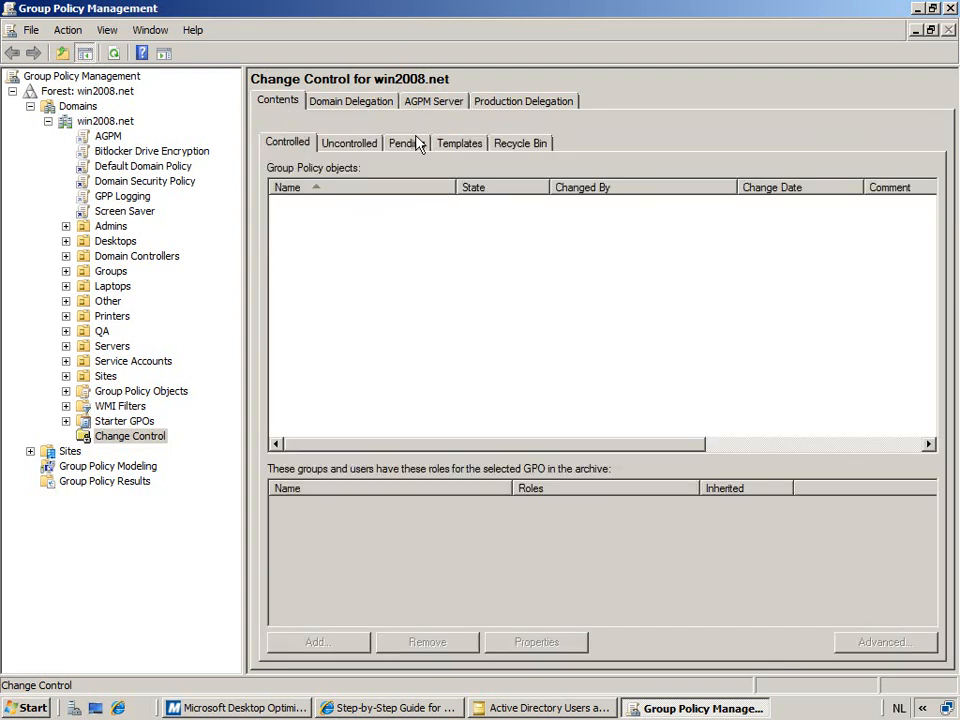
click(432, 100)
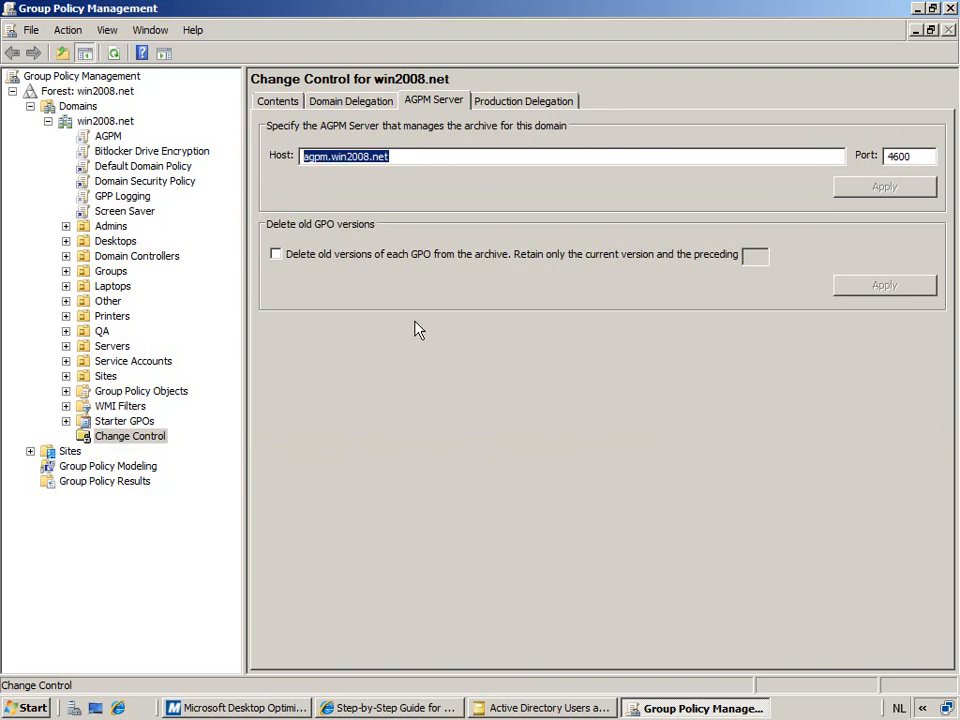
mouse_move(120, 148)
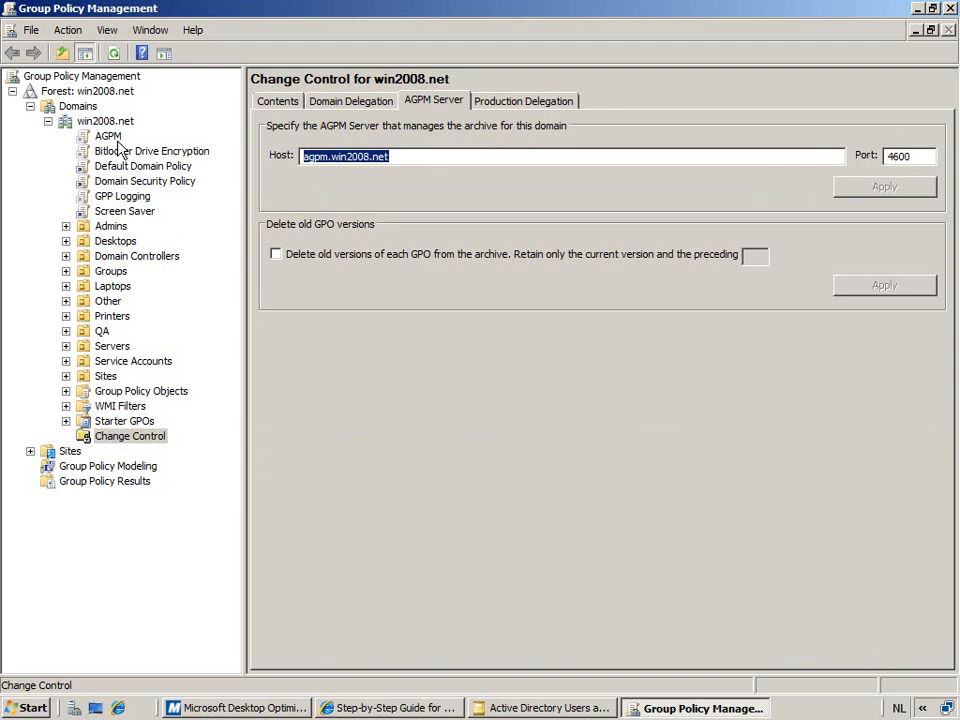
click(108, 136)
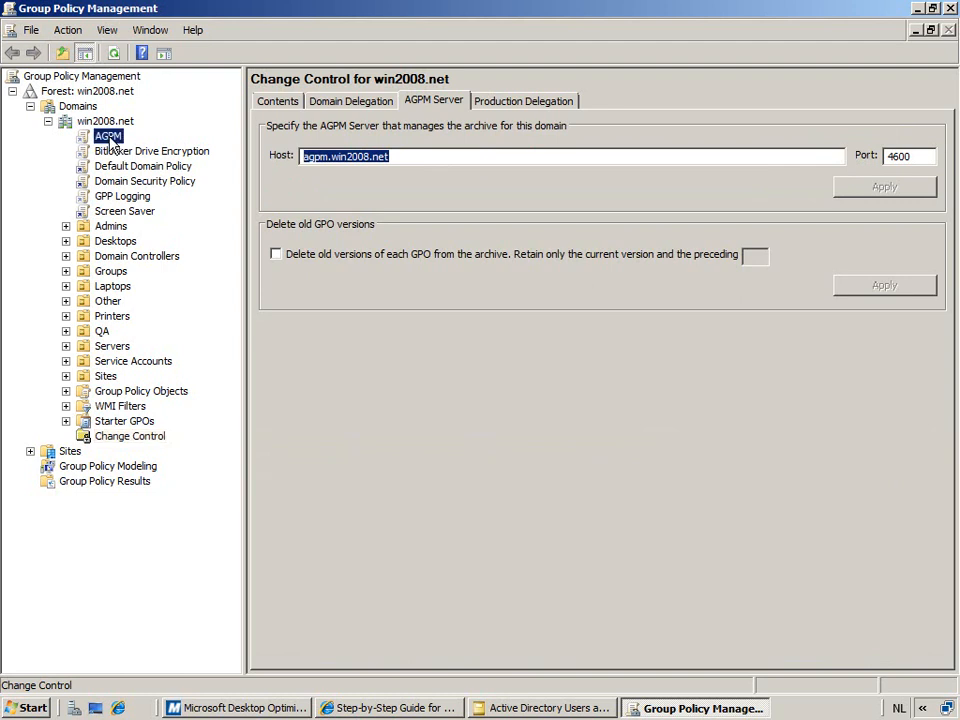
- Edit the AGPM GPO, launching it in Group Policy Management Editor
click(108, 136)
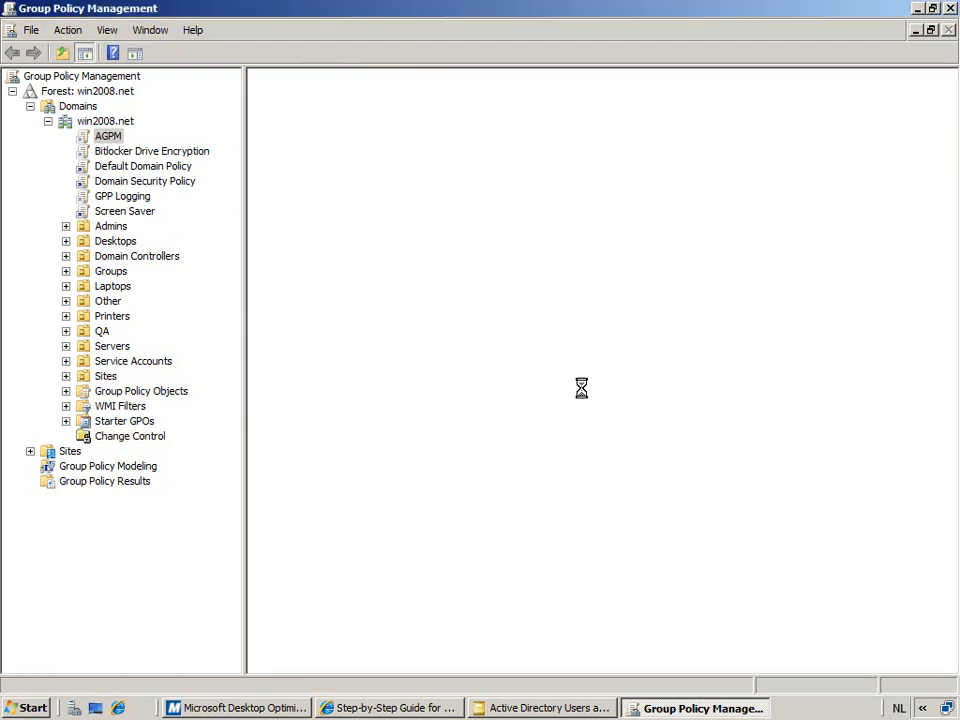
click(108, 136)
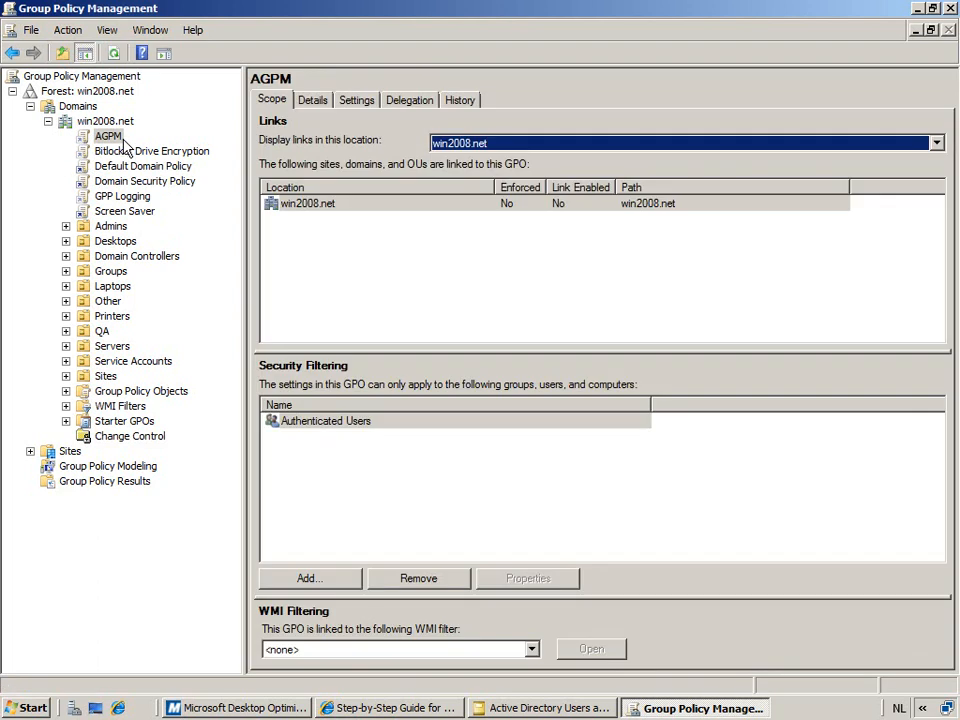
click(108, 136)
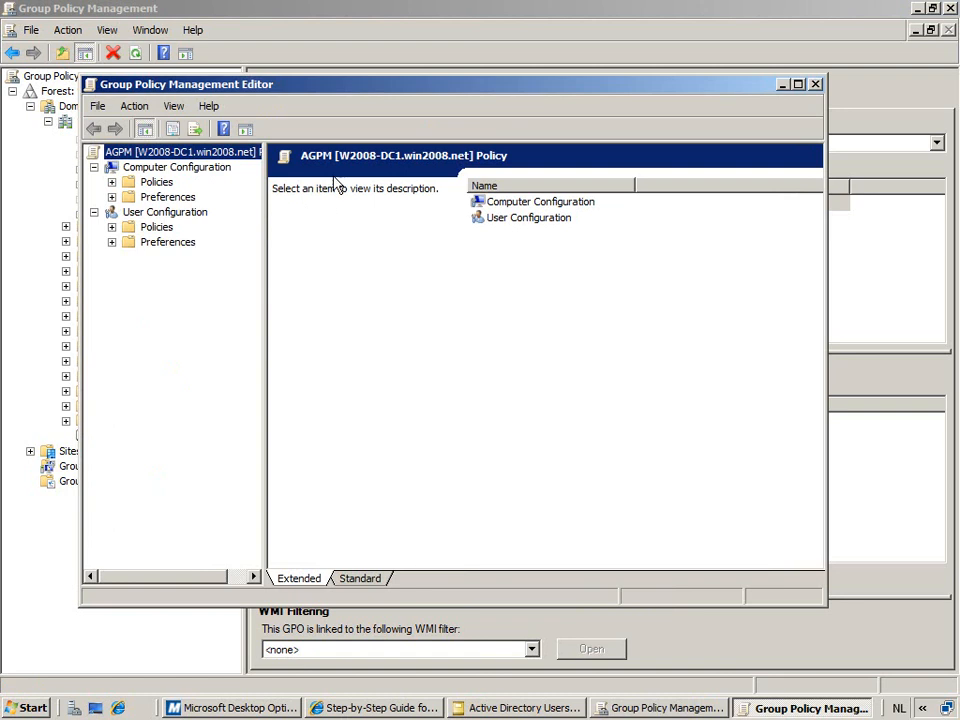
- Browse the Computer Configuration AGPM administrative template settings, including AGPM logging
click(112, 182)
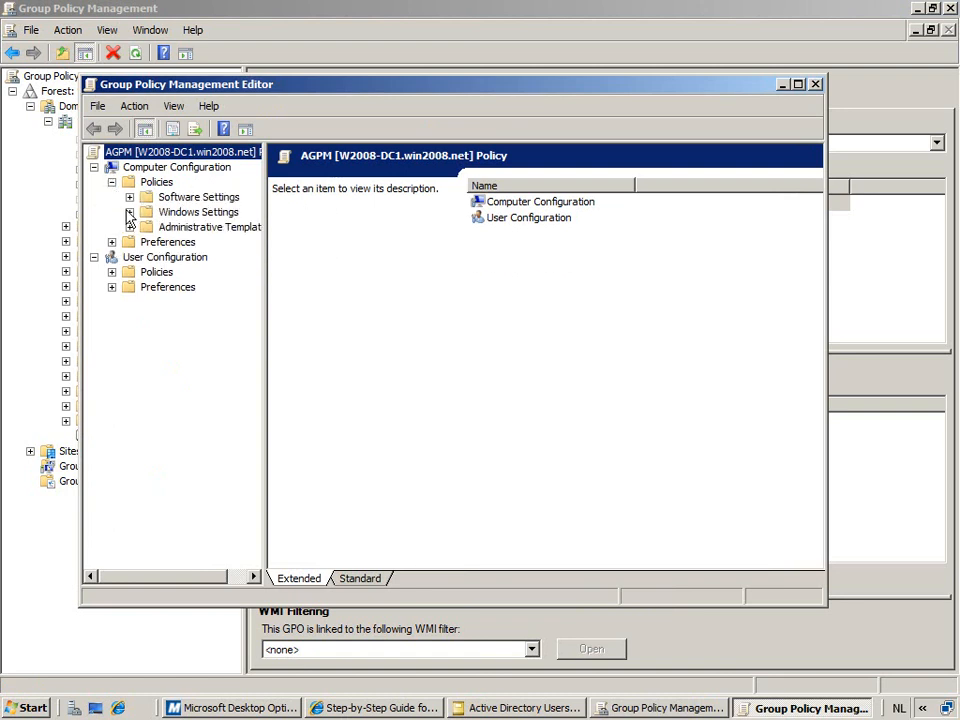
click(128, 226)
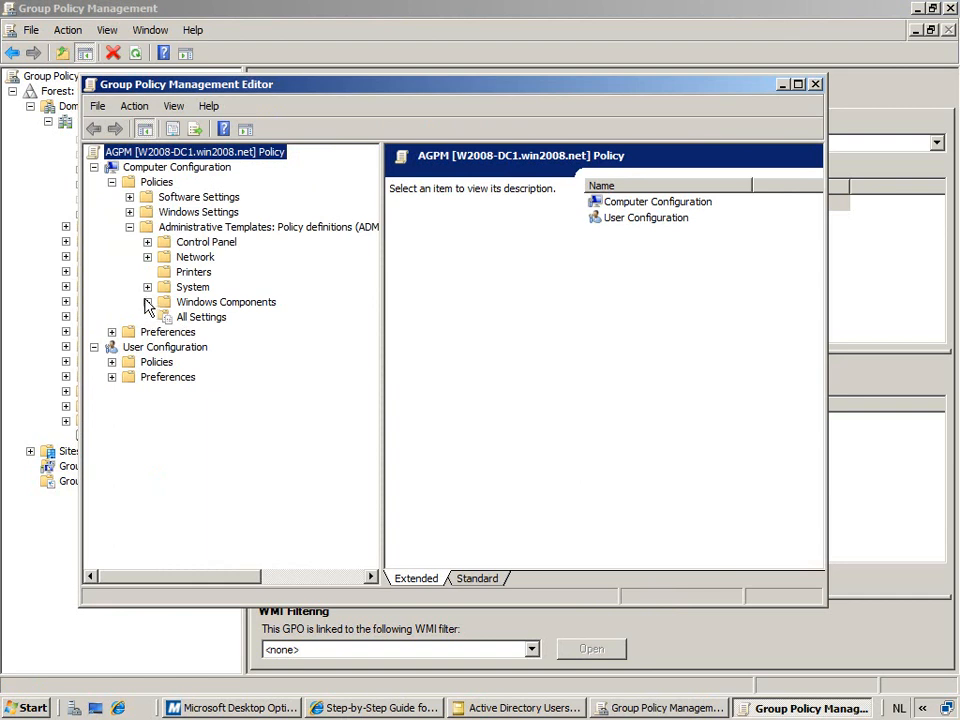
click(148, 300)
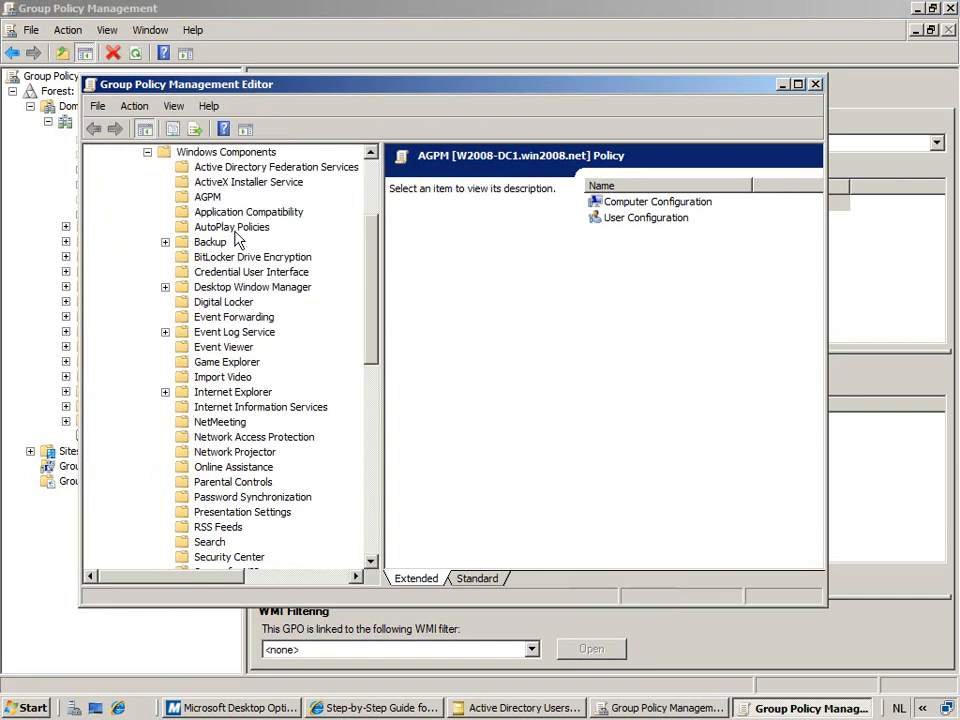
click(208, 196)
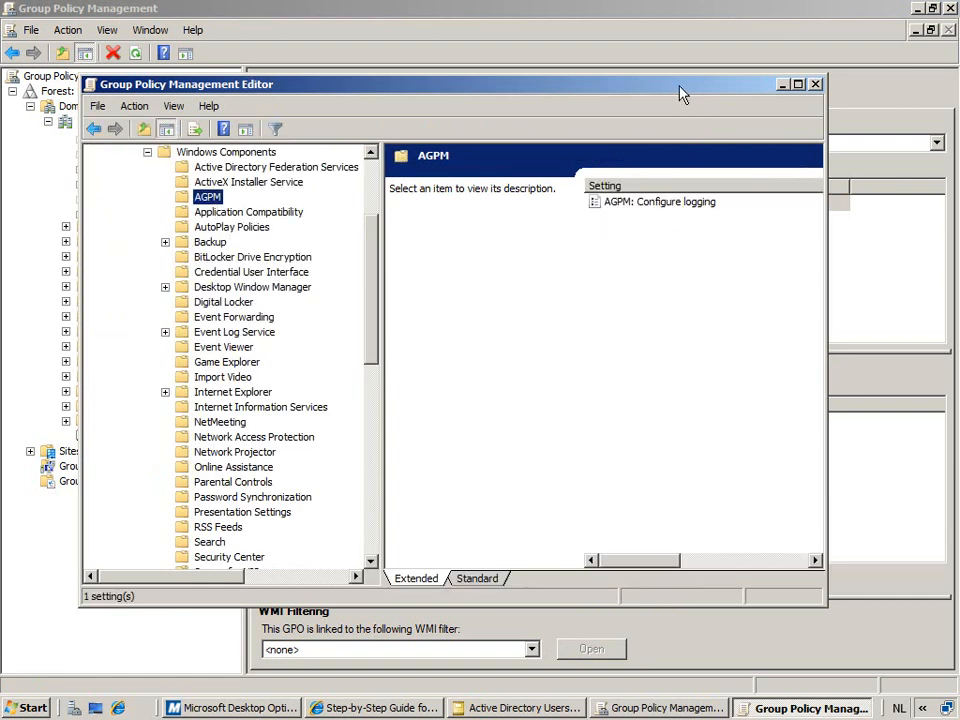
click(660, 200)
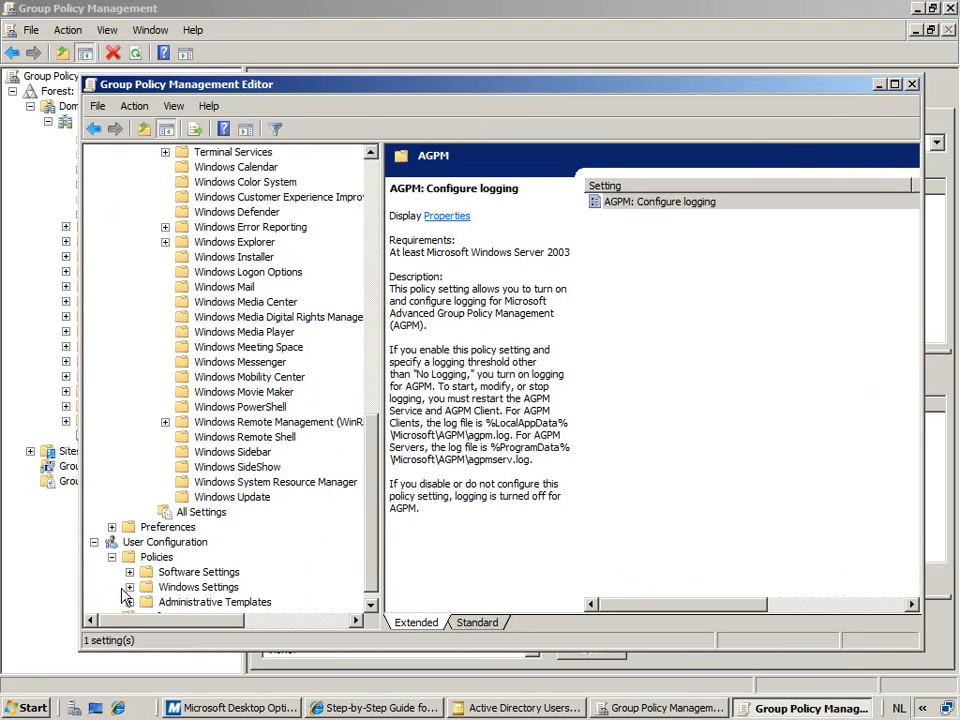
- Open the User Configuration 'AGPM: Specify AGPM Servers' policy setting
click(130, 600)
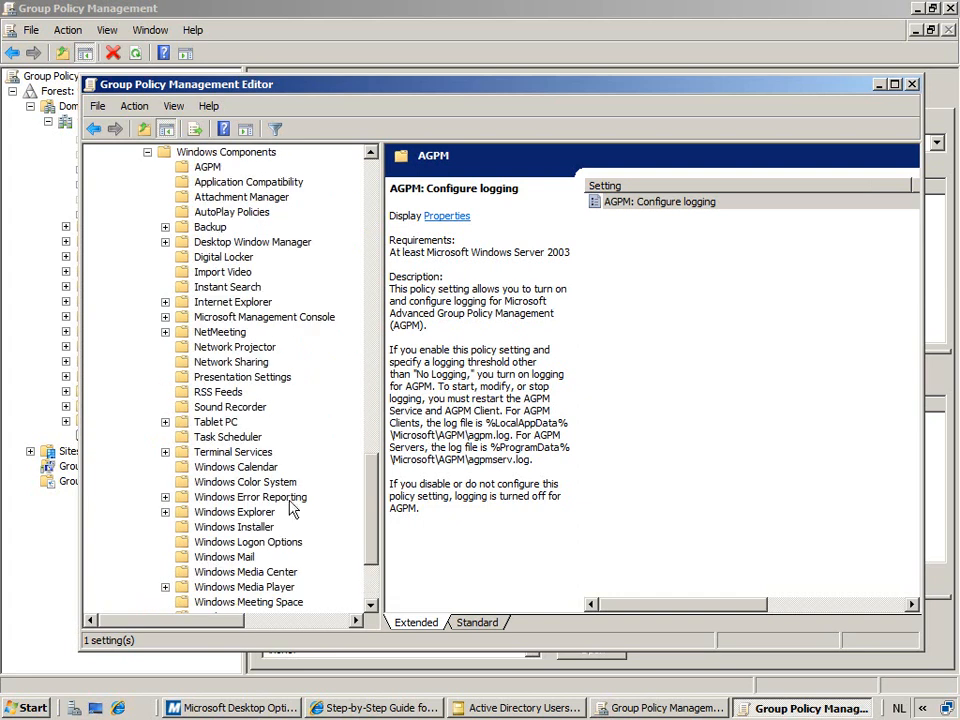
click(208, 166)
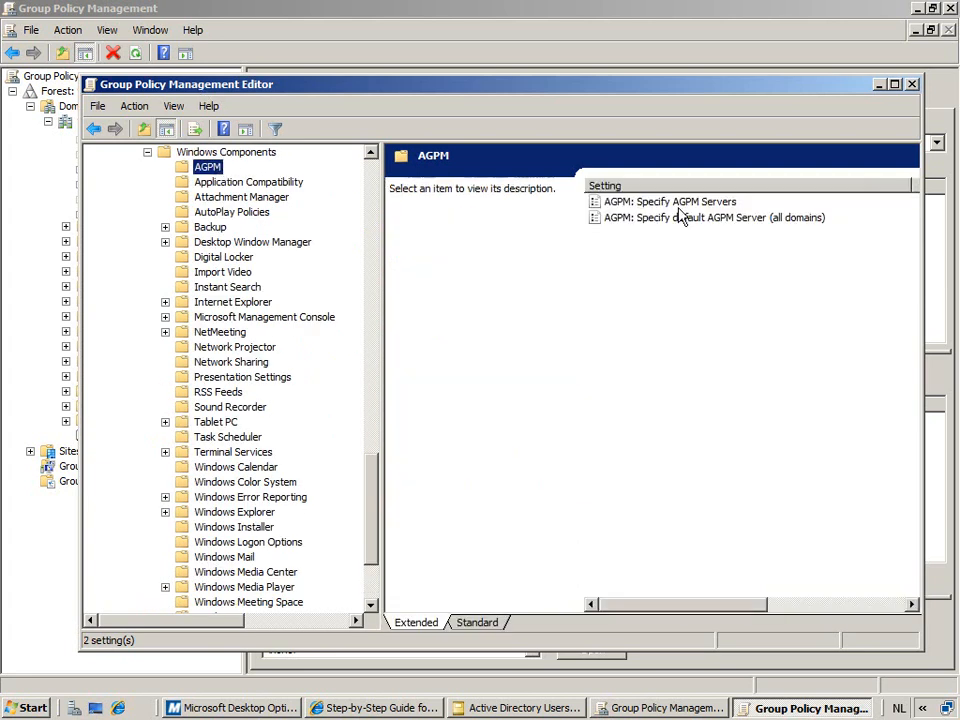
double_click(668, 200)
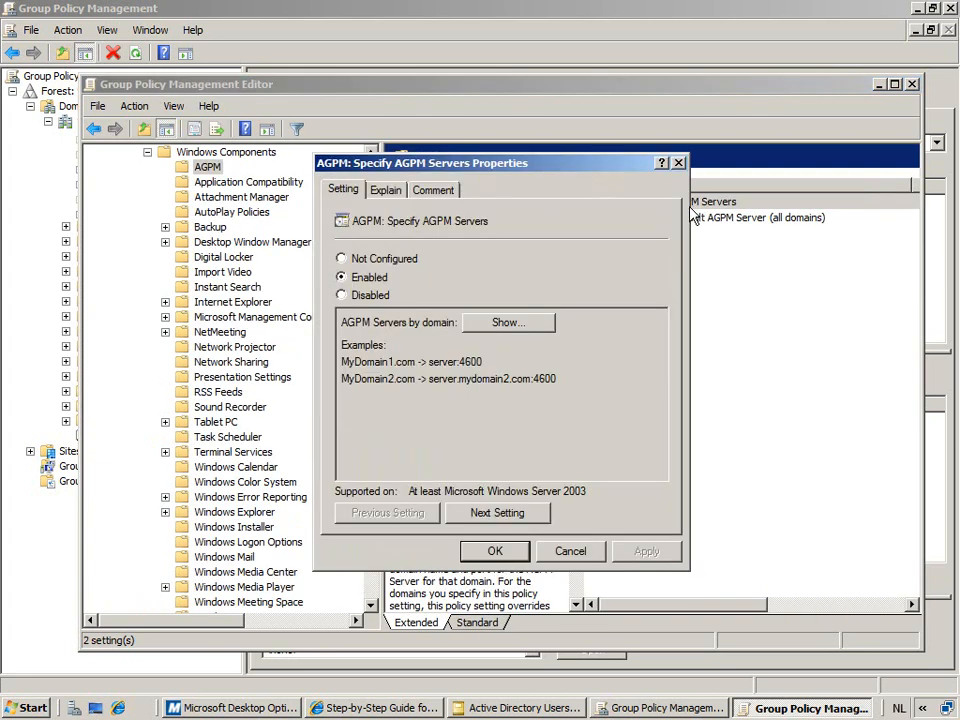
mouse_move(530, 342)
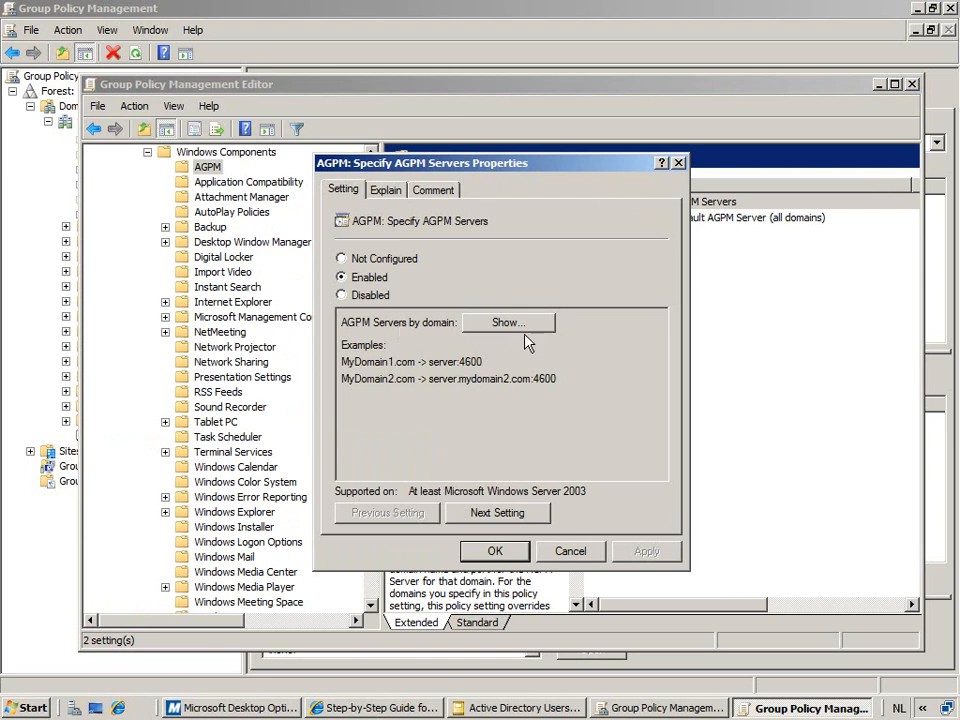
- View the server list mapping win2008.net to agpm.win2008.net and cancel without changes
click(506, 322)
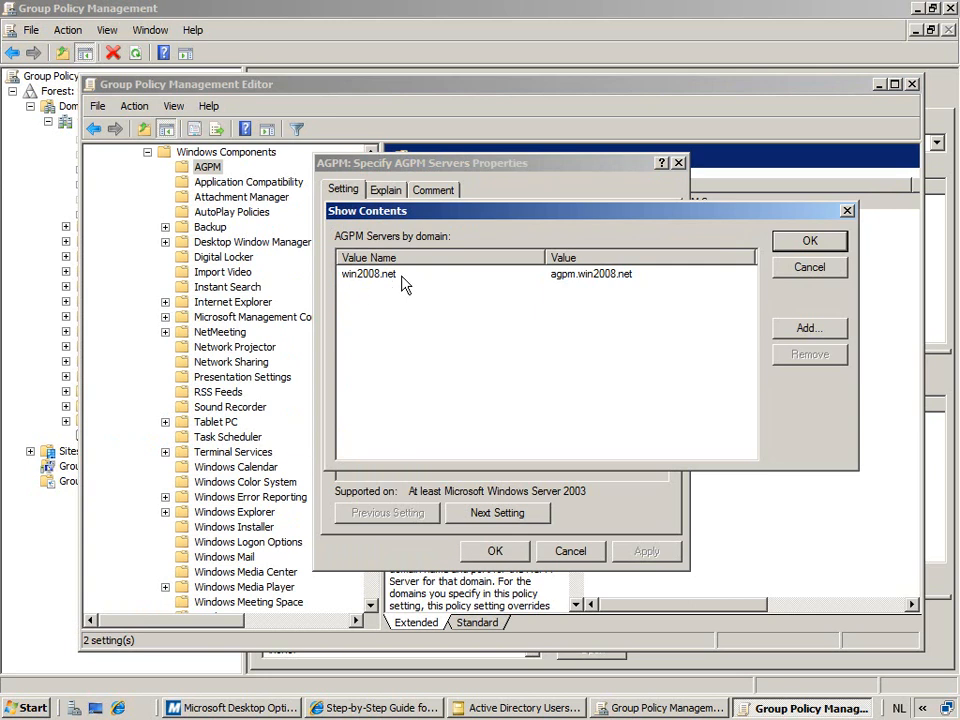
mouse_move(530, 308)
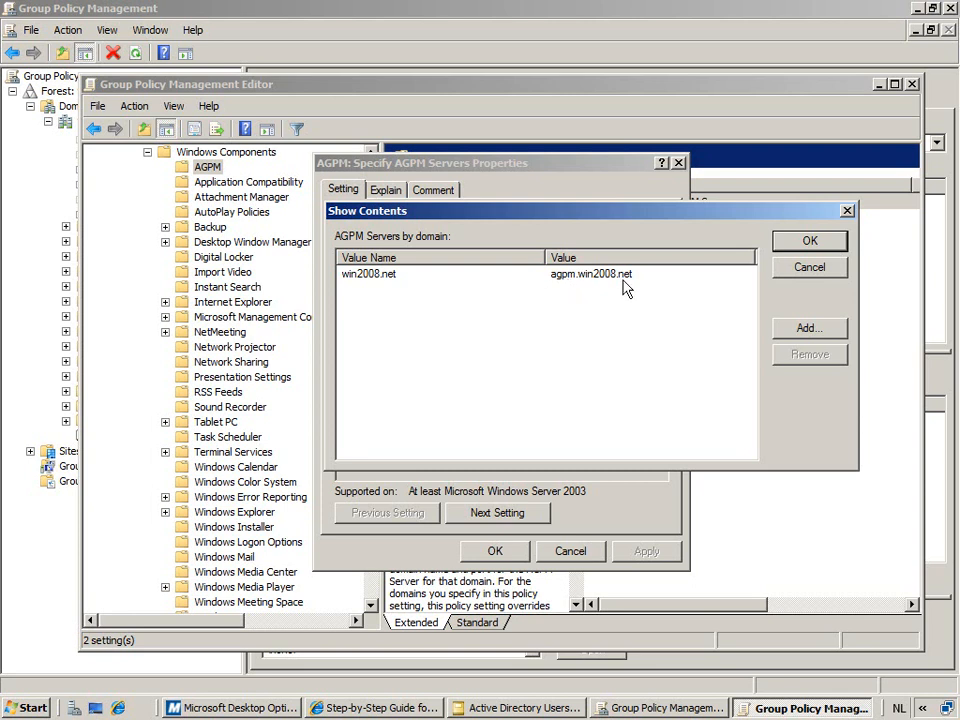
mouse_move(808, 268)
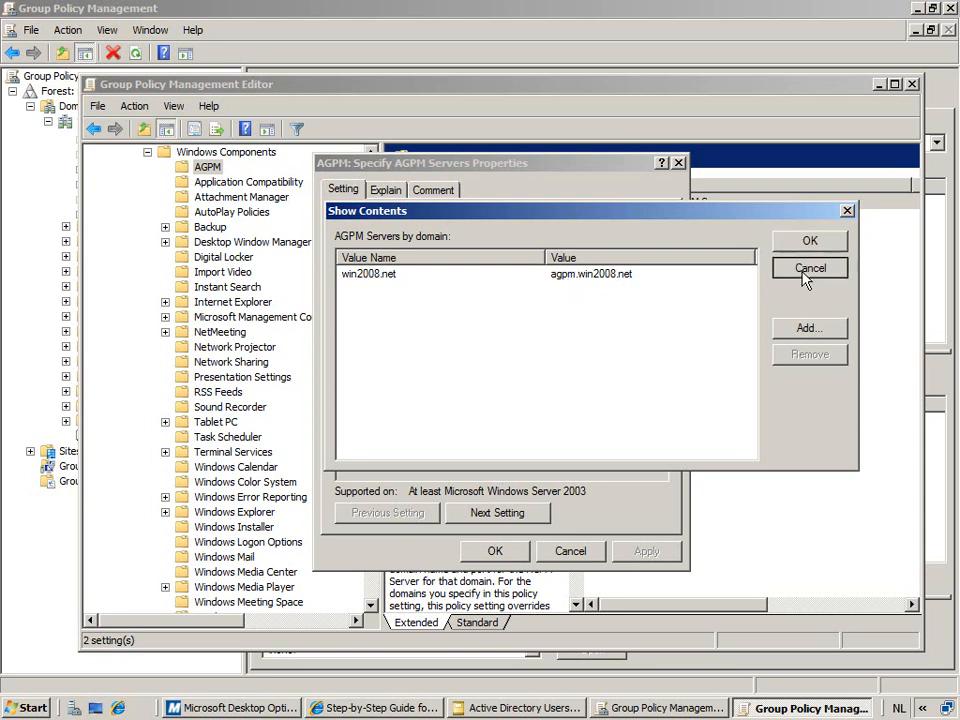
click(810, 268)
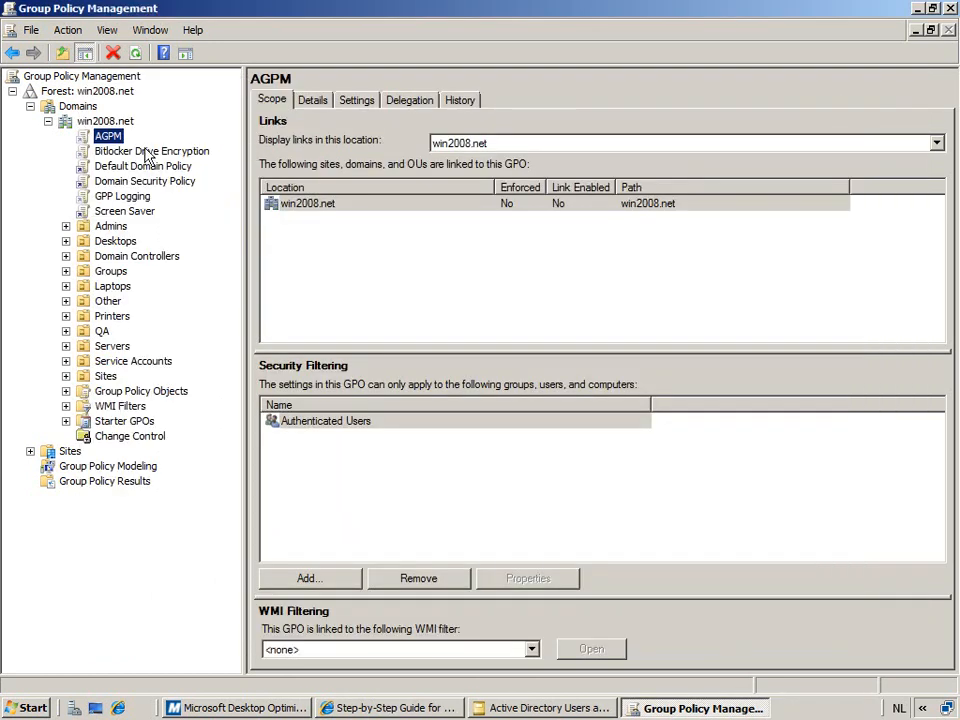
mouse_move(148, 156)
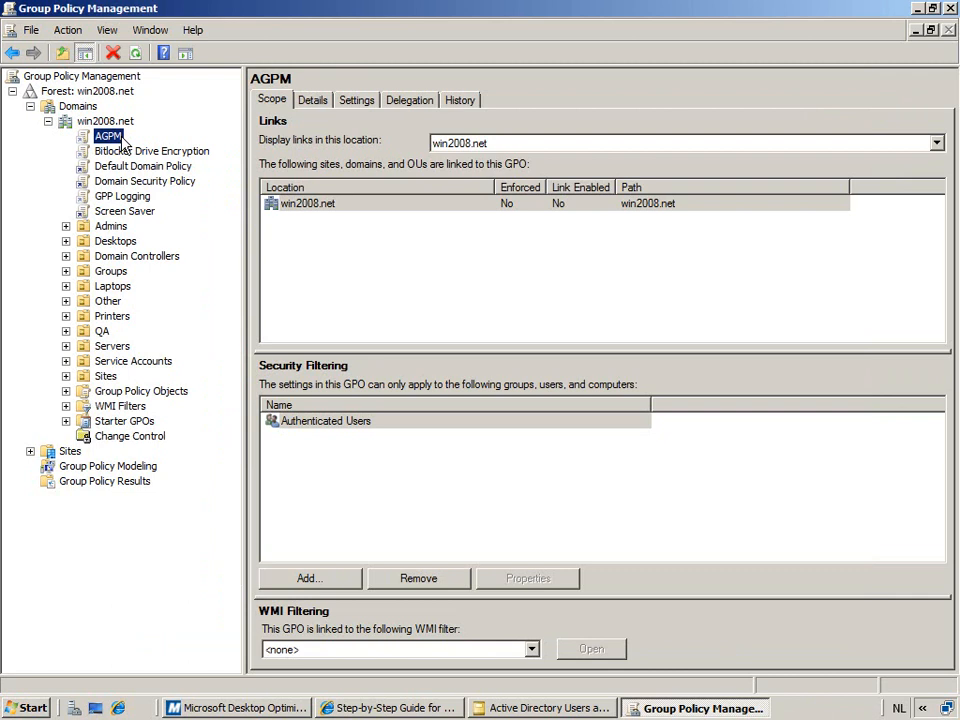
- Return to Change Control's AGPM Server settings showing agpm.win2008.net:4600
click(130, 436)
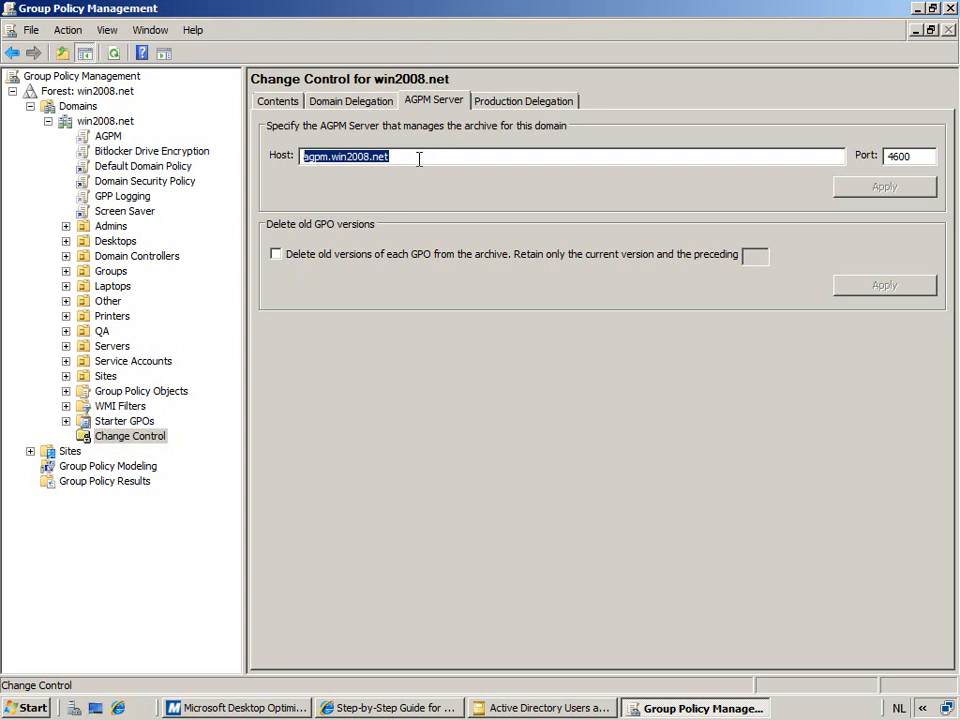
mouse_move(184, 140)
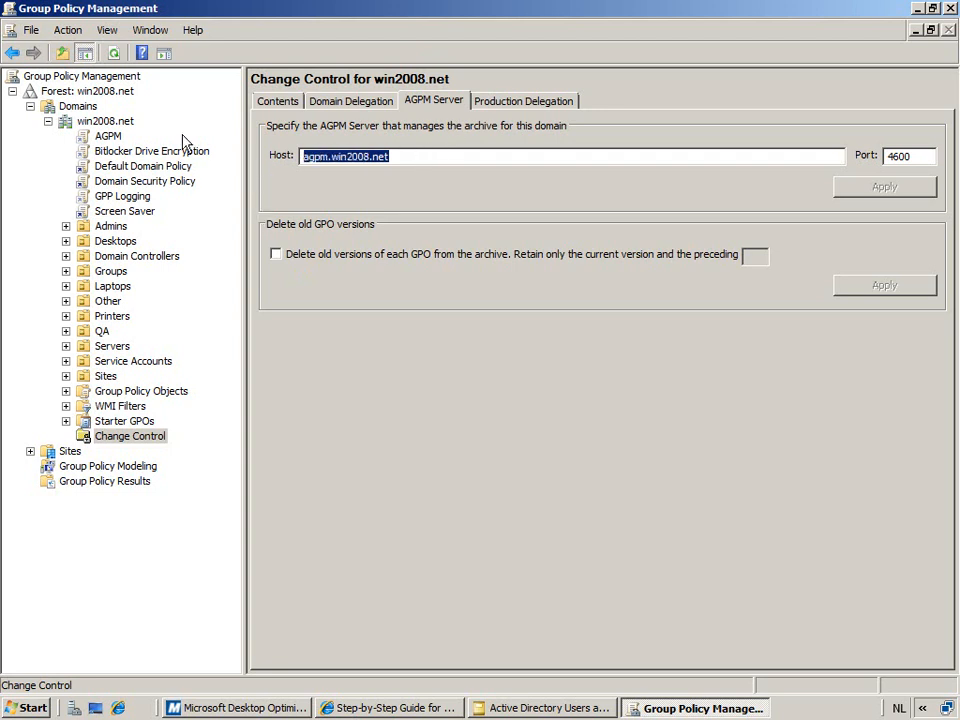
- Show the AGPM GPO's scope, linked to win2008.net for Authenticated Users, and close the MDOP setup window
click(108, 136)
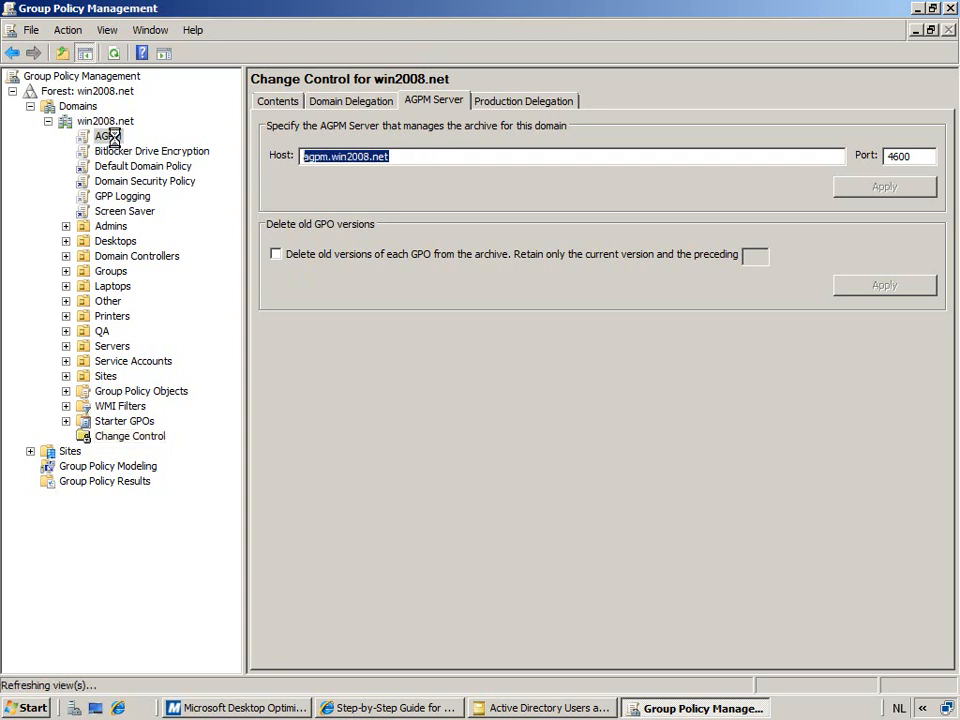
click(108, 136)
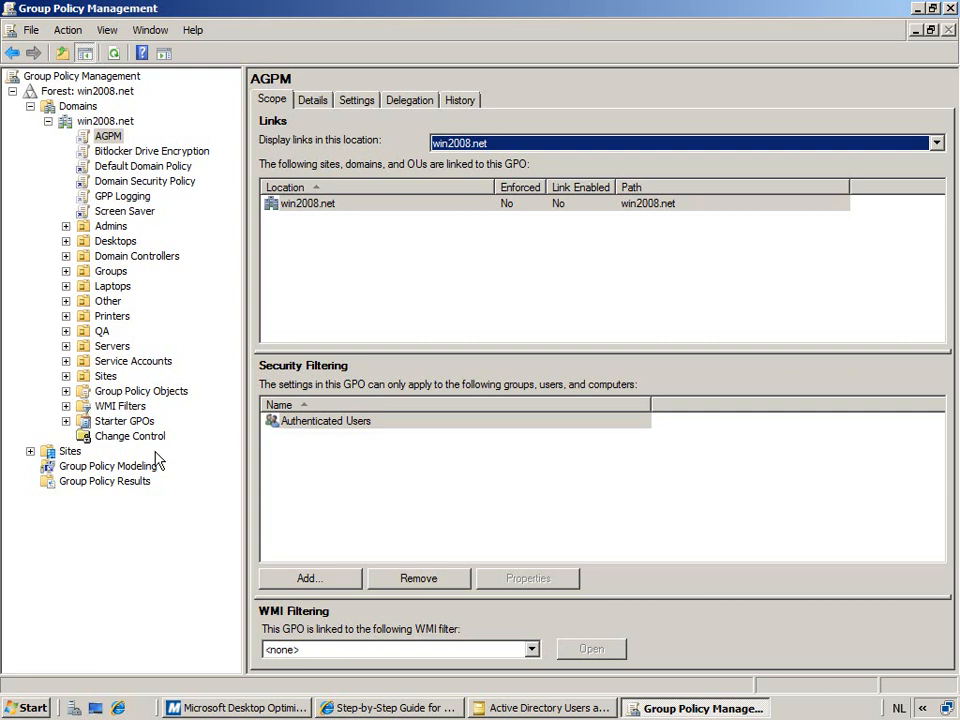
click(236, 708)
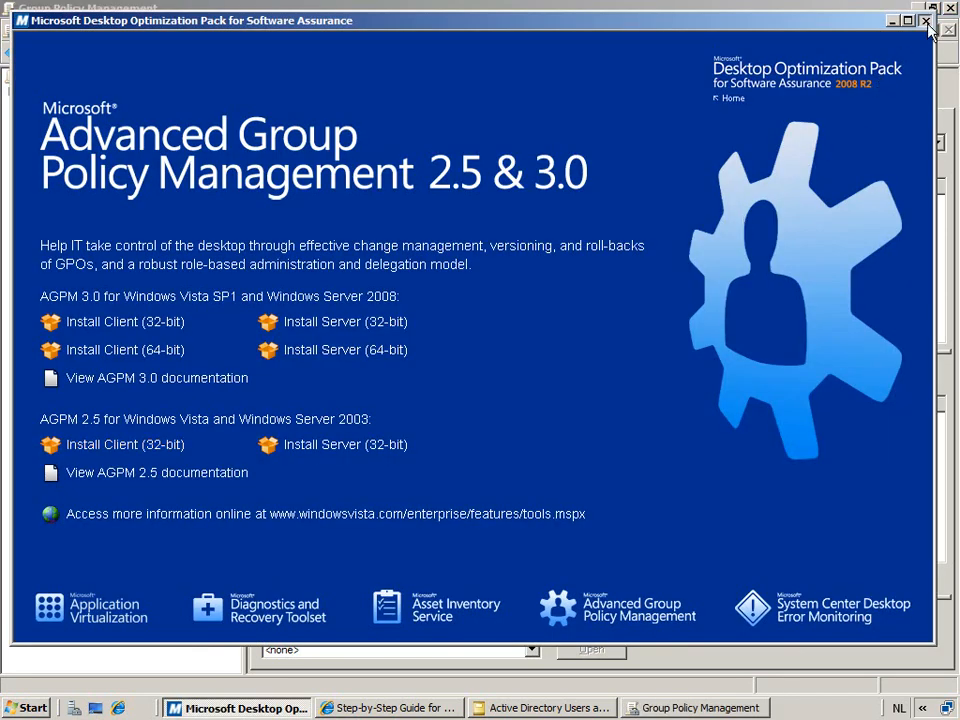
click(924, 20)
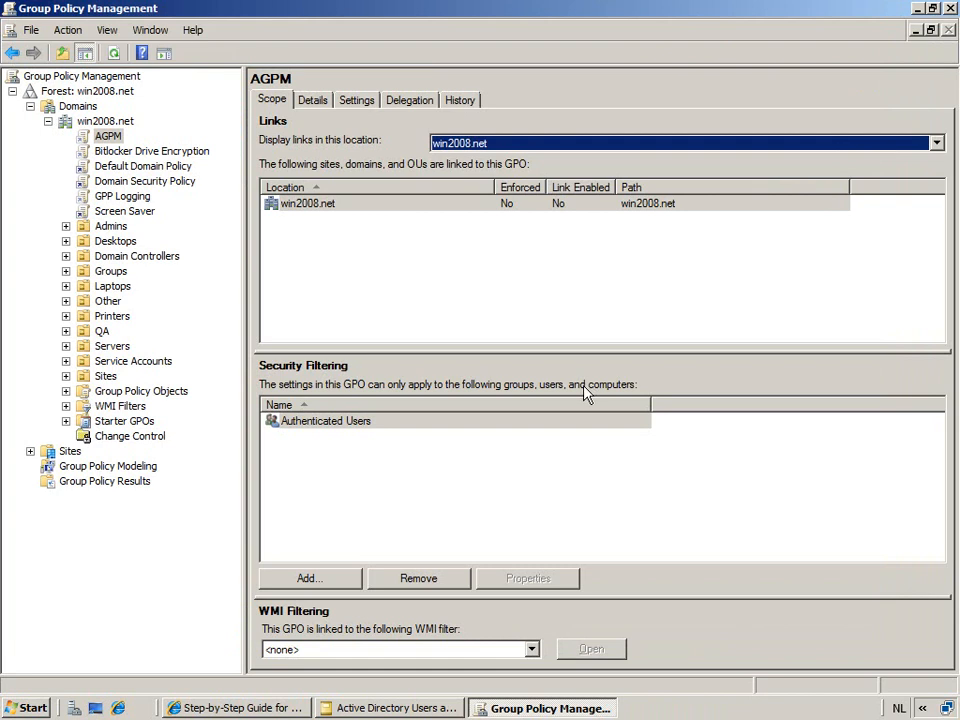